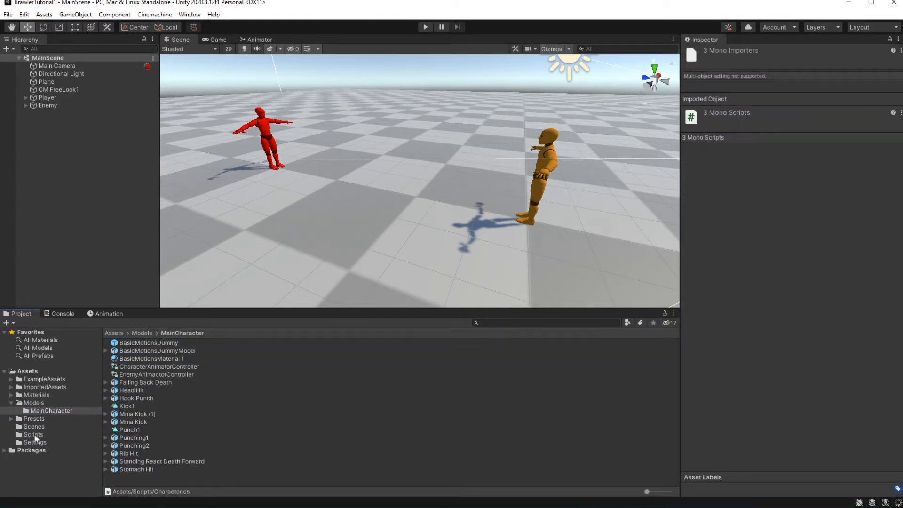
Move AIAgent and BlockManager into Assets/Scripts and create a new folder there.
click(32, 434)
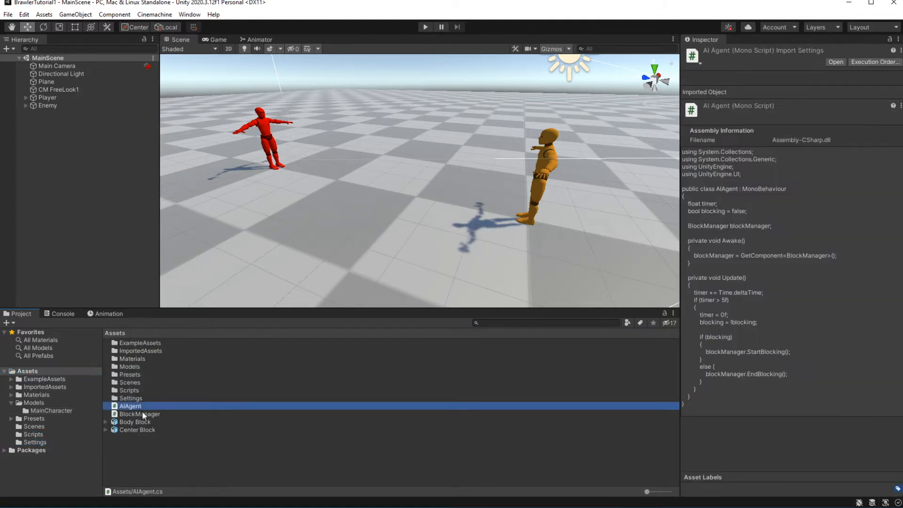
click(139, 413)
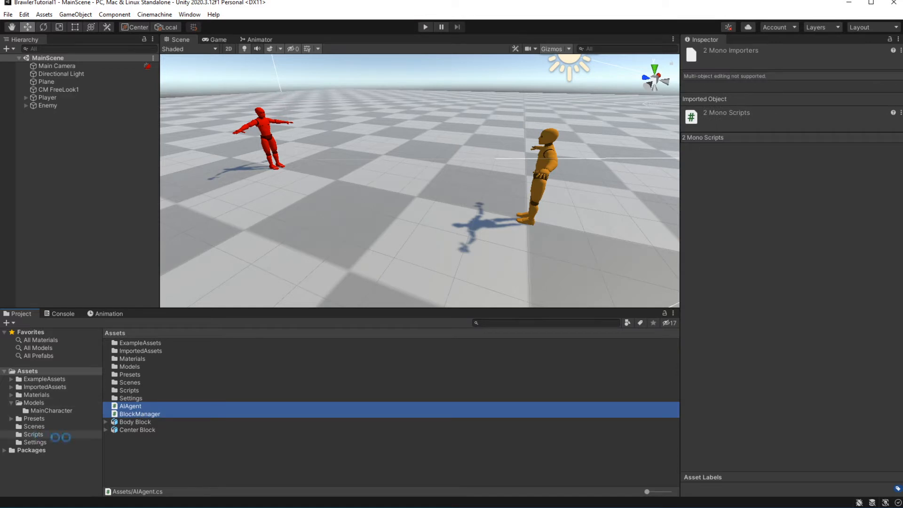
click(134, 407)
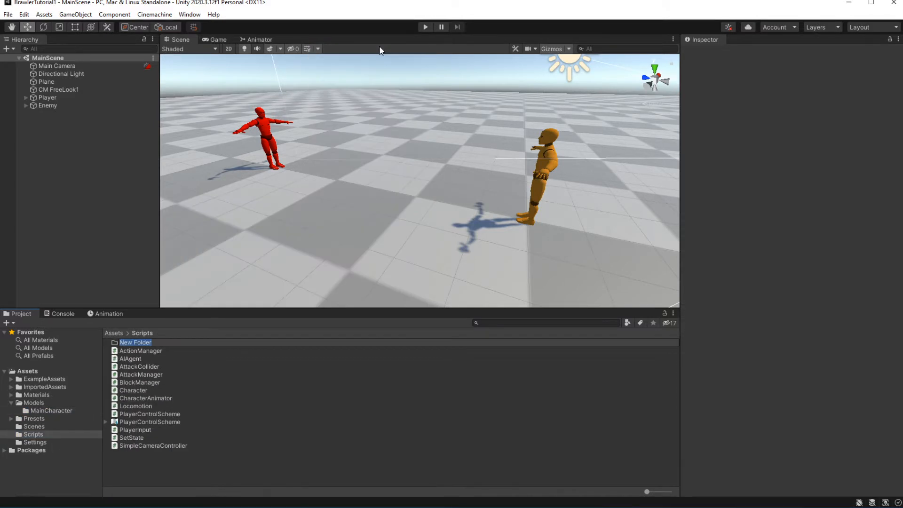
click(130, 358)
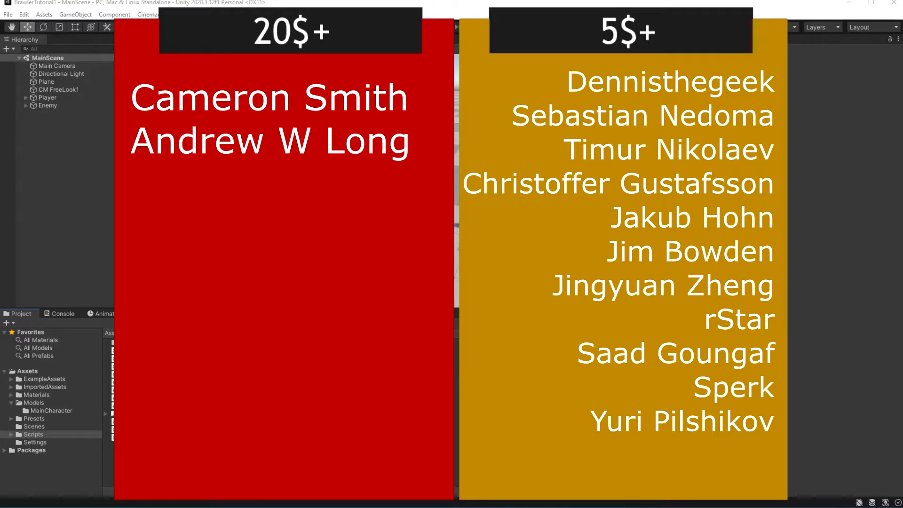
mouse_move(19, 369)
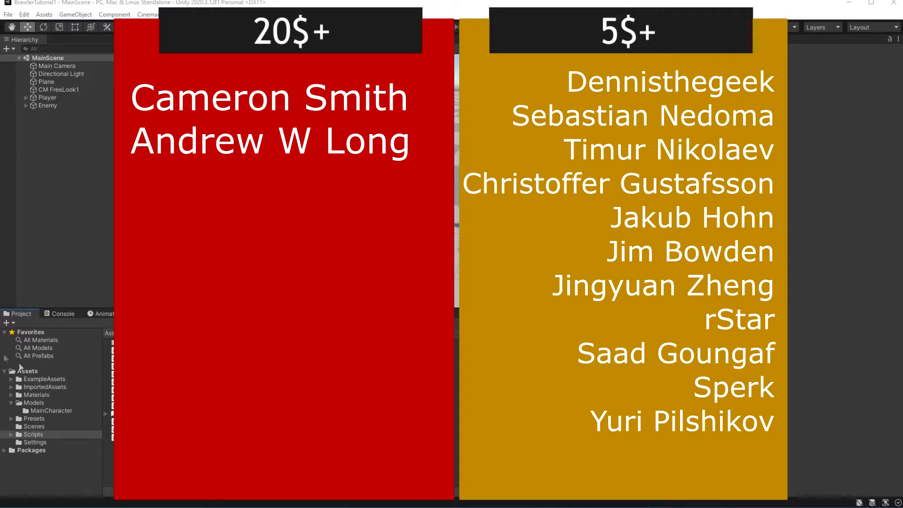
Rename the new folder to AI and move the AIAgent script into it.
click(27, 370)
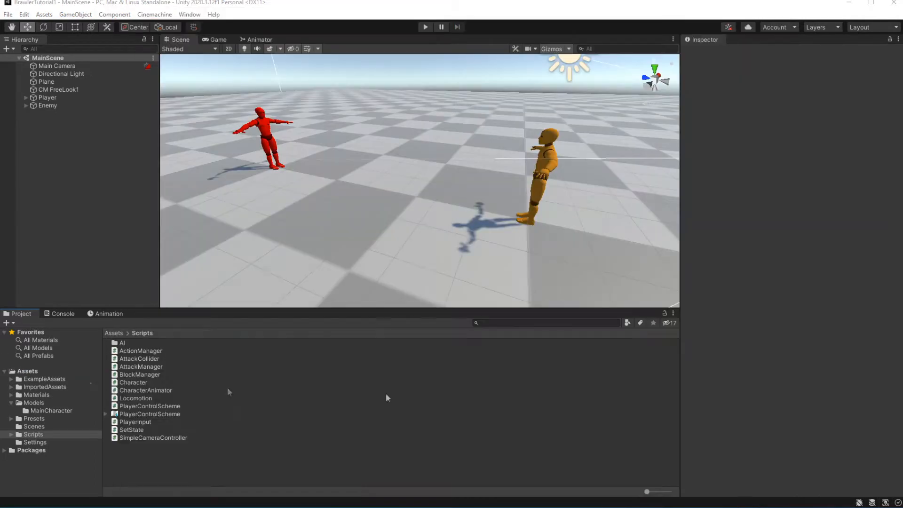
Show the player's CharacterAnimatorController in the Animator and inspect the Punch1 state.
click(27, 370)
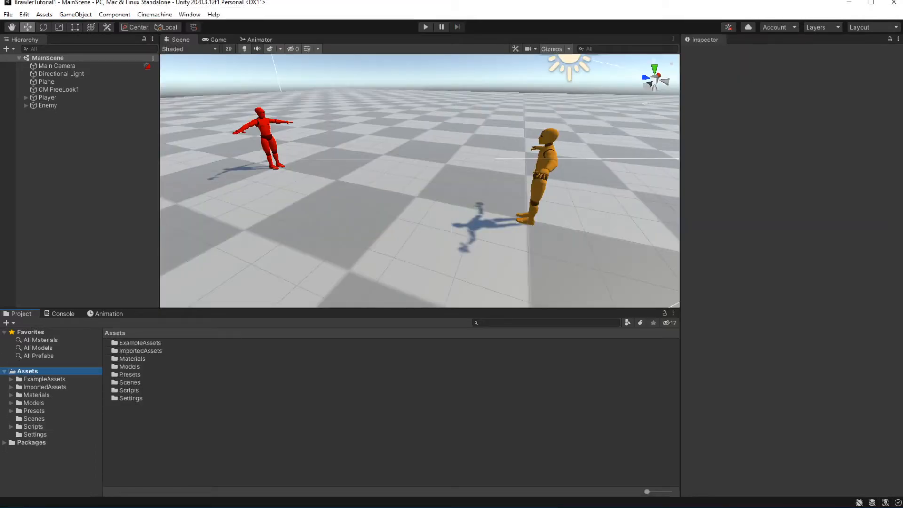
mouse_move(337, 209)
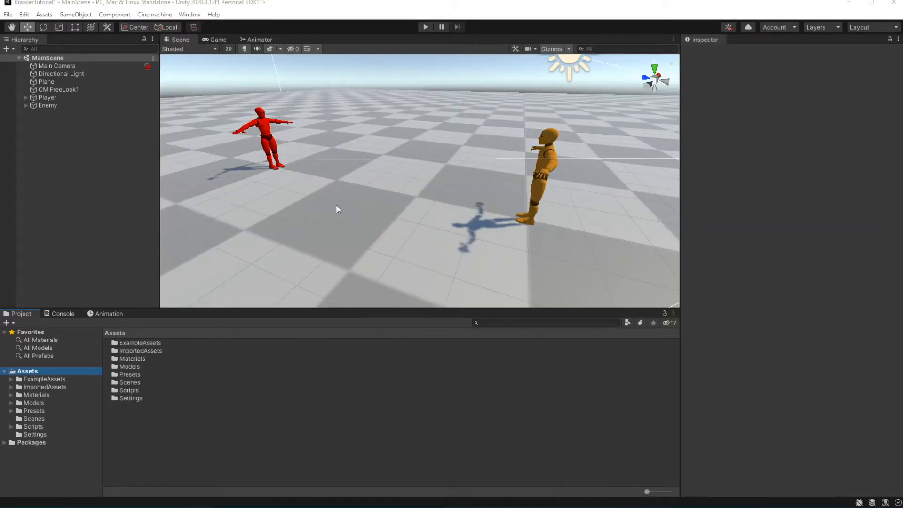
click(258, 40)
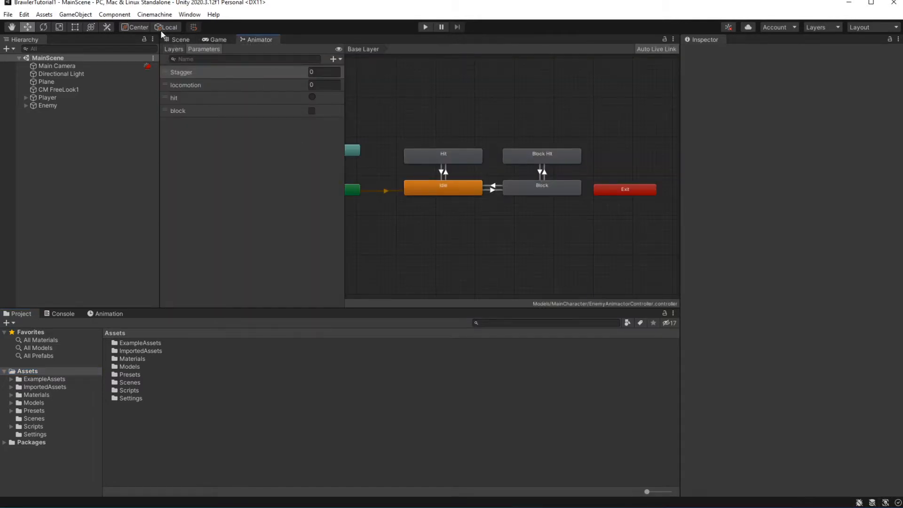
click(180, 40)
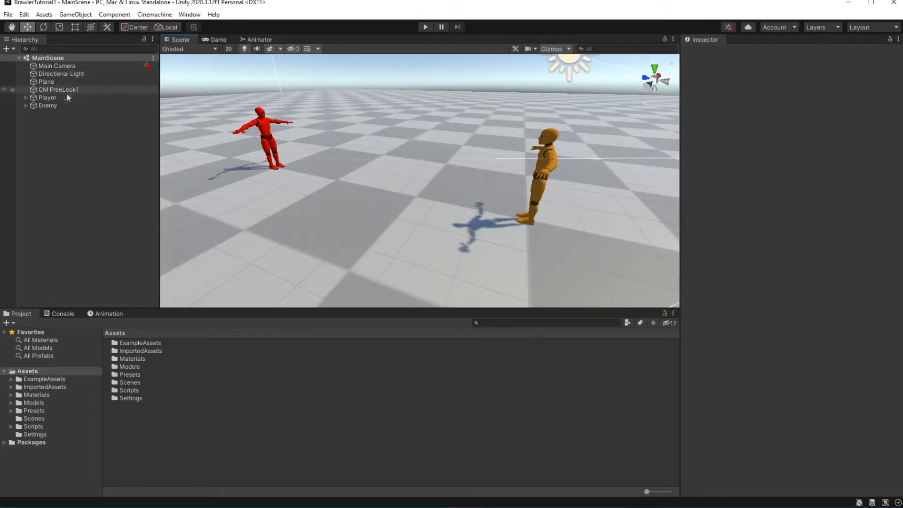
click(47, 97)
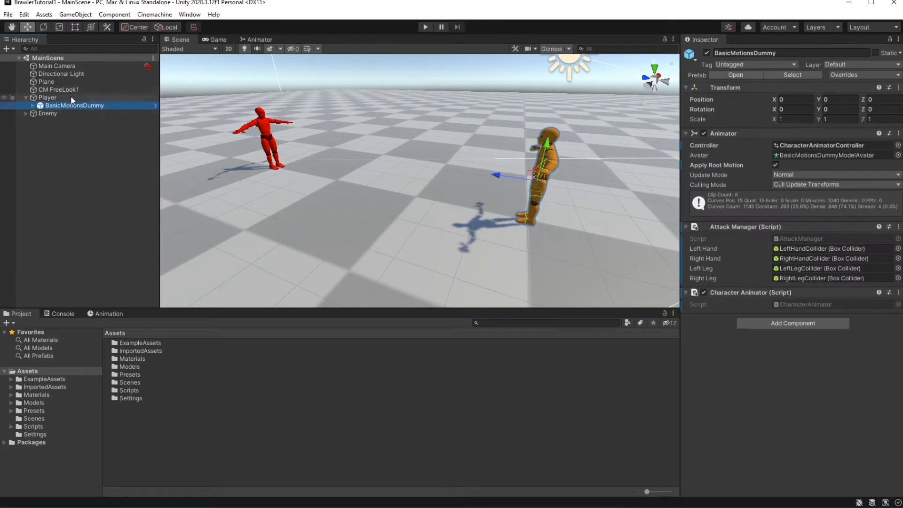
click(260, 39)
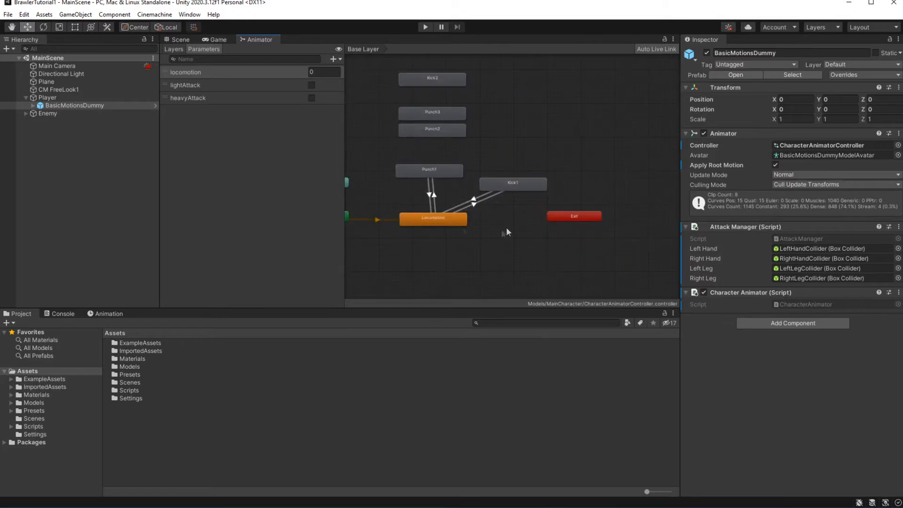
click(512, 183)
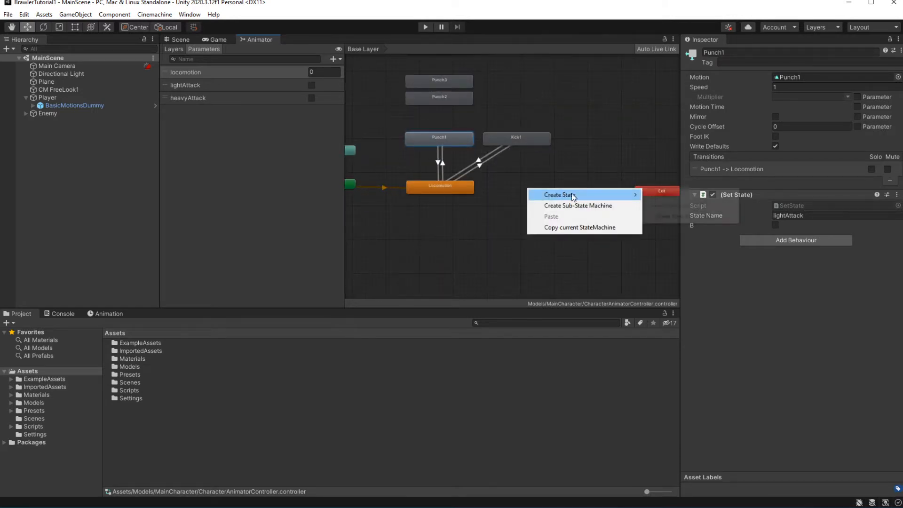
Create empty states Block and BlockHit and connect BlockHit back to Block with a transition.
click(558, 195)
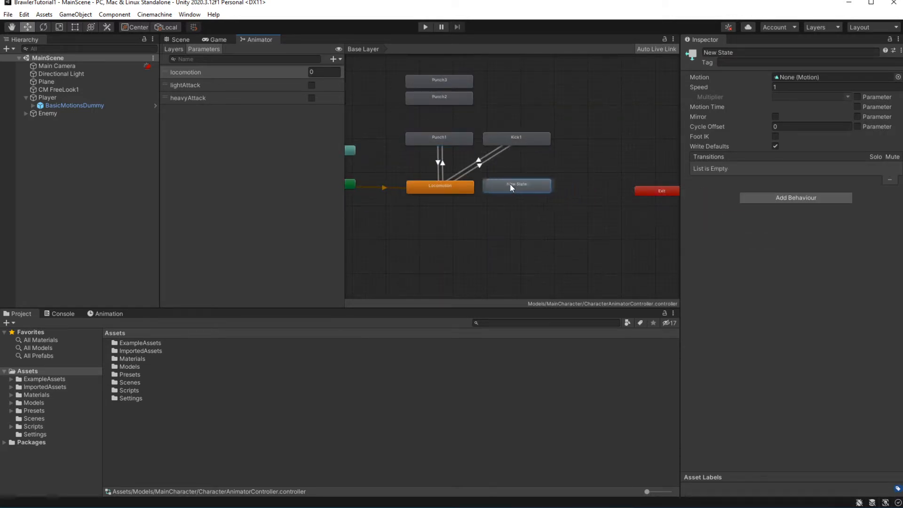
text(Block)
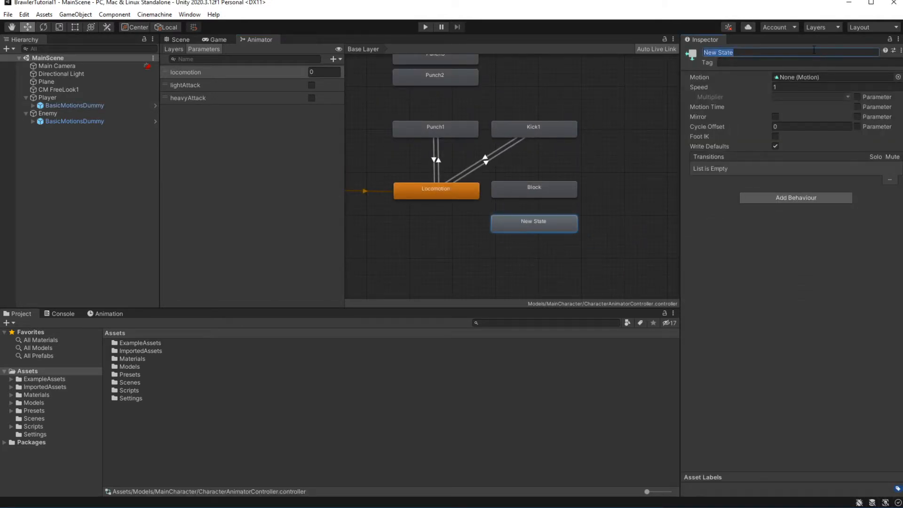
text(BlockHit)
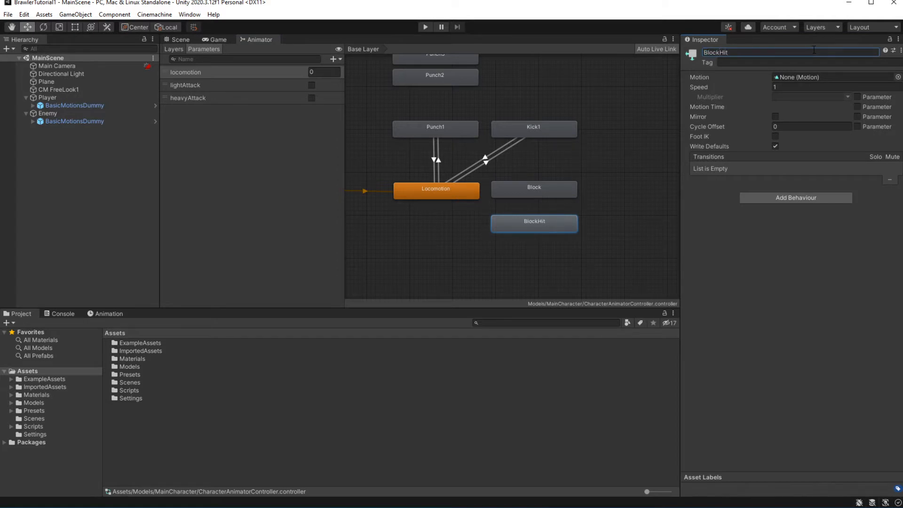
right_click(436, 189)
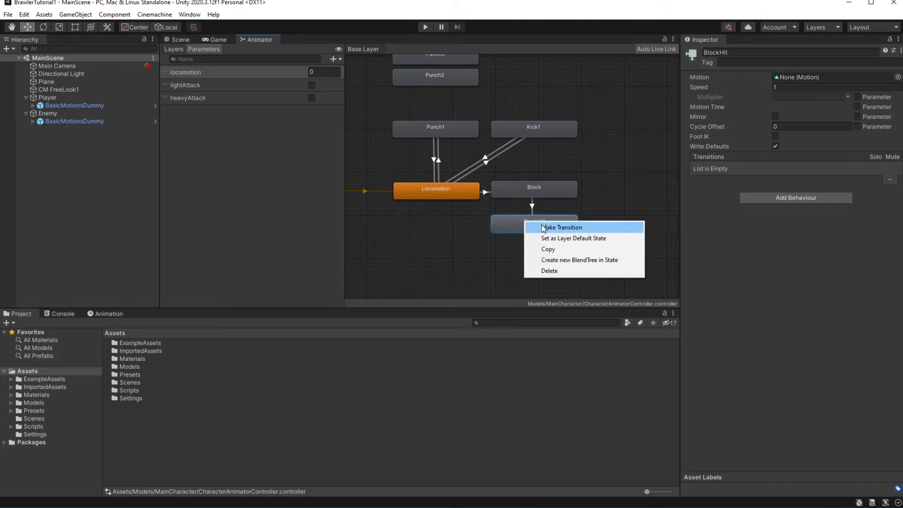
click(559, 227)
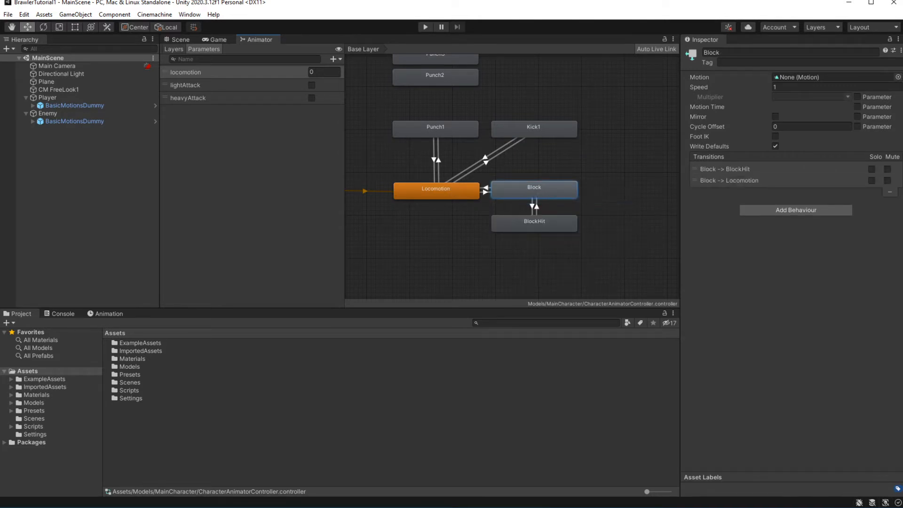
click(73, 105)
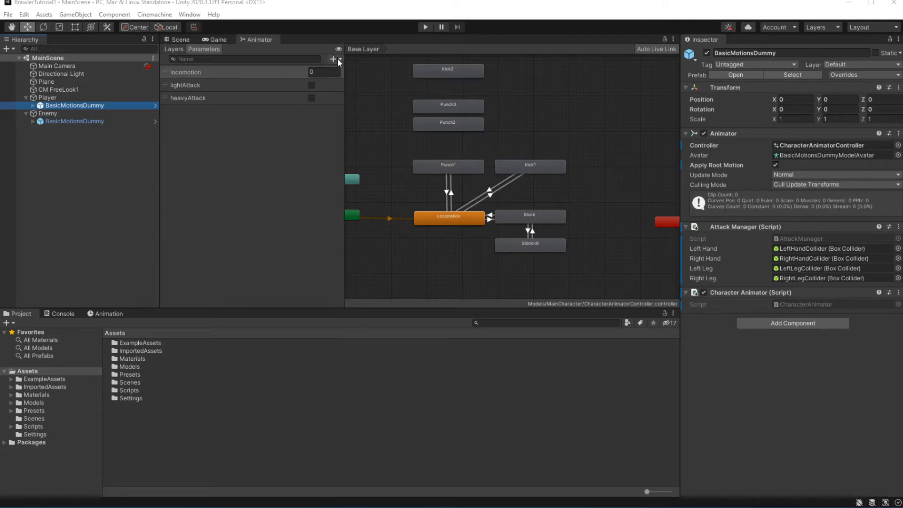
Add a Bool parameter named block and a Trigger parameter named hit.
click(332, 59)
text(block)
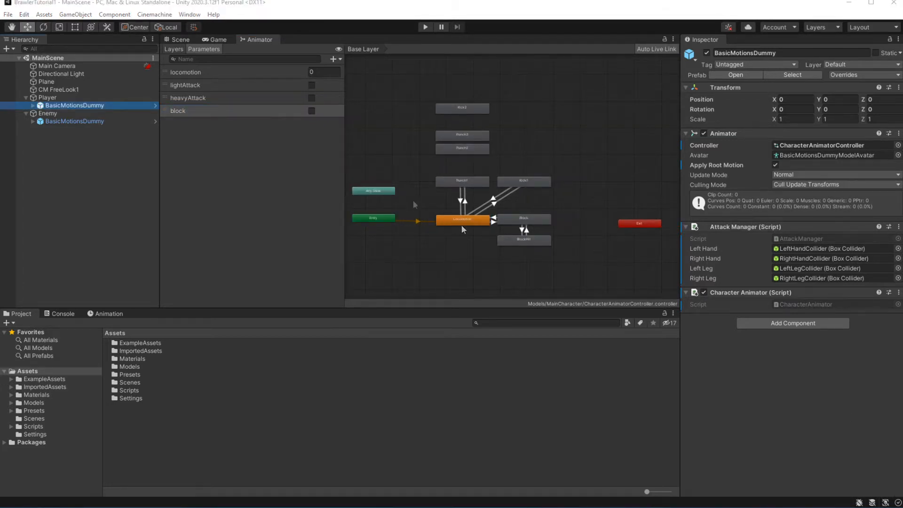
click(333, 58)
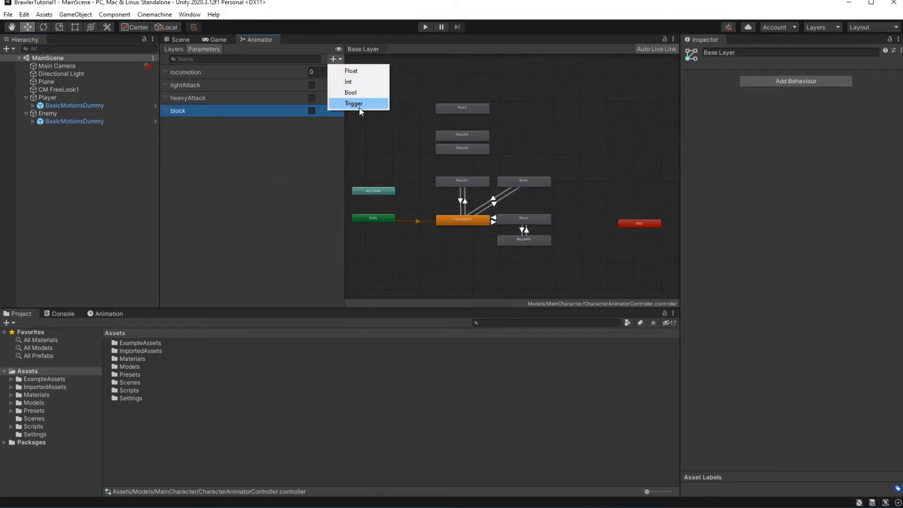
click(354, 103)
text(hit)
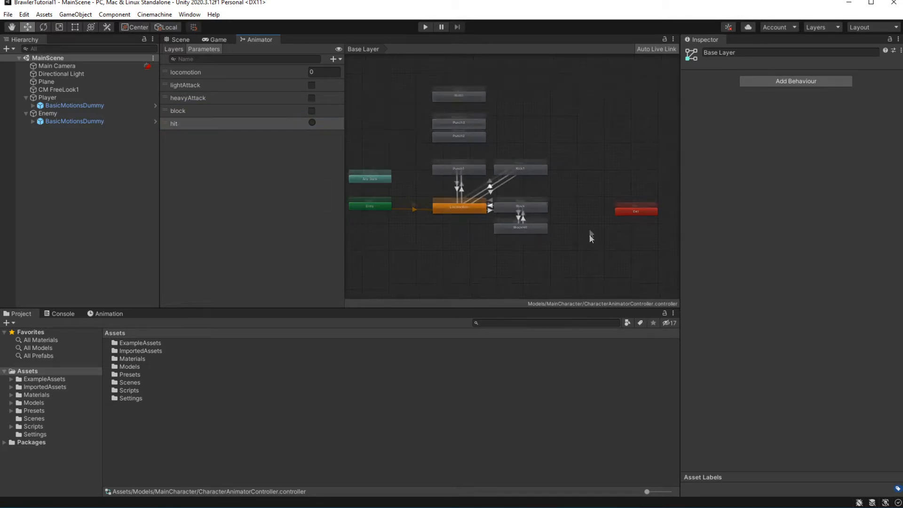
Give the Locomotion→Block transition no exit time and a block condition.
click(520, 228)
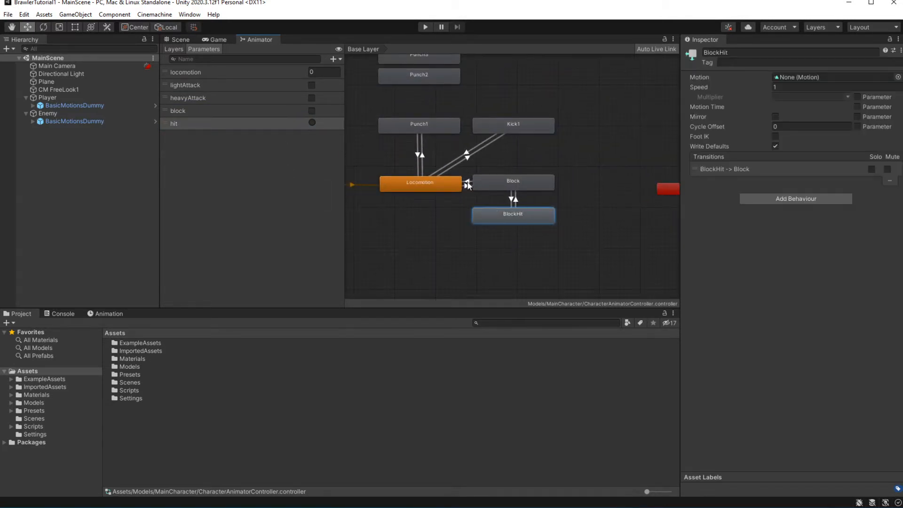
click(466, 183)
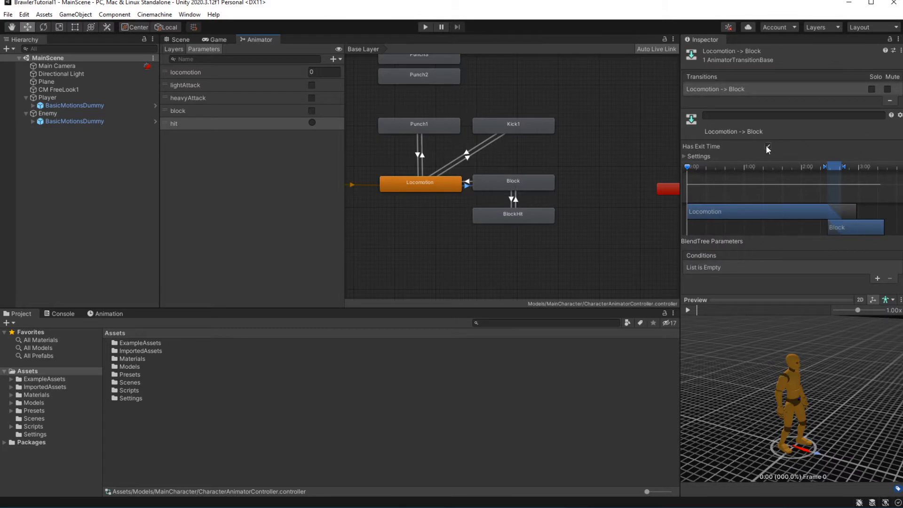
click(767, 146)
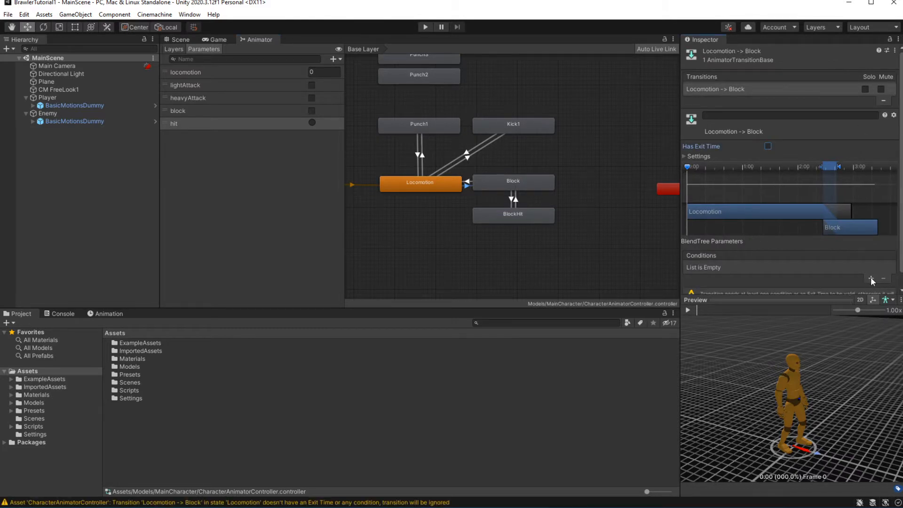
click(871, 279)
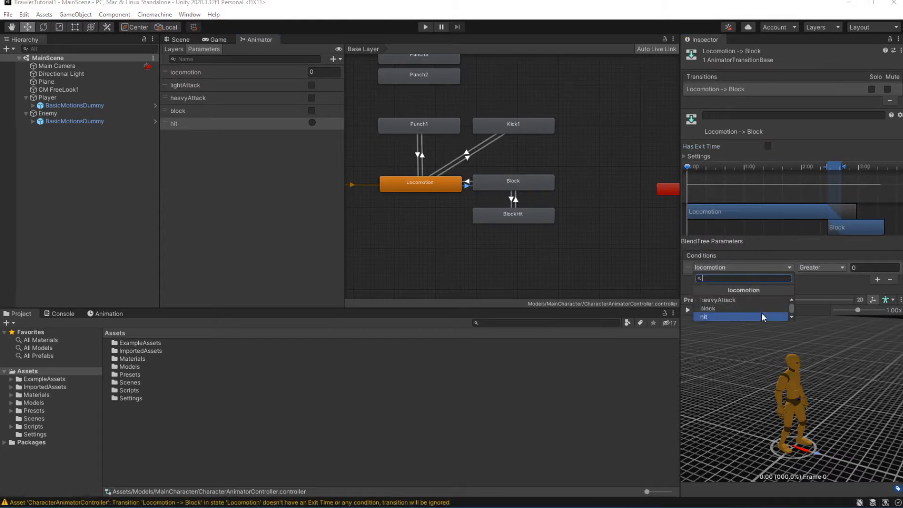
click(707, 308)
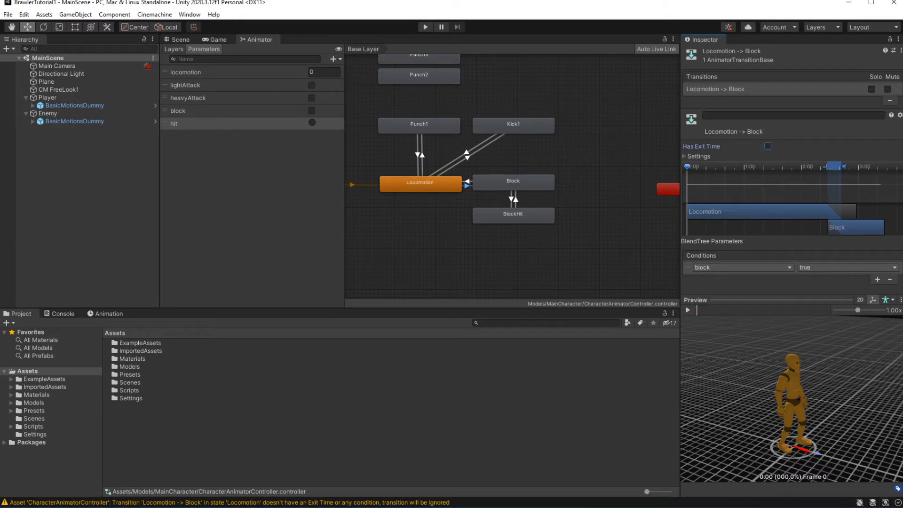
Give the Block→Locomotion transition a block condition and no exit time.
click(514, 198)
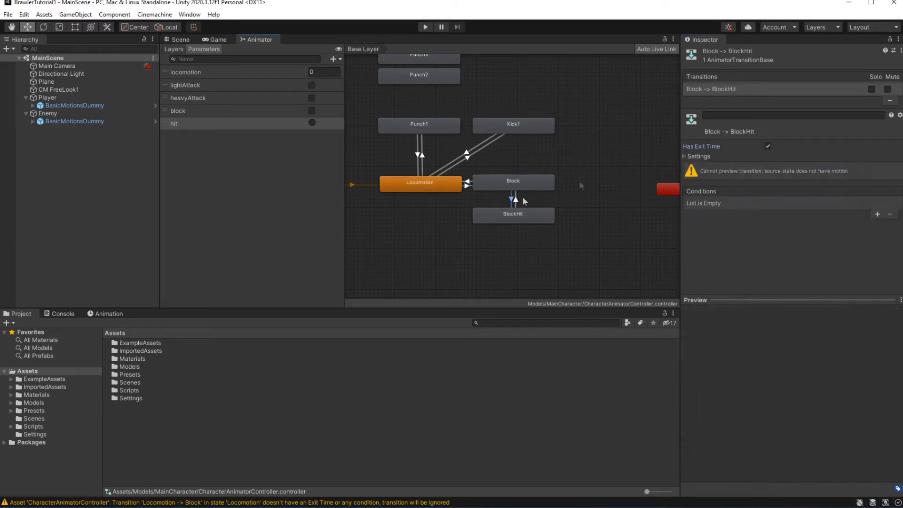
click(877, 214)
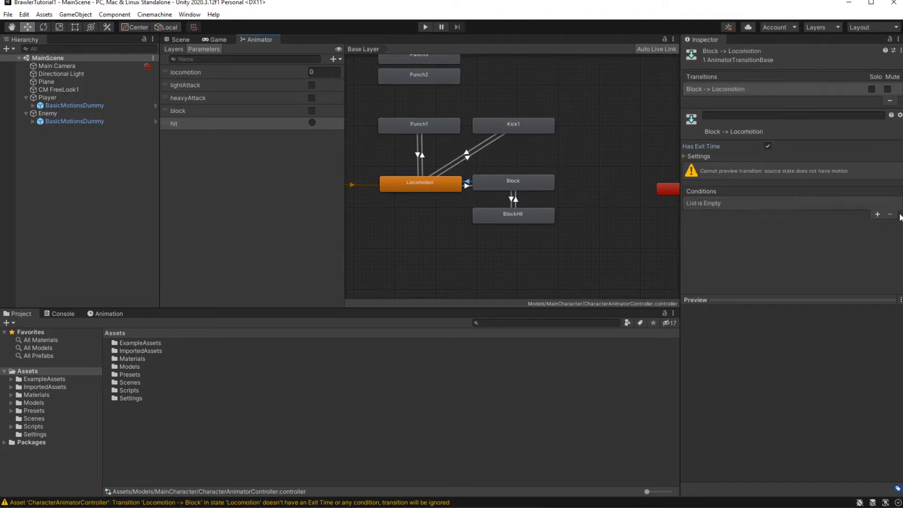
click(876, 215)
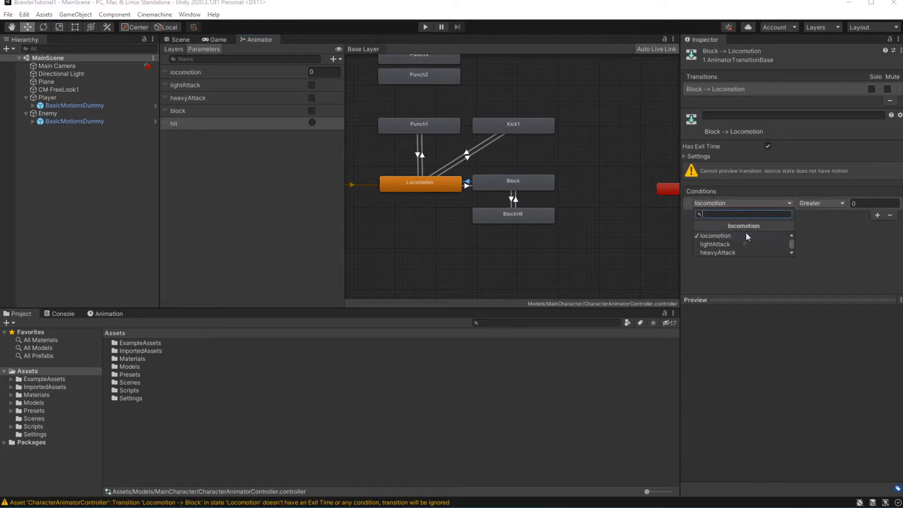
click(717, 252)
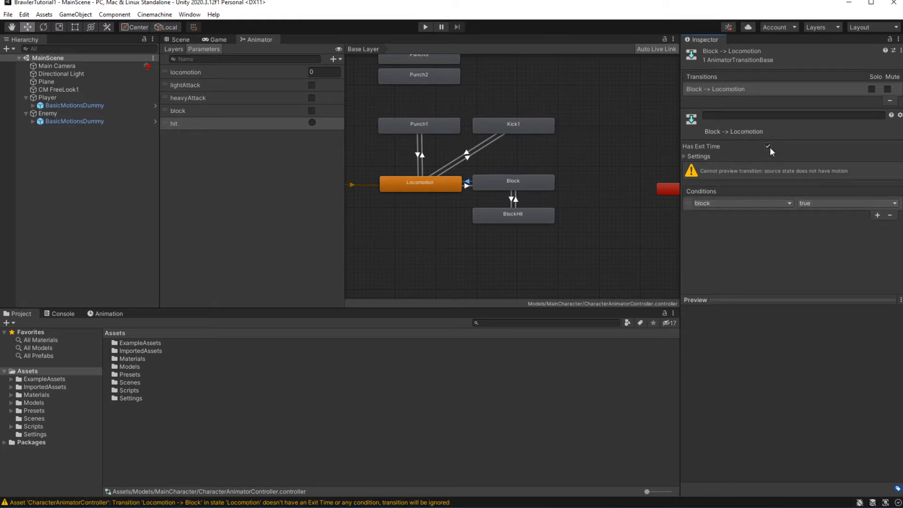
click(768, 147)
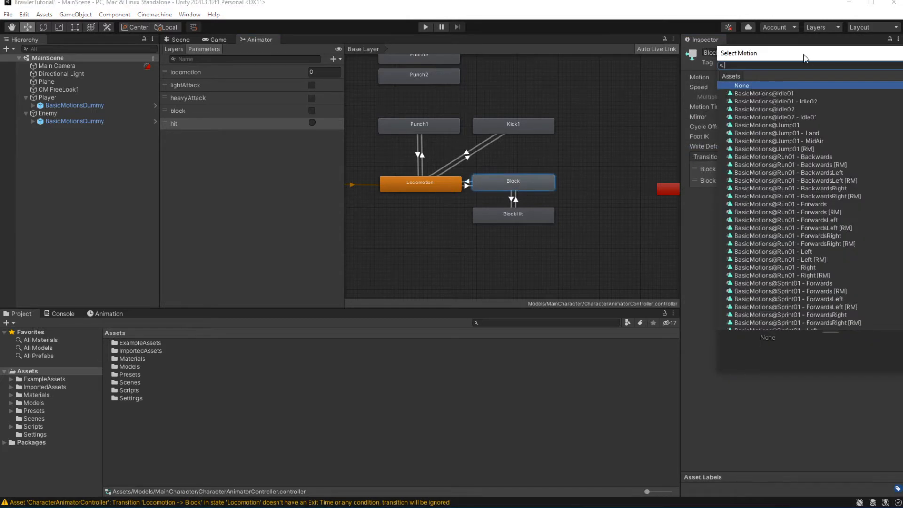
Assign BlockIdle as the Block state's motion and BlockHit as the BlockHit state's motion.
text(block)
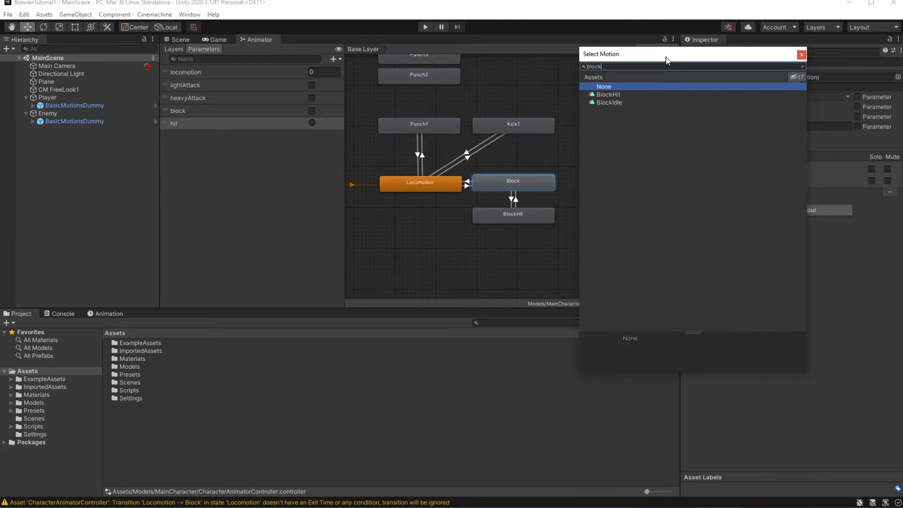
click(608, 101)
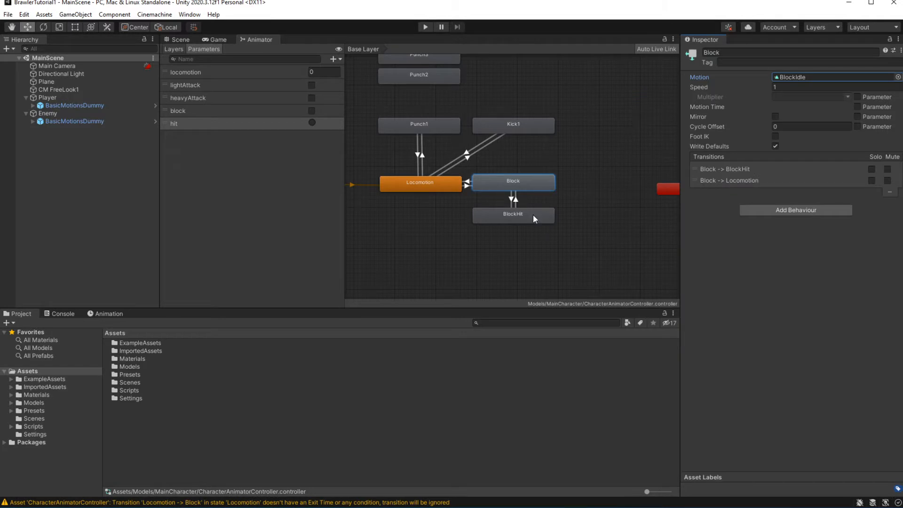
click(832, 76)
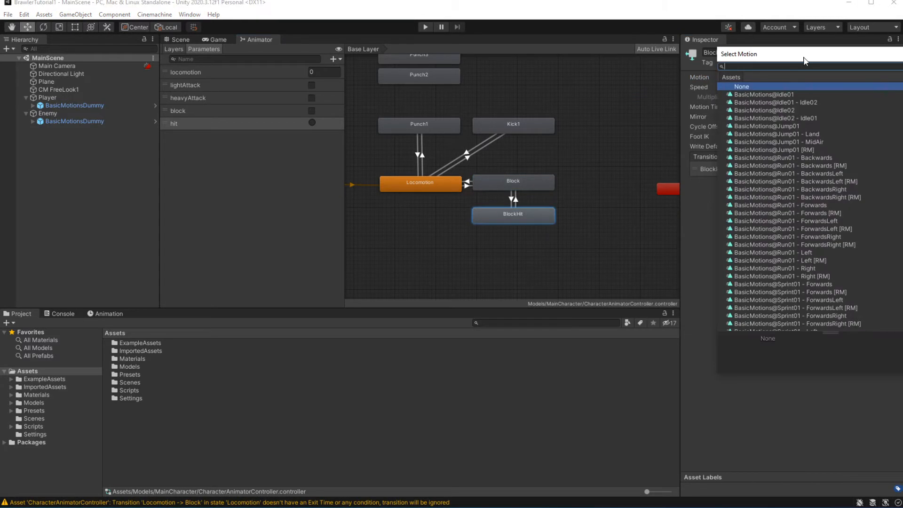
text(block)
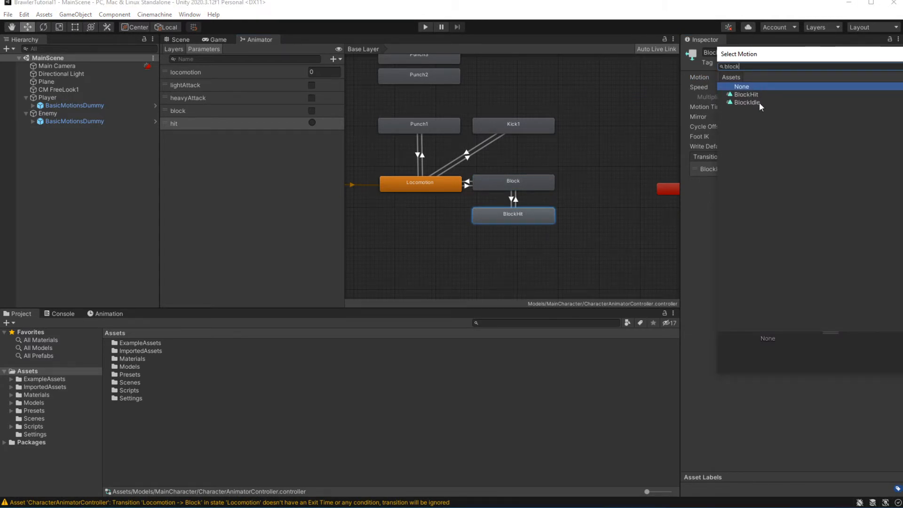
click(746, 95)
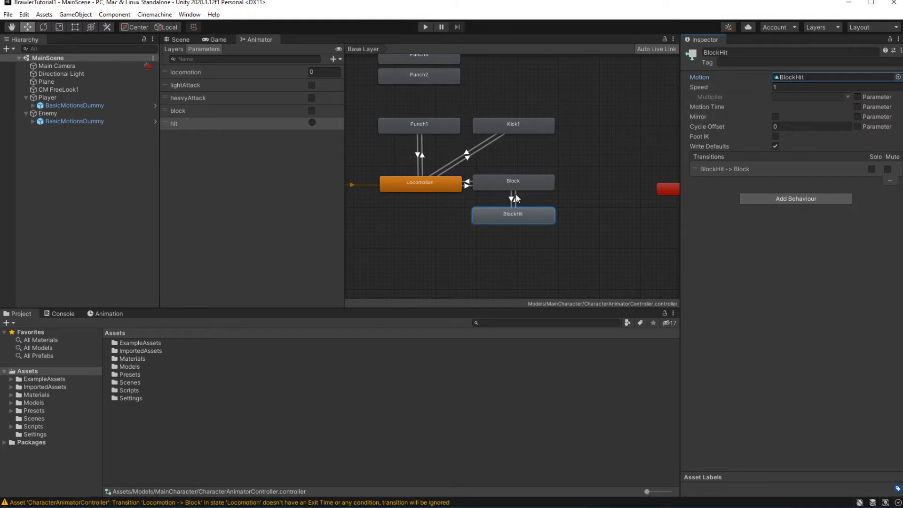
Preview the Block→BlockHit and Locomotion→Block transitions, then return to the Scene view.
click(515, 200)
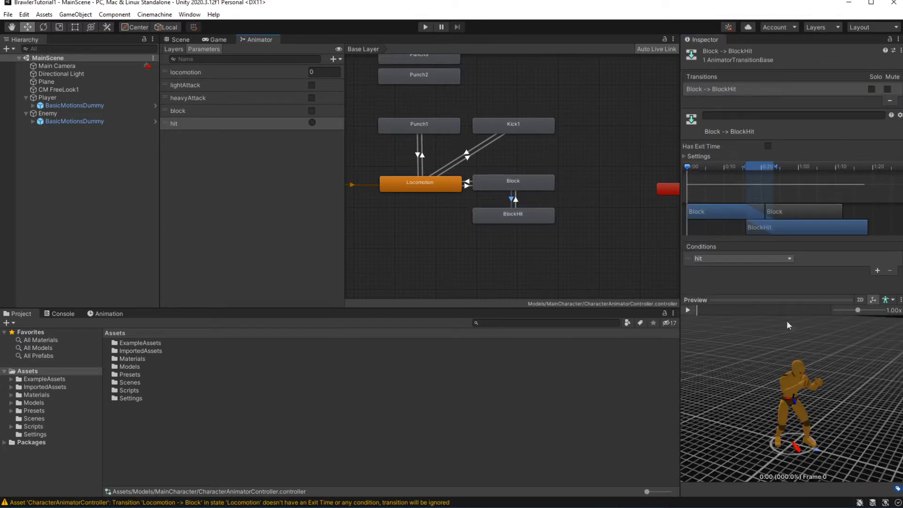
click(688, 309)
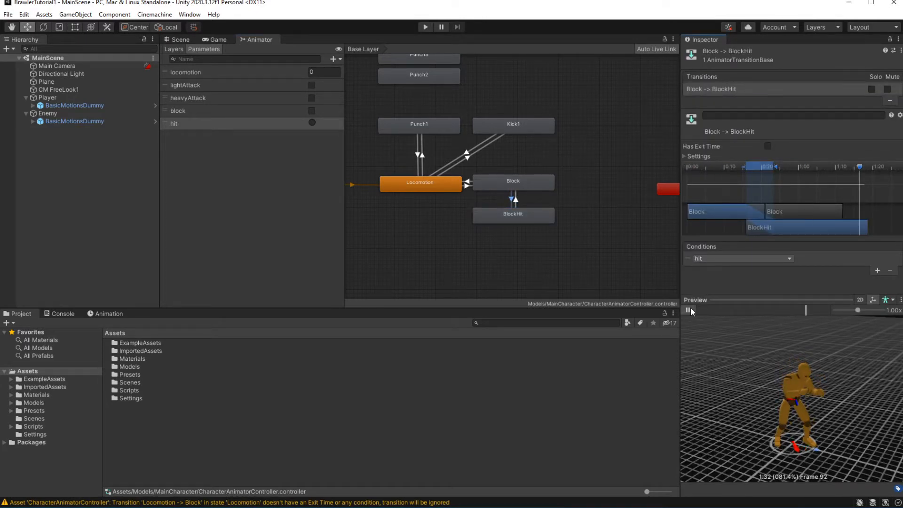
click(511, 182)
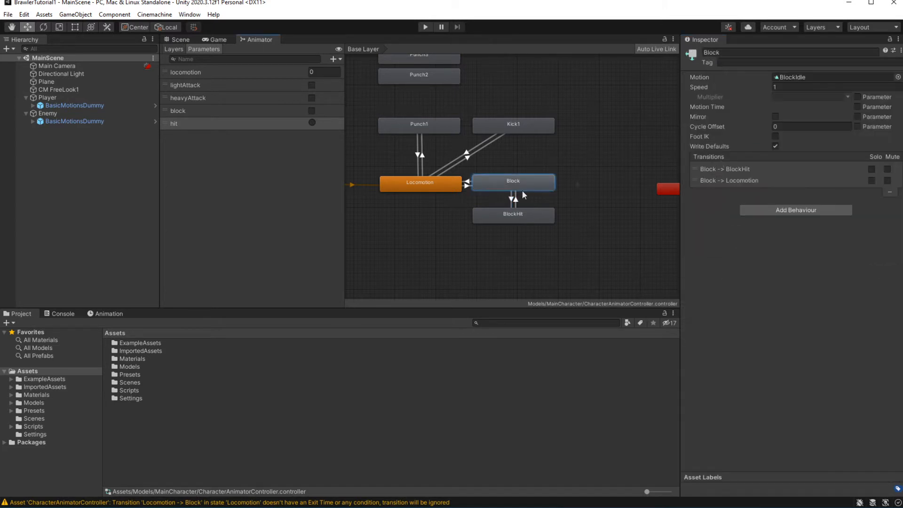
click(466, 186)
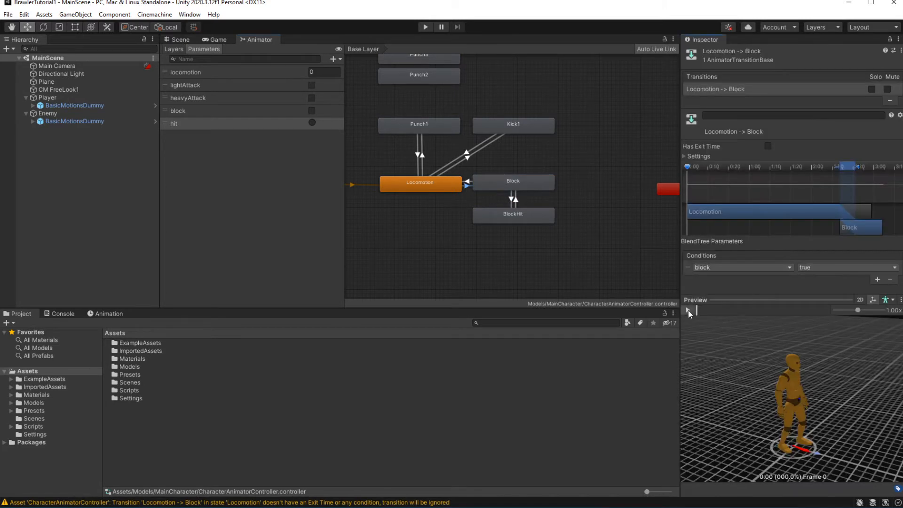
click(688, 309)
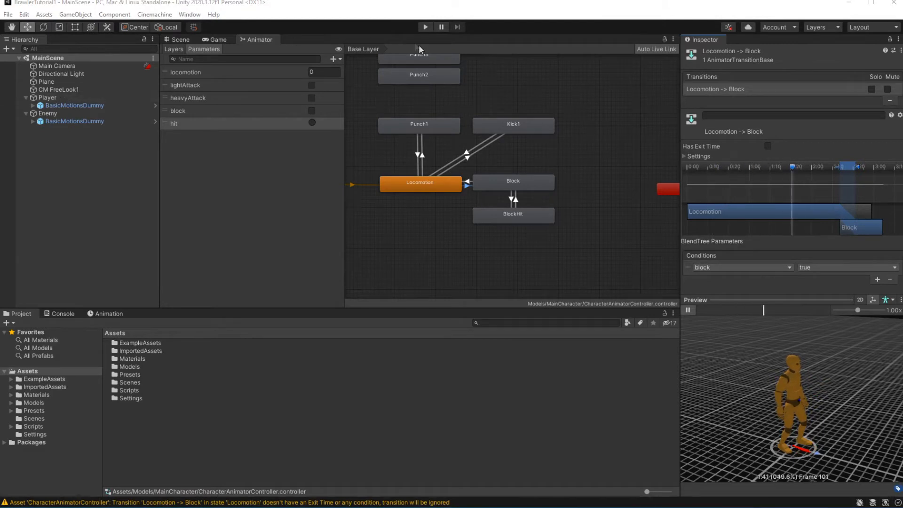
click(180, 39)
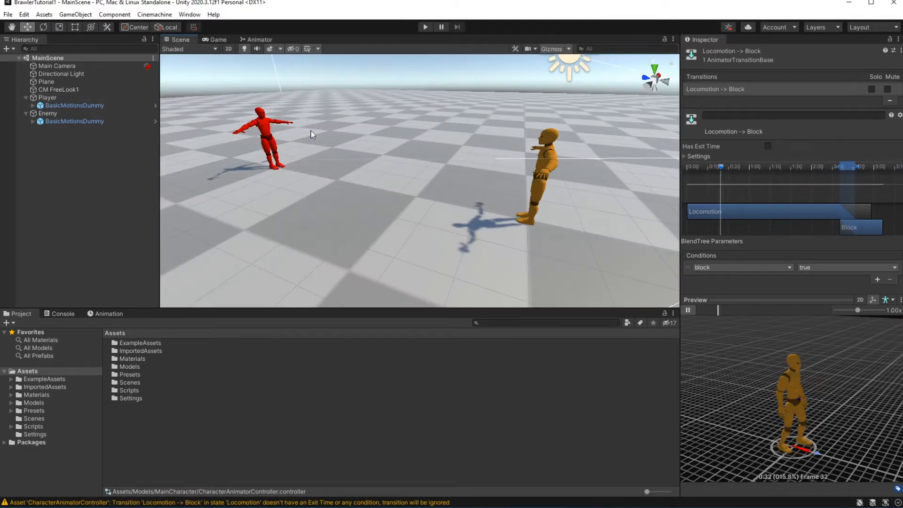
In PlayerInput.cs, subscribe Block.started to set block = true and declare [HideInInspector] public bool block.
click(47, 97)
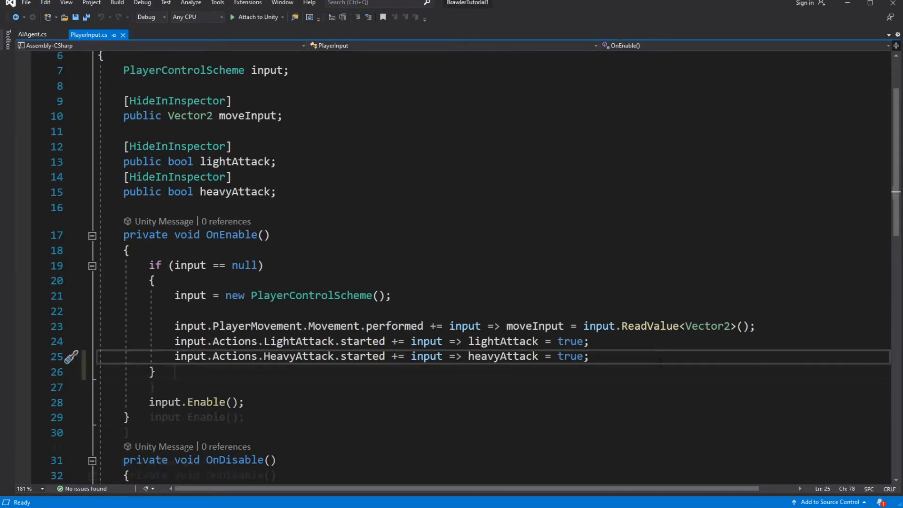
text(input.)
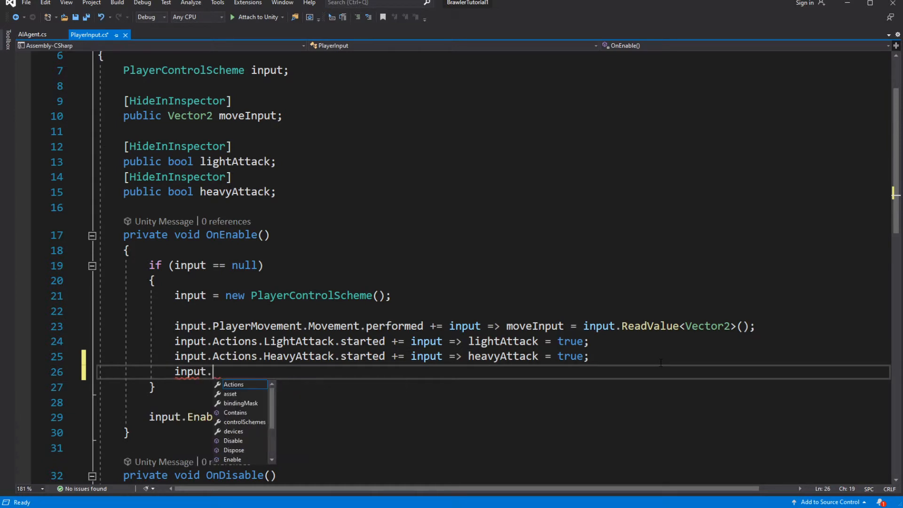
text(Actions.)
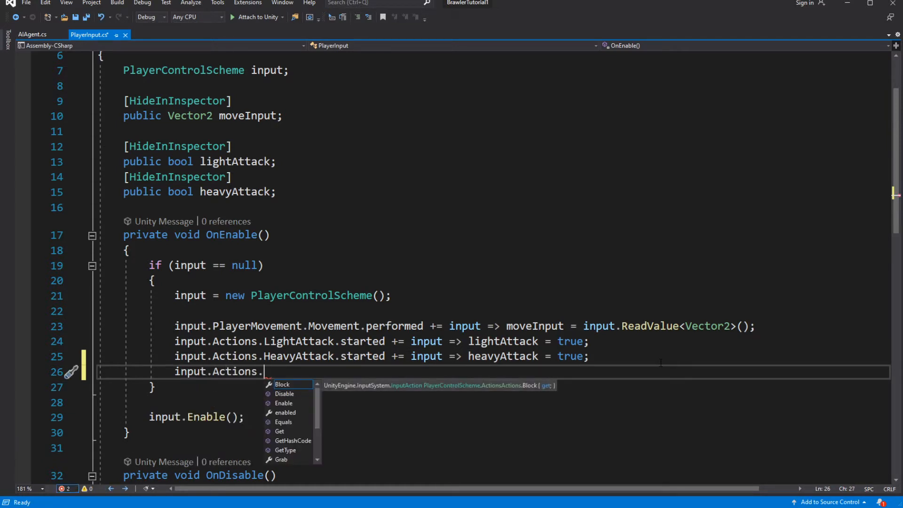
text(Block.)
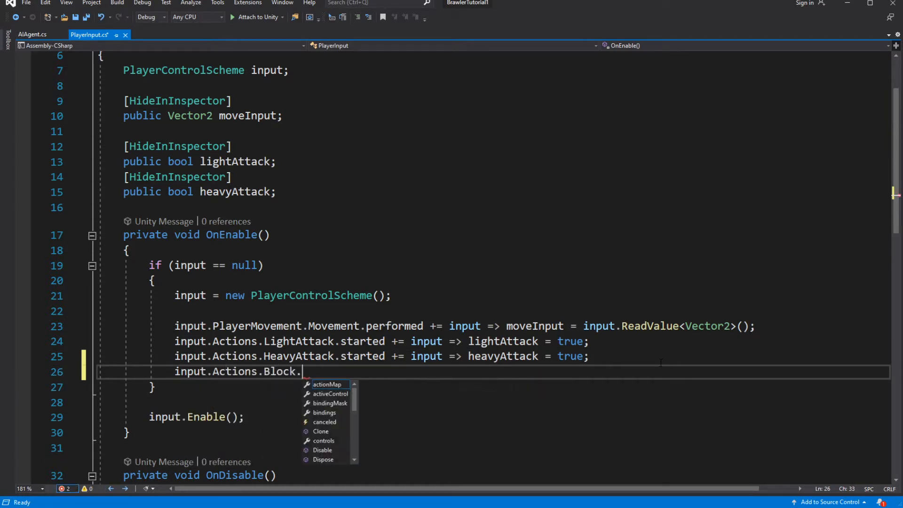
text(started += input =>)
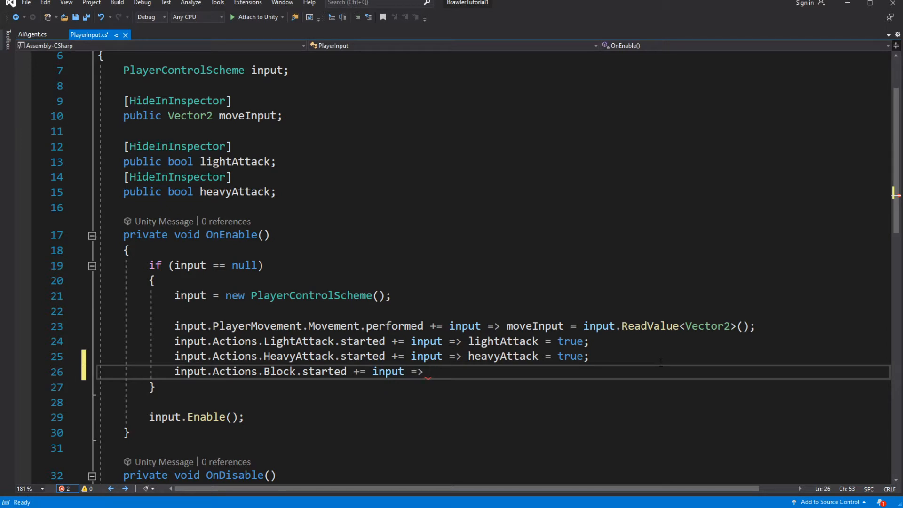
text(block =)
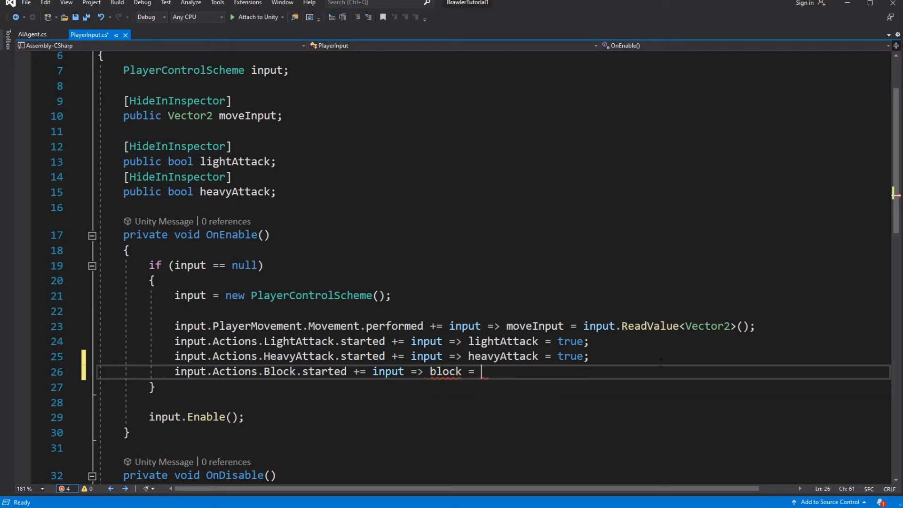
text(true;)
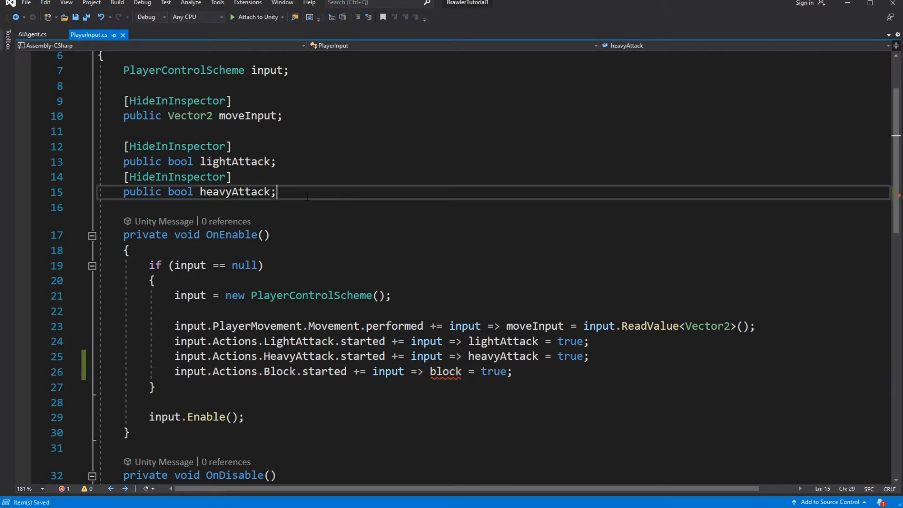
text([])
text(public bool)
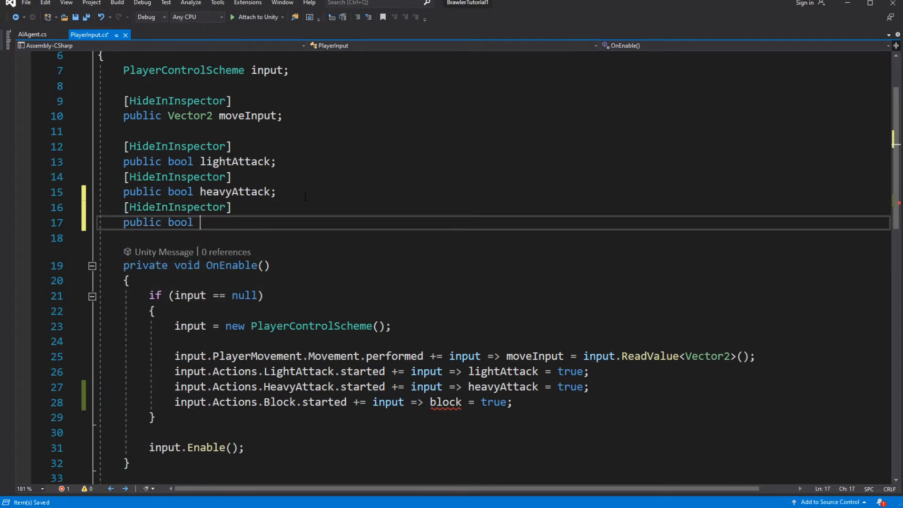
text(block;)
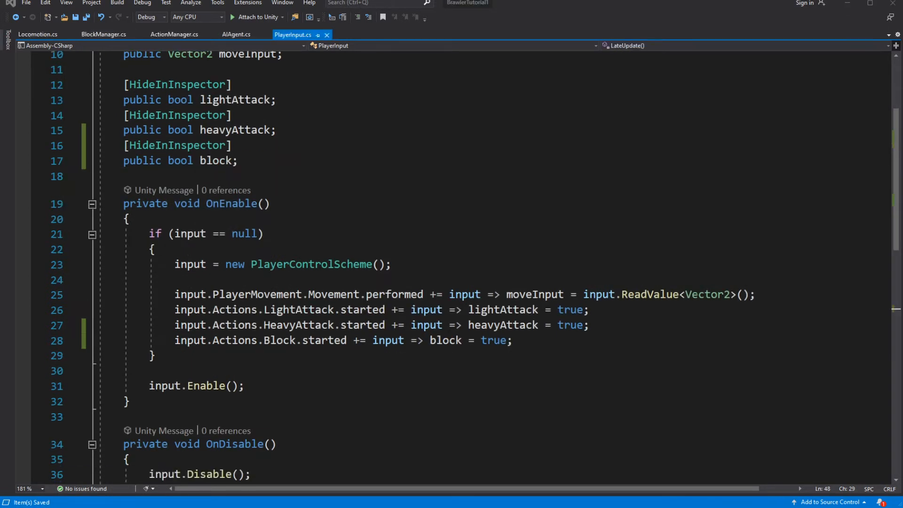
Subscribe input.Actions.Block.canceled to a handler that sets block.
key(enter)
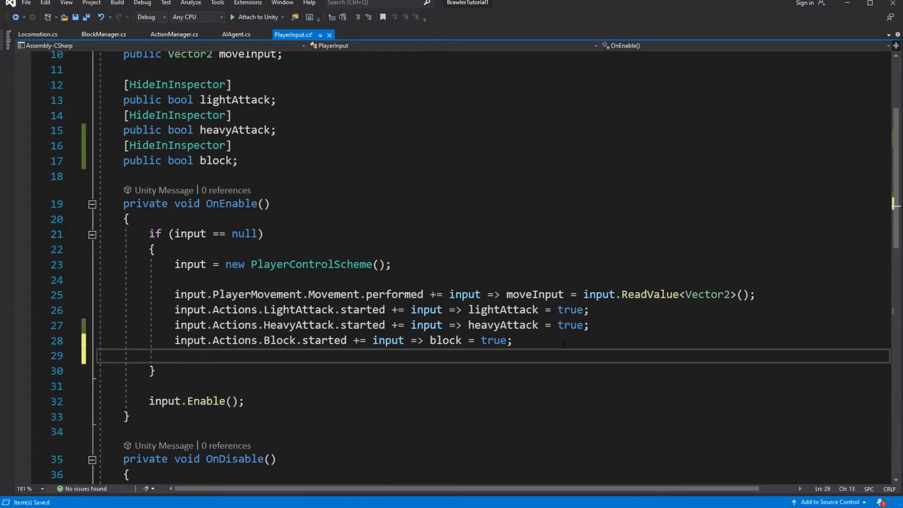
text(input.Actions.Block)
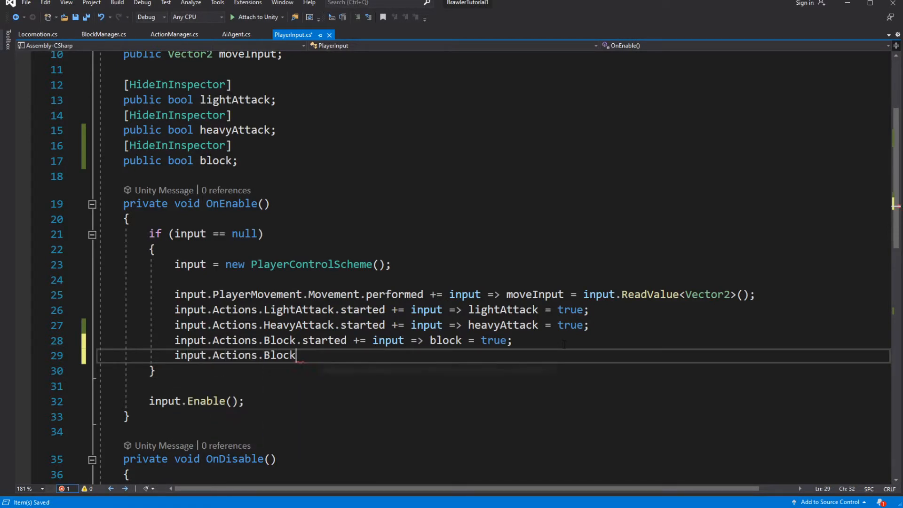
double_click(280, 355)
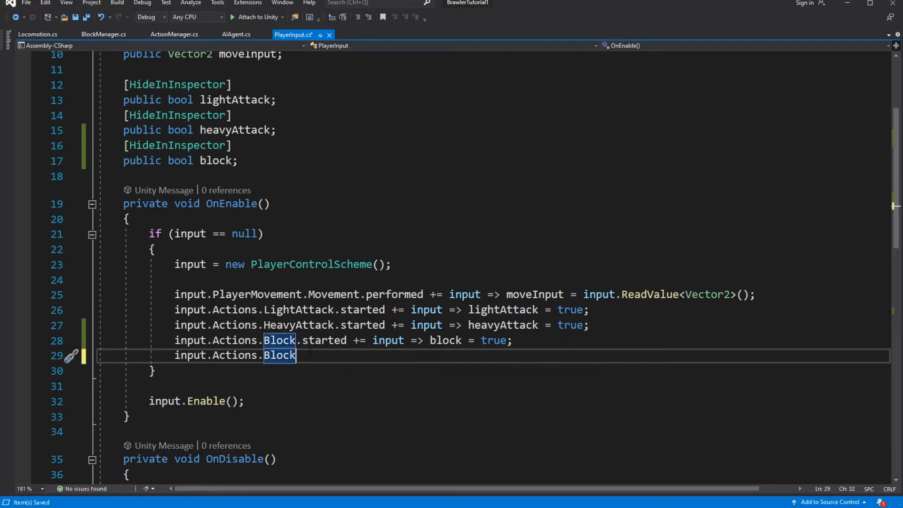
text(.canceled +=)
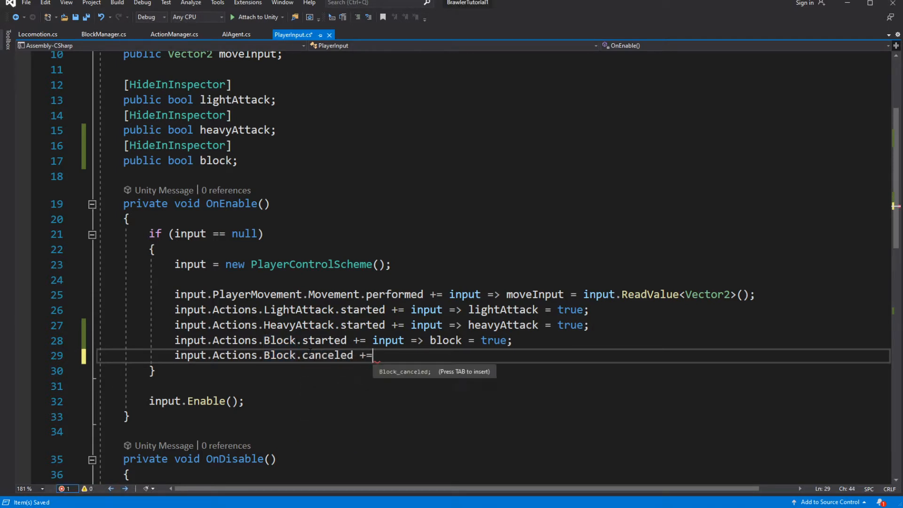
text(input)
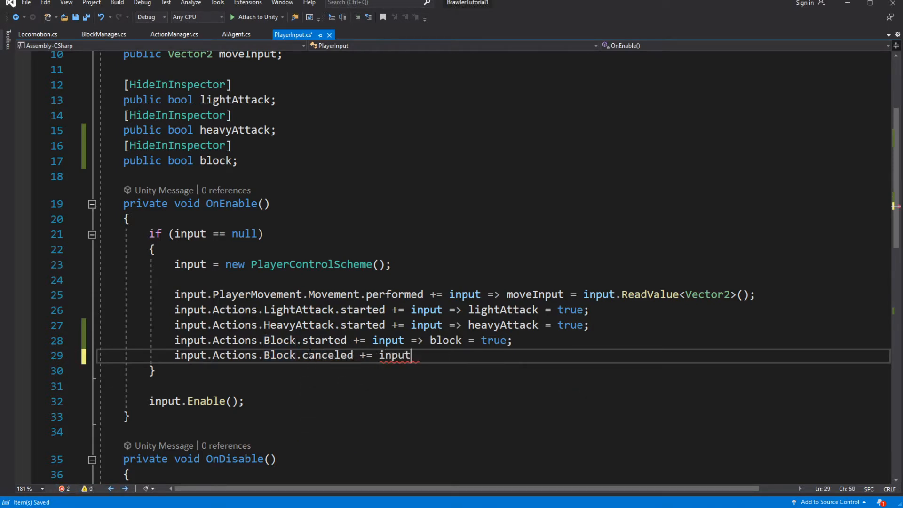
text(=> block)
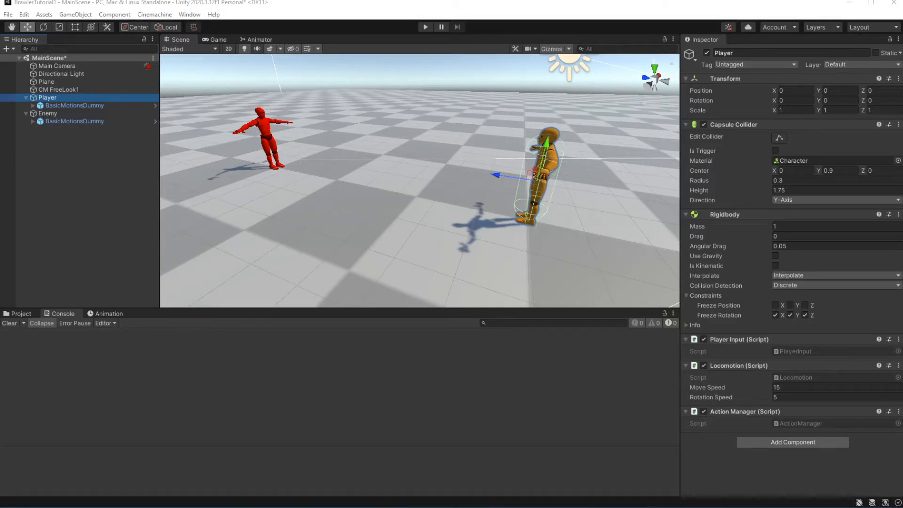
mouse_move(699, 385)
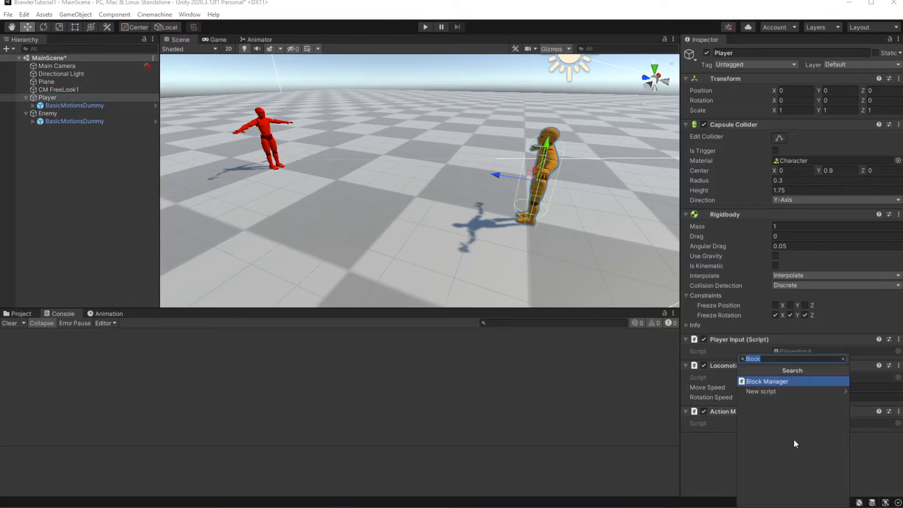
Attach the Block Manager component to the Player object.
click(766, 381)
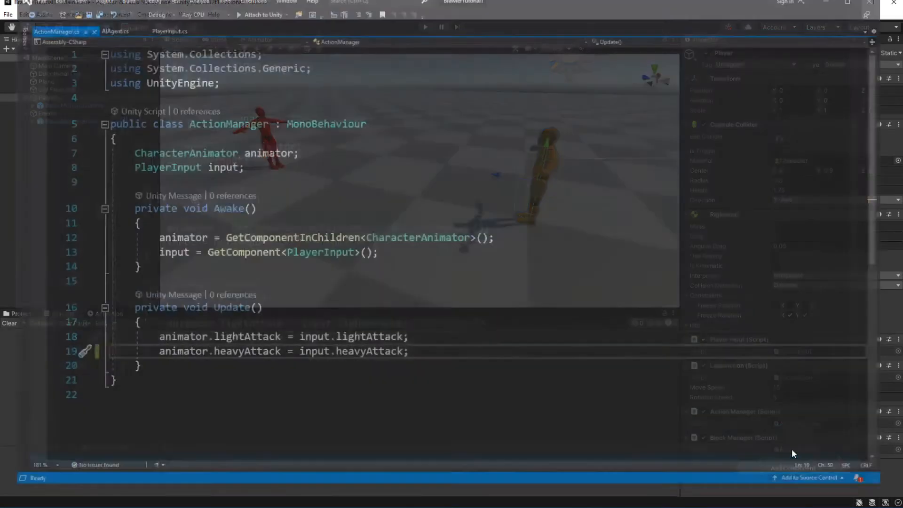
Declare a PlayerInput field and fetch it with GetComponent<PlayerInput>() in Awake.
text(Playe)
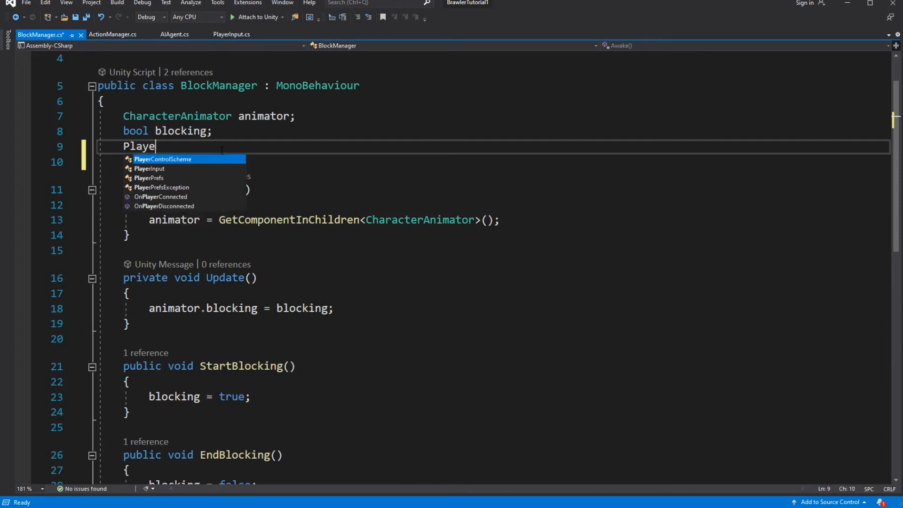
text(rInput input;)
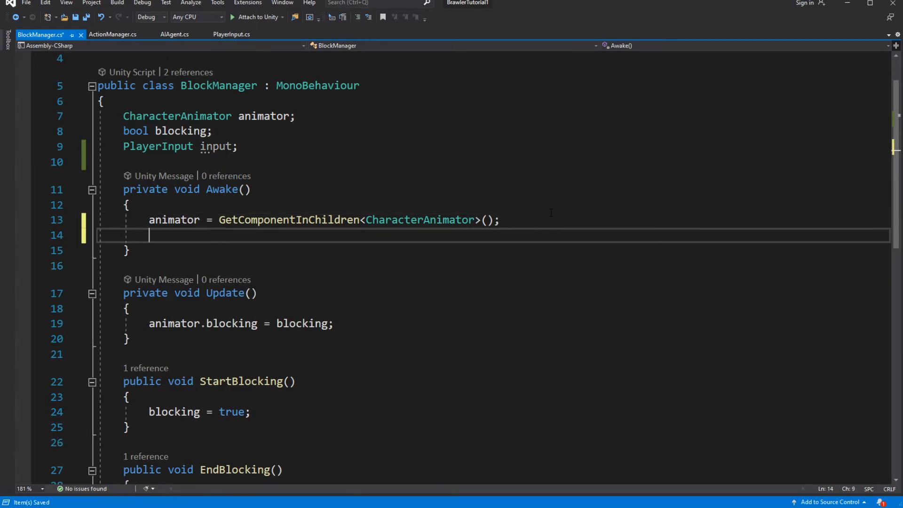
text(input = G)
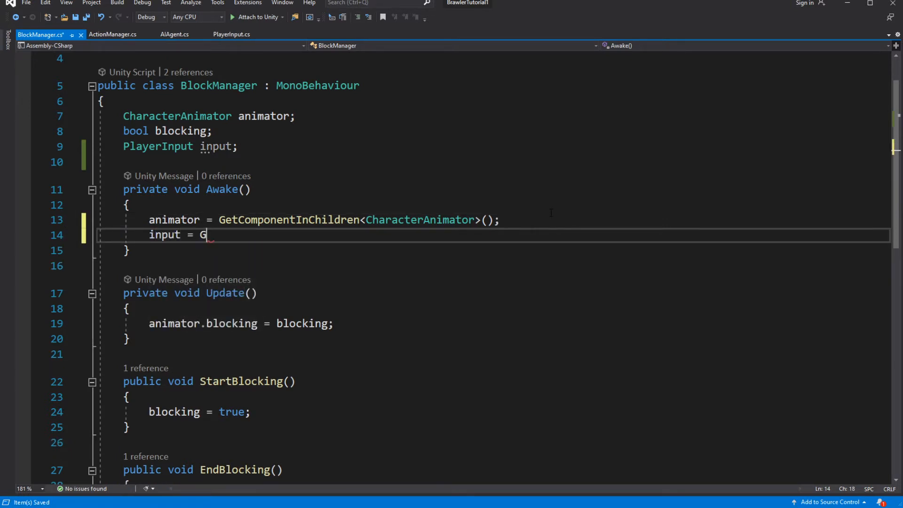
text(etComponent<>)
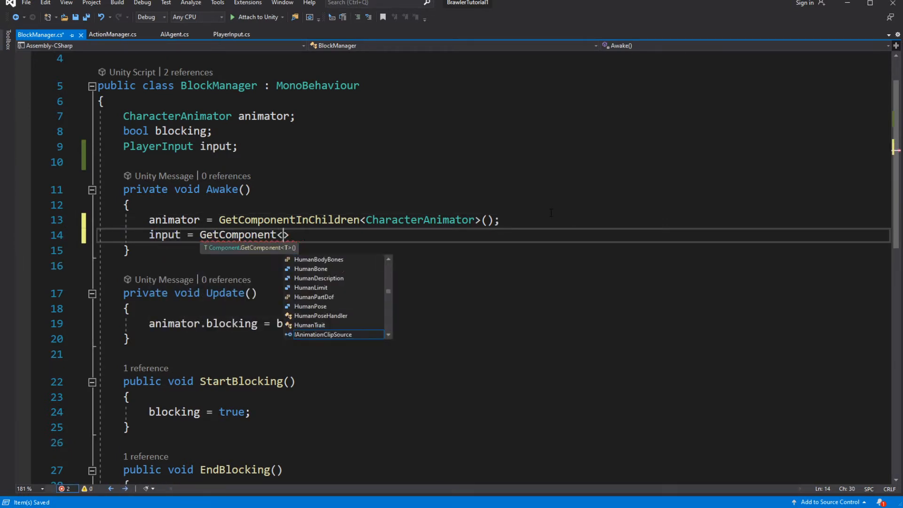
text(PlayerInput>();)
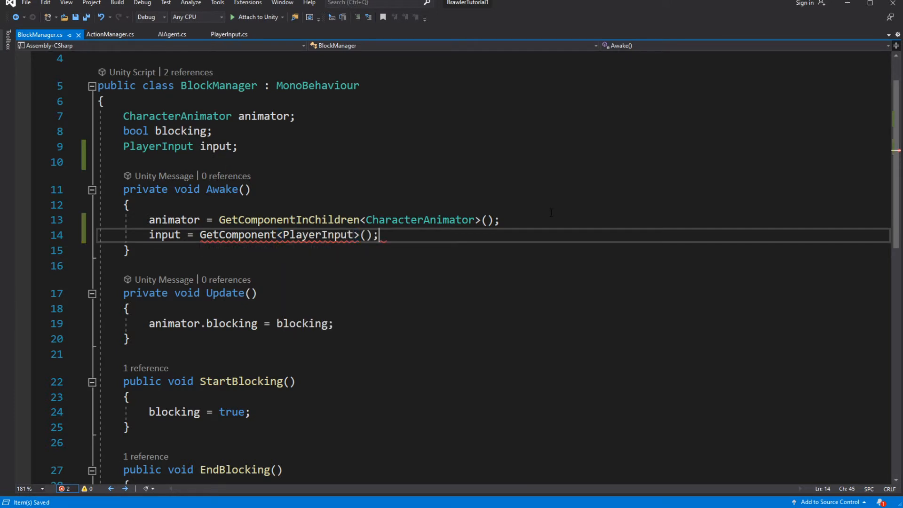
In Update, set blocking = input.block inside an if (input != null) check.
click(129, 308)
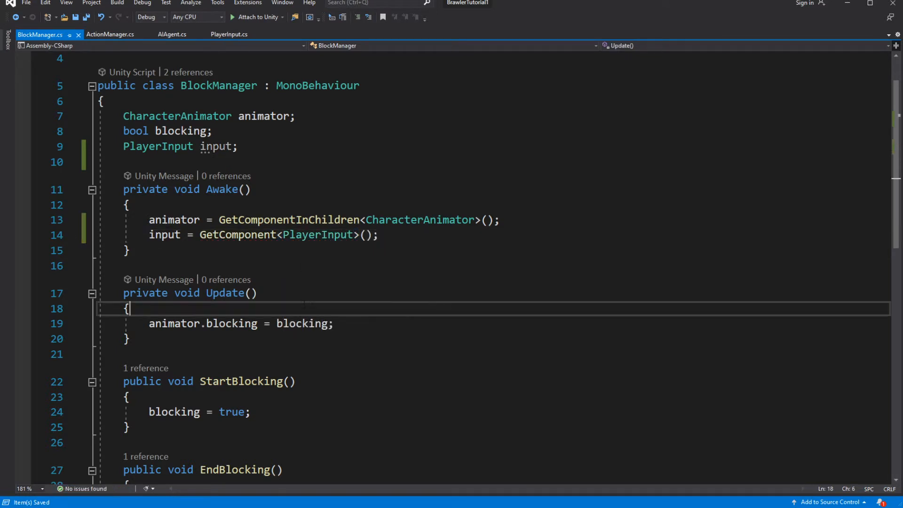
scroll(down, 3)
text(blocking)
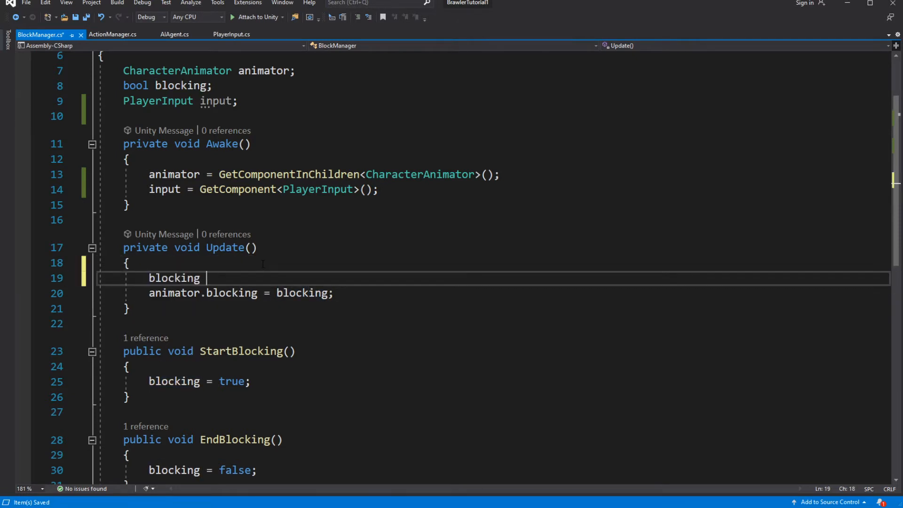
text(= input)
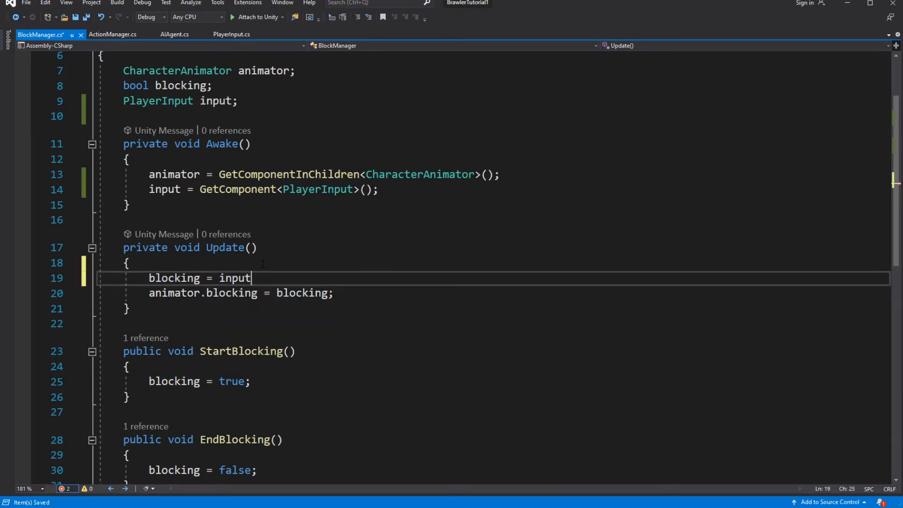
double_click(234, 278)
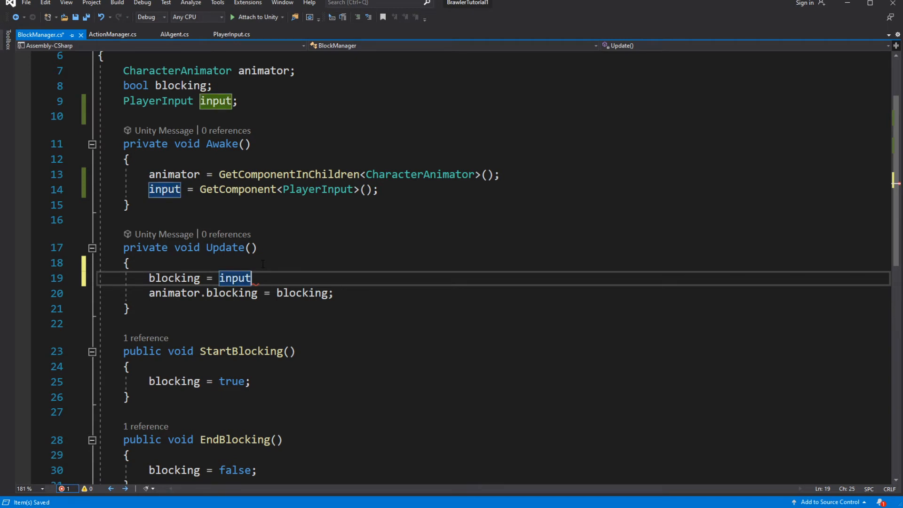
text(.block)
text(if(input)
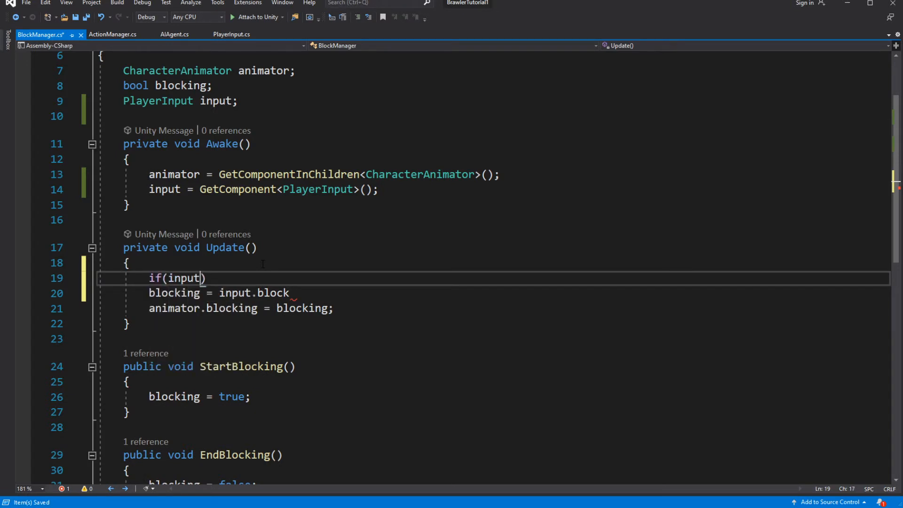
text(!= null)
text({)
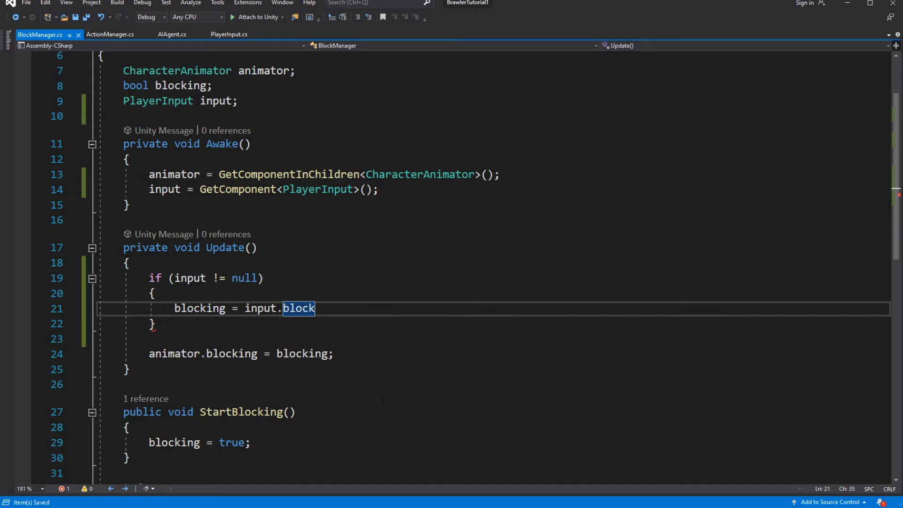
text(;)
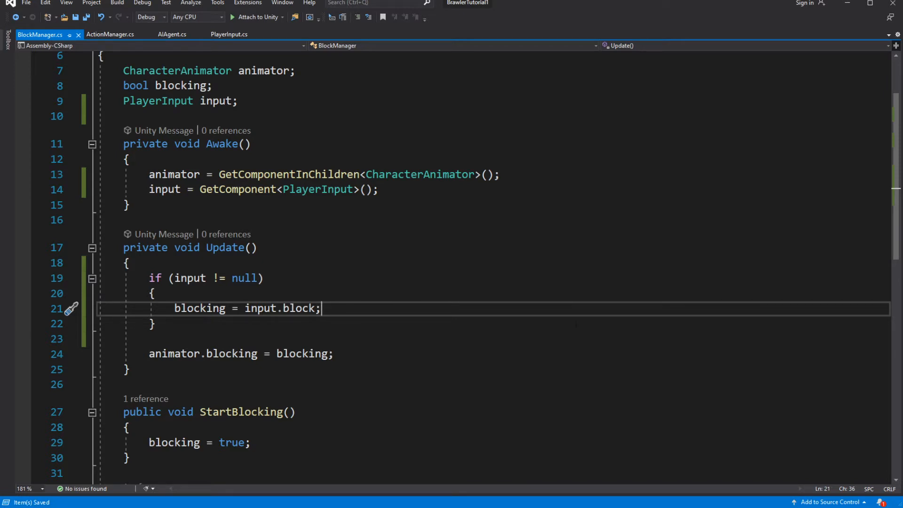
mouse_move(847, 5)
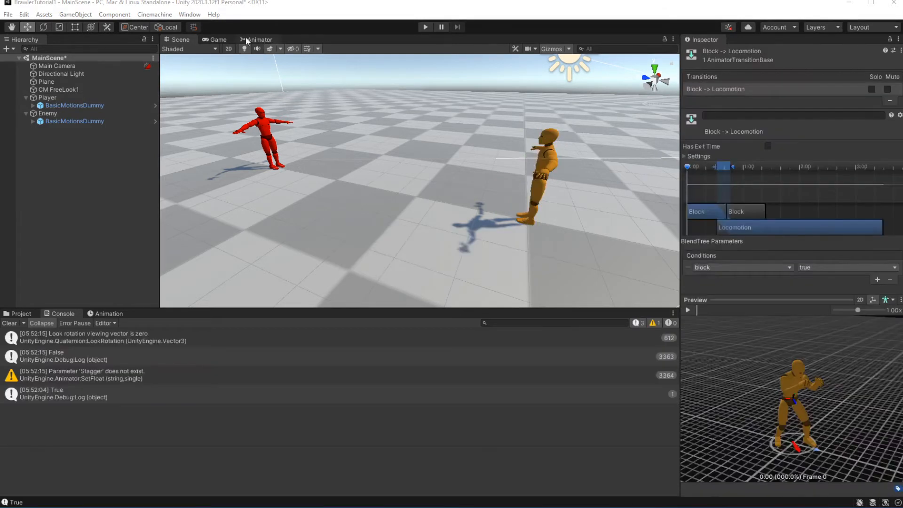
Require block to be false on the Block→Locomotion transition in the player's animator graph.
click(259, 39)
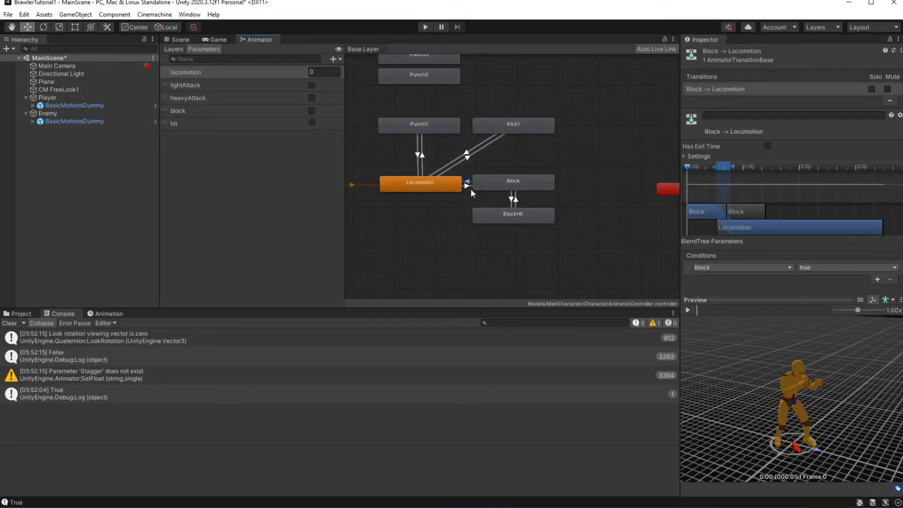
click(846, 266)
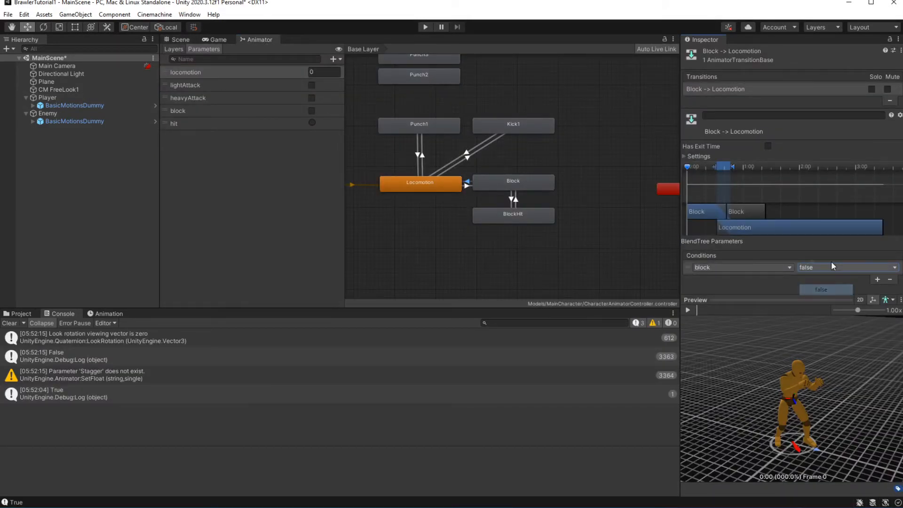
click(425, 26)
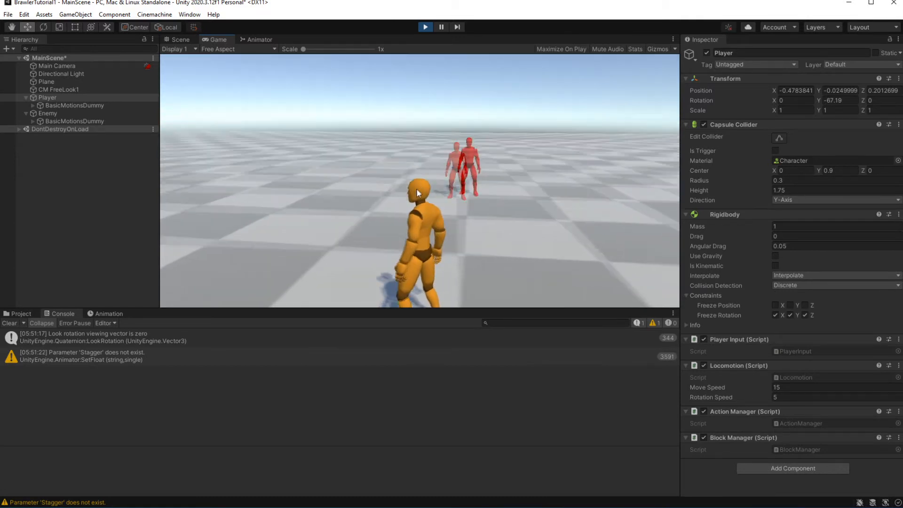
Stop the play-test of the player's blocking and return to scene editing.
click(181, 40)
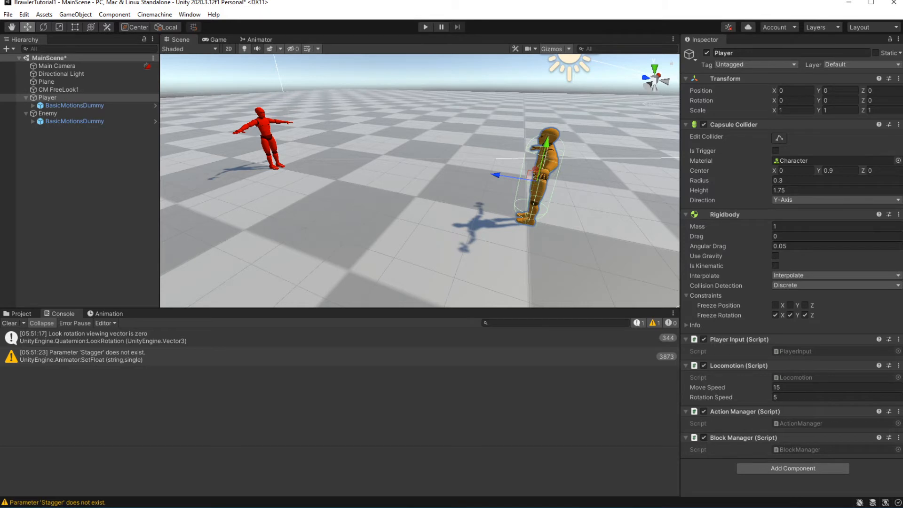
Add a lightAttack bool parameter to the enemy's animator controller.
click(73, 121)
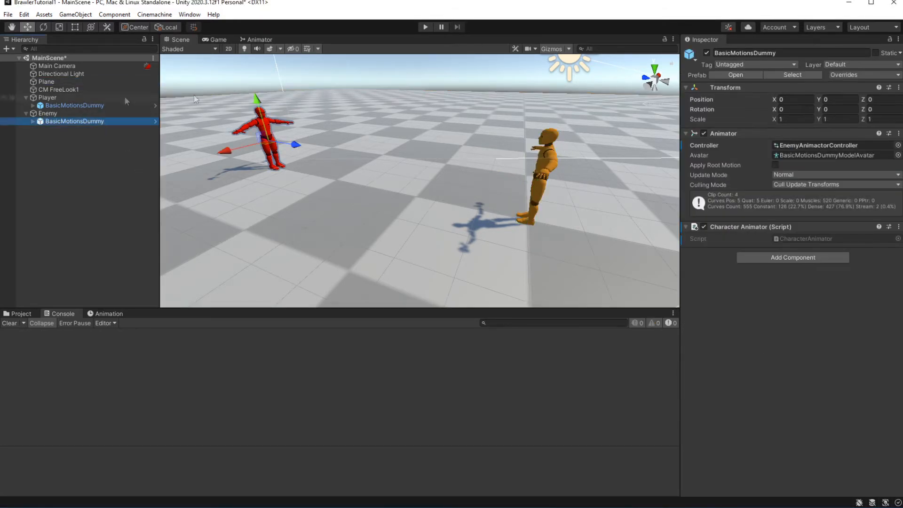
click(258, 39)
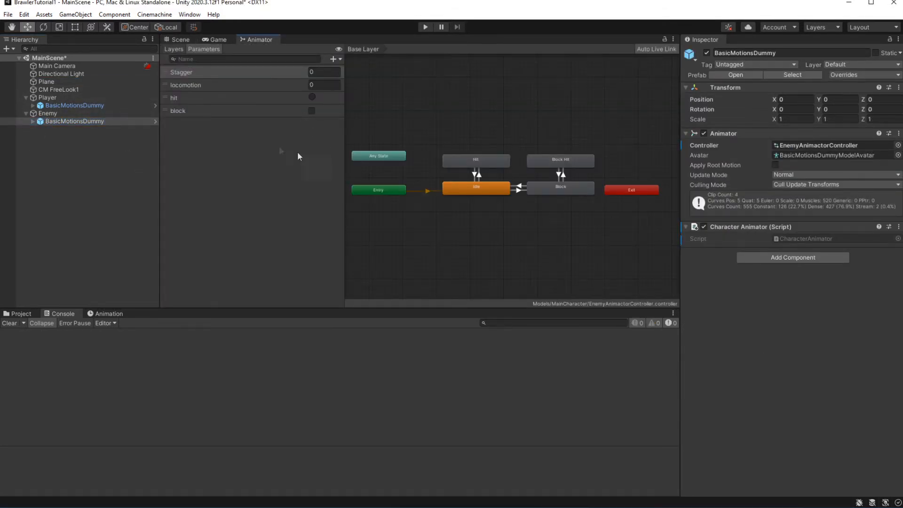
click(333, 58)
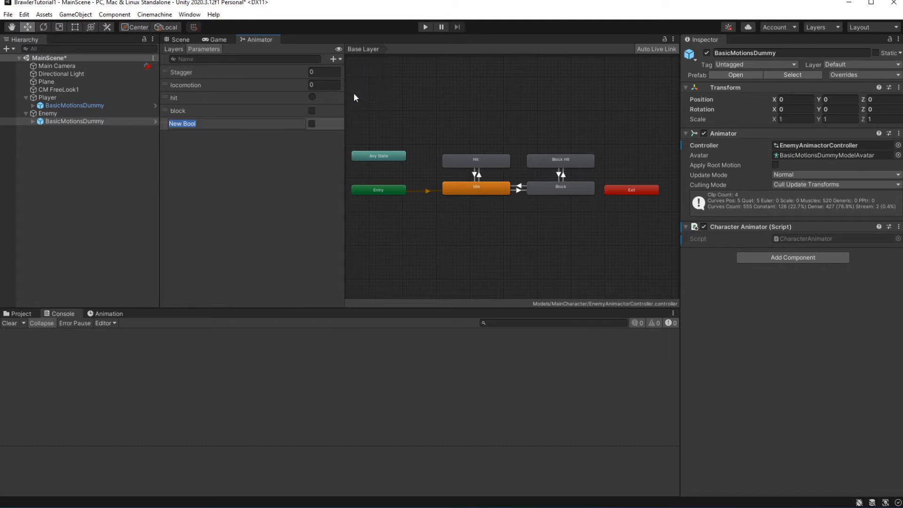
text(lightAt)
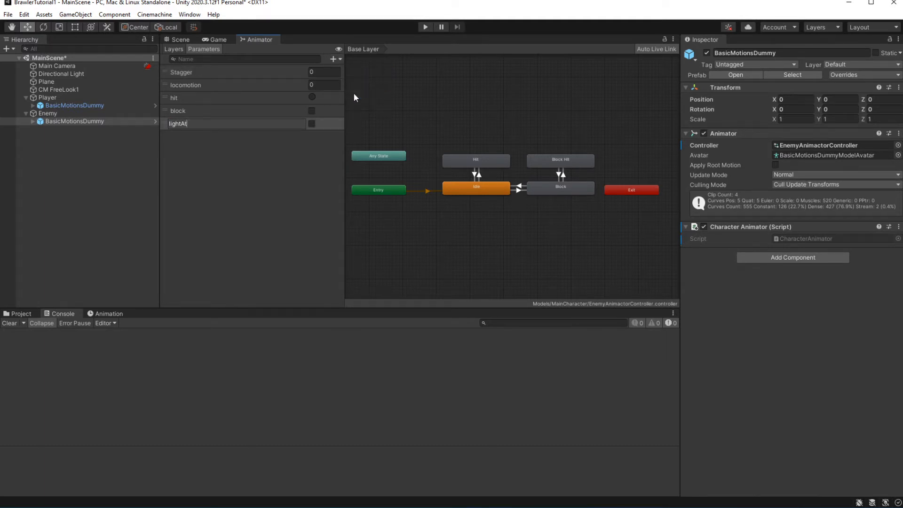
Add a heavyAttack bool parameter alongside it.
click(333, 58)
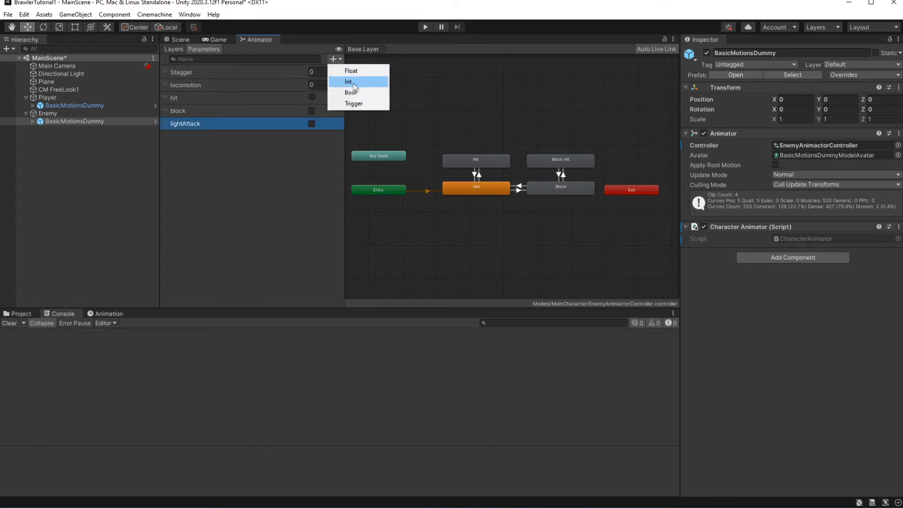
click(350, 93)
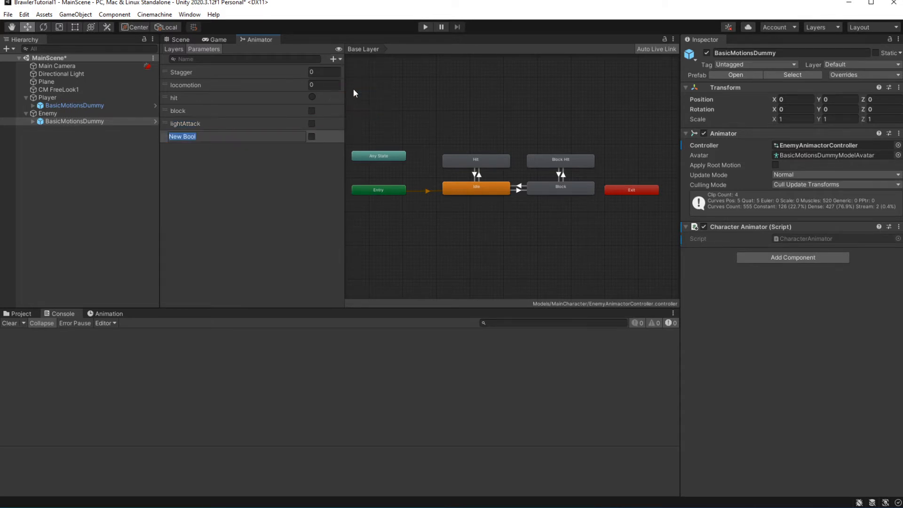
text(heavyAttack)
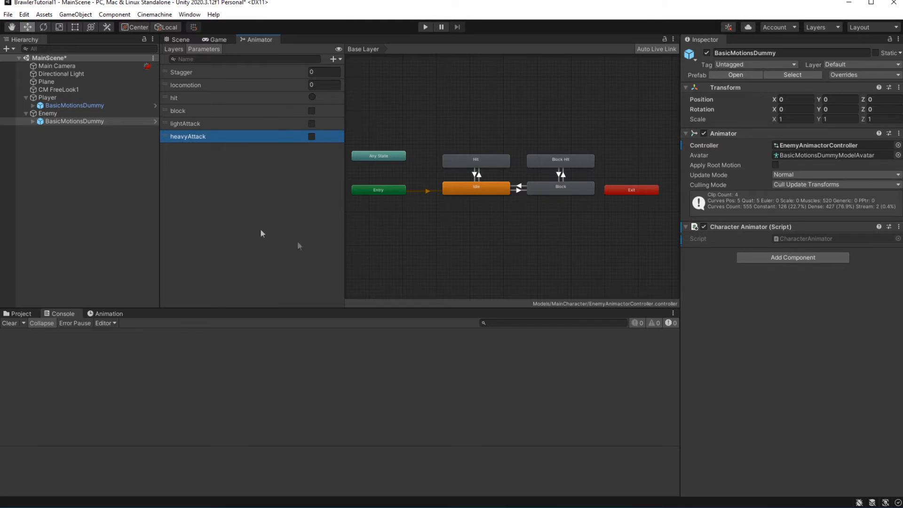
mouse_move(355, 240)
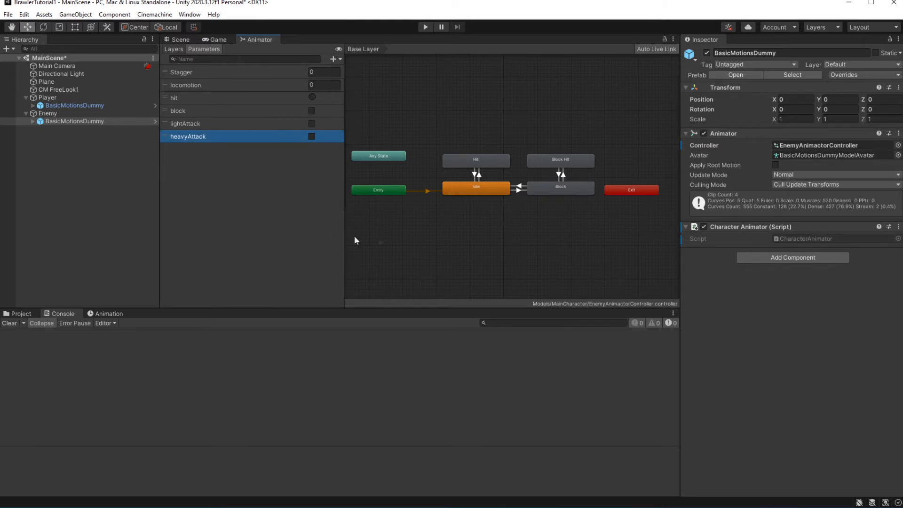
mouse_move(499, 273)
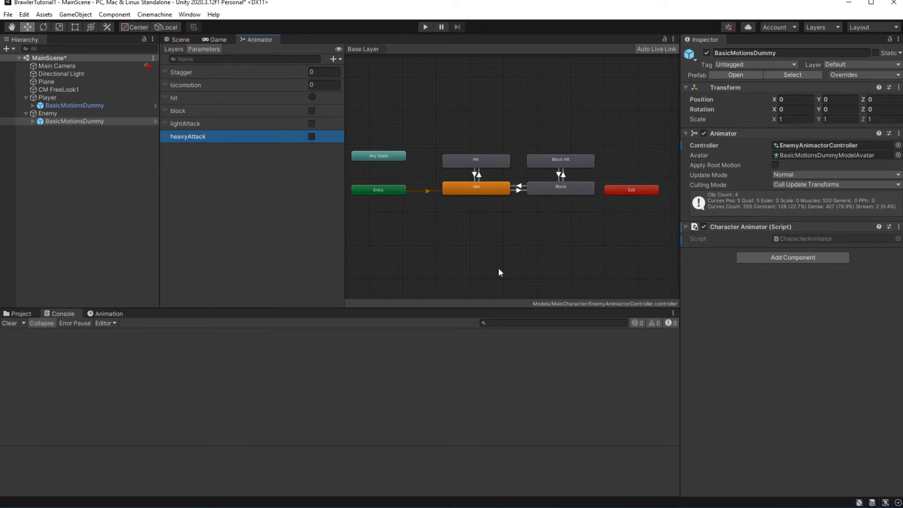
Create a new state named Punch1 in the enemy's state graph.
right_click(499, 272)
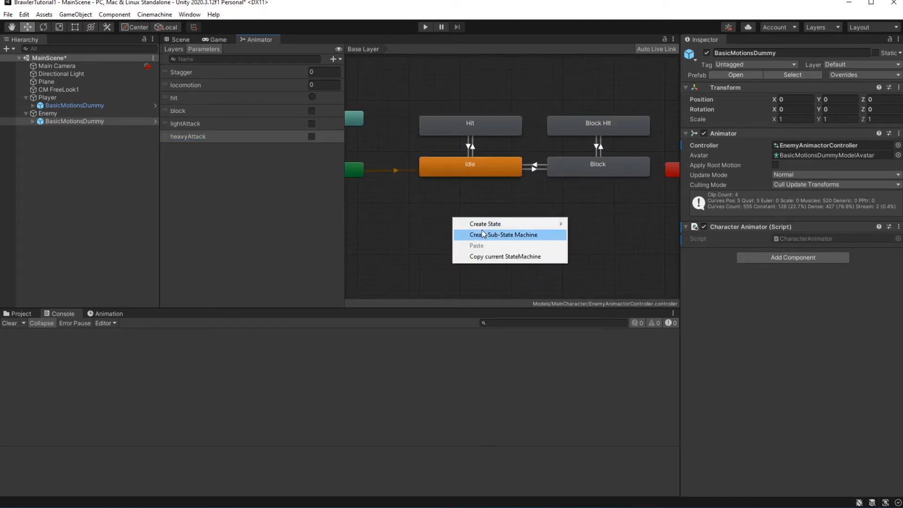
click(485, 223)
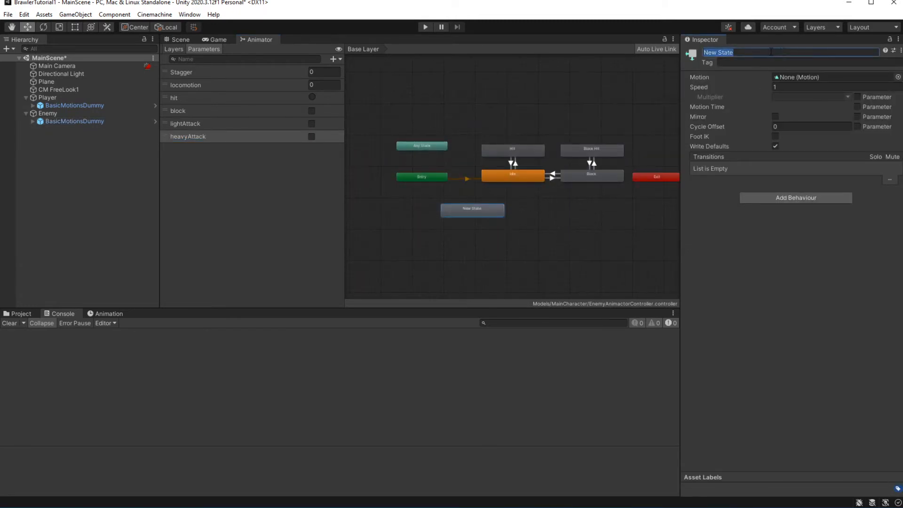
text(Punch1)
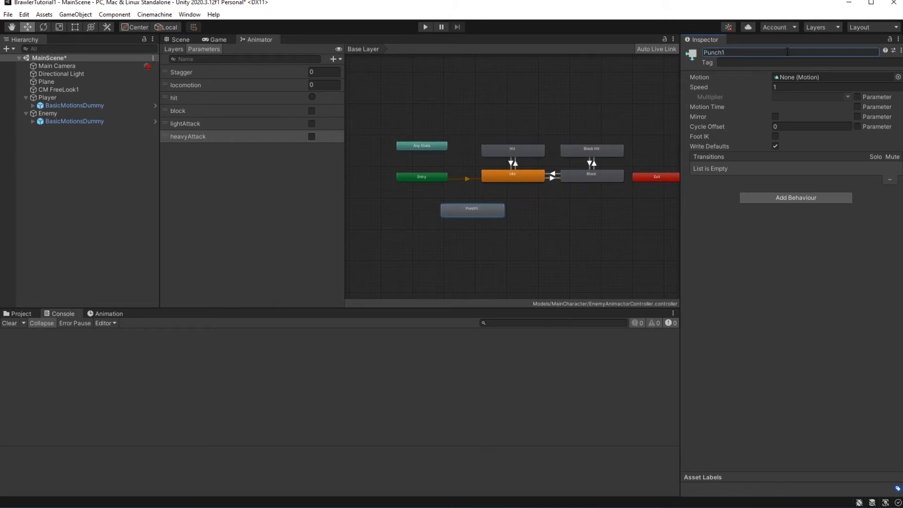
click(73, 121)
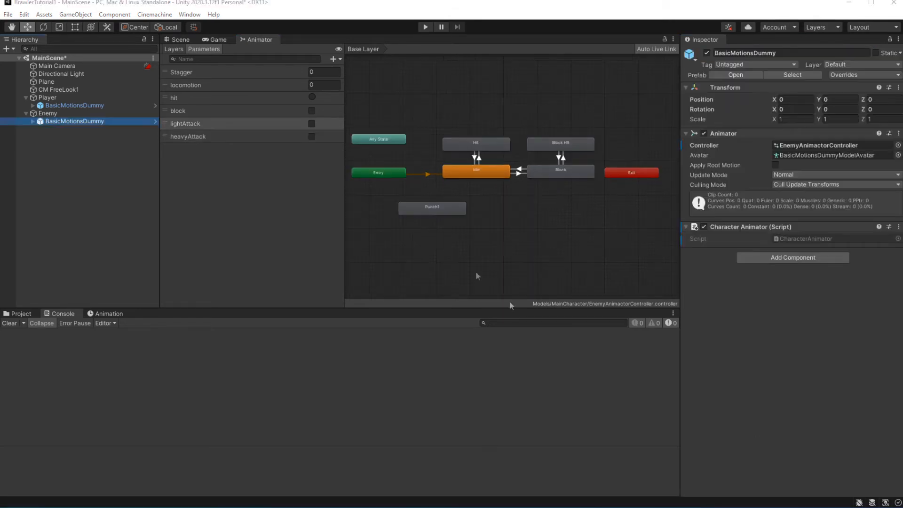
Condition the Idle→Punch1 transition on lightAttack being true with no exit time.
click(475, 170)
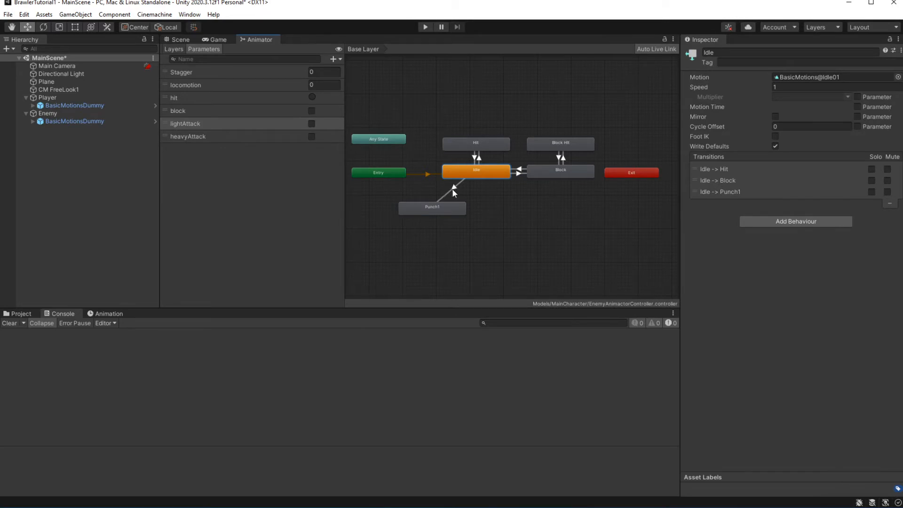
click(452, 187)
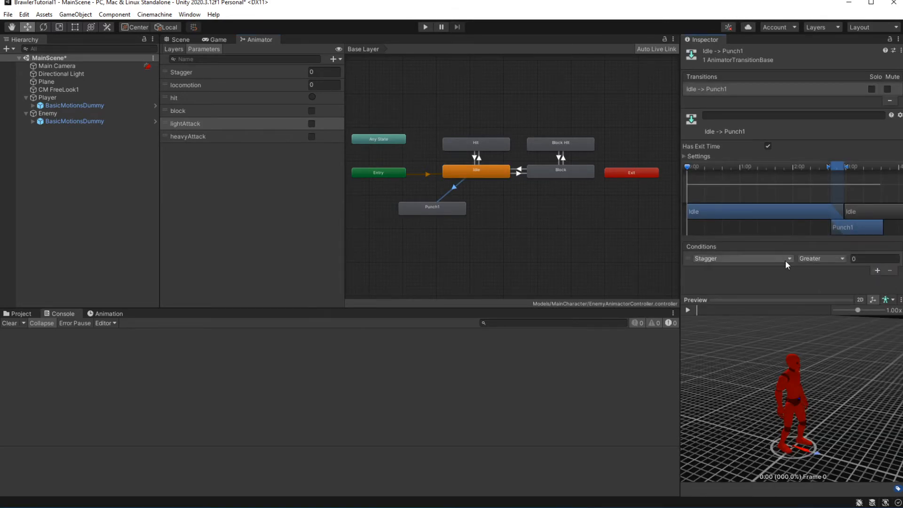
click(742, 257)
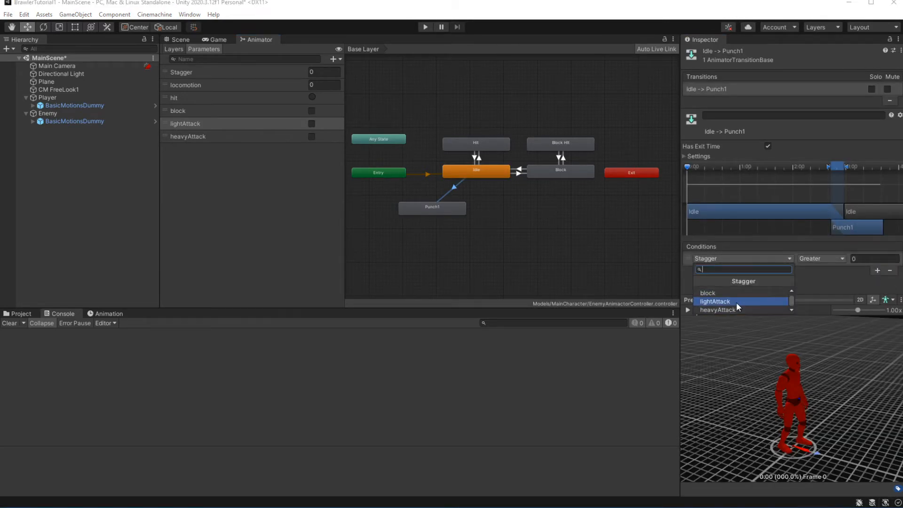
click(714, 300)
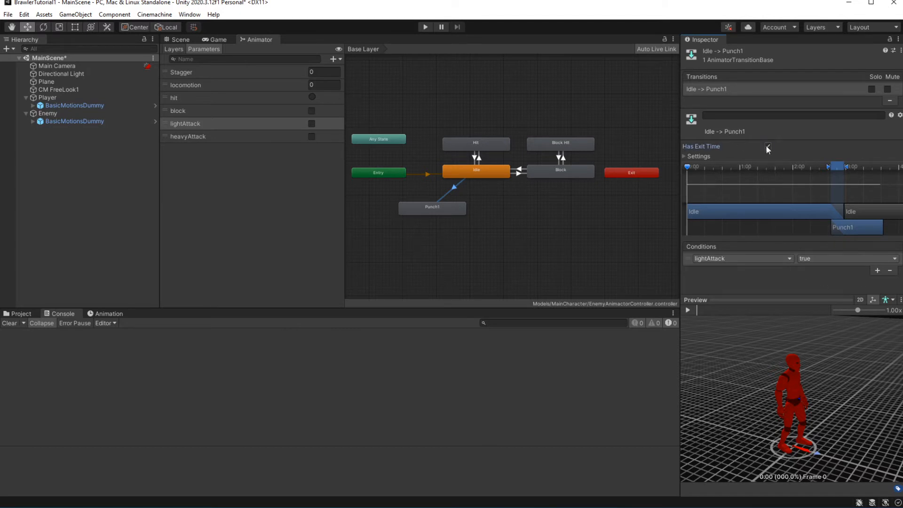
click(474, 170)
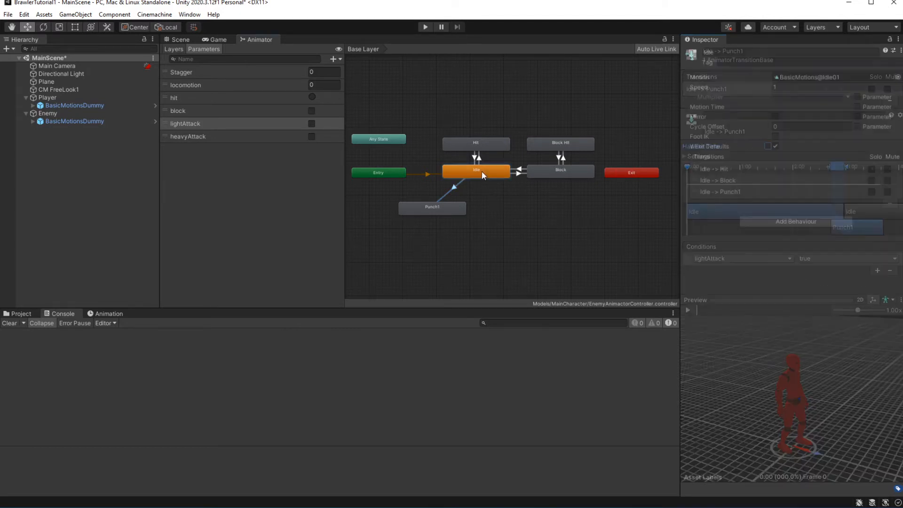
Add a Punch1→Idle transition and assign the Punch1 animation clip to the Punch1 state.
right_click(432, 207)
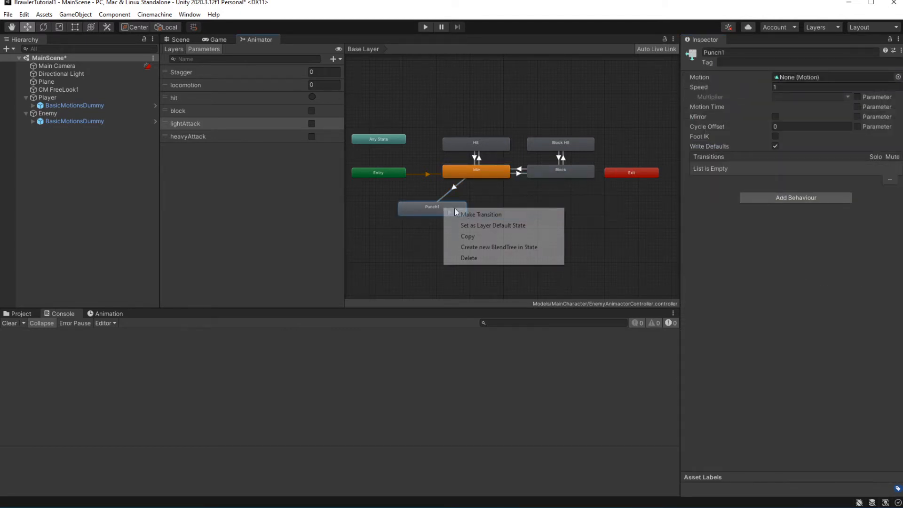
click(480, 214)
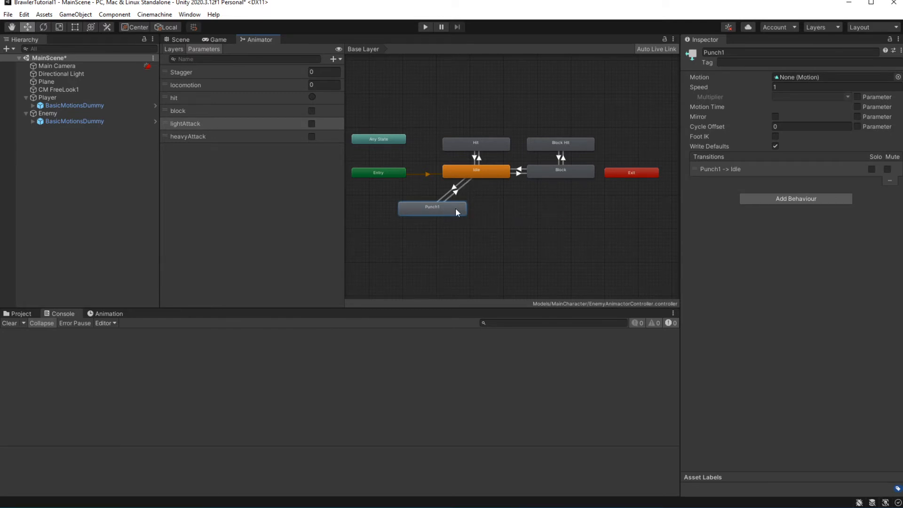
click(834, 77)
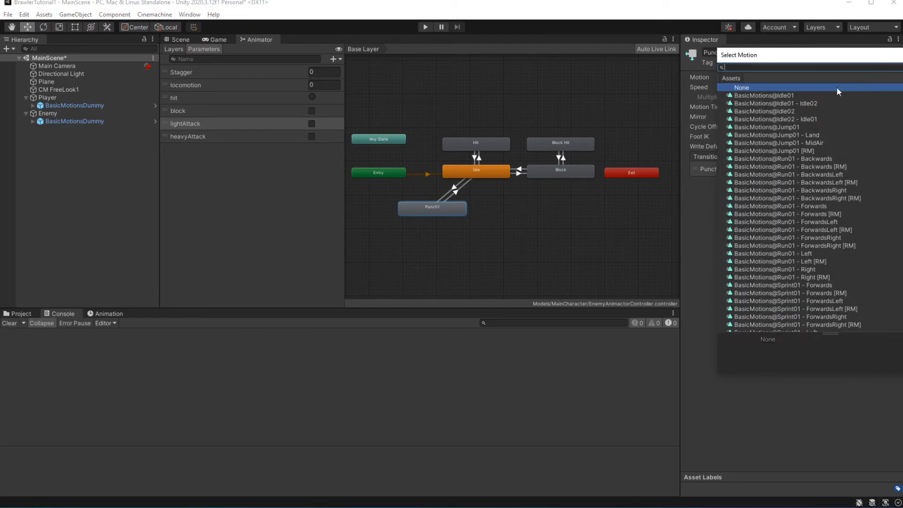
text(Punch)
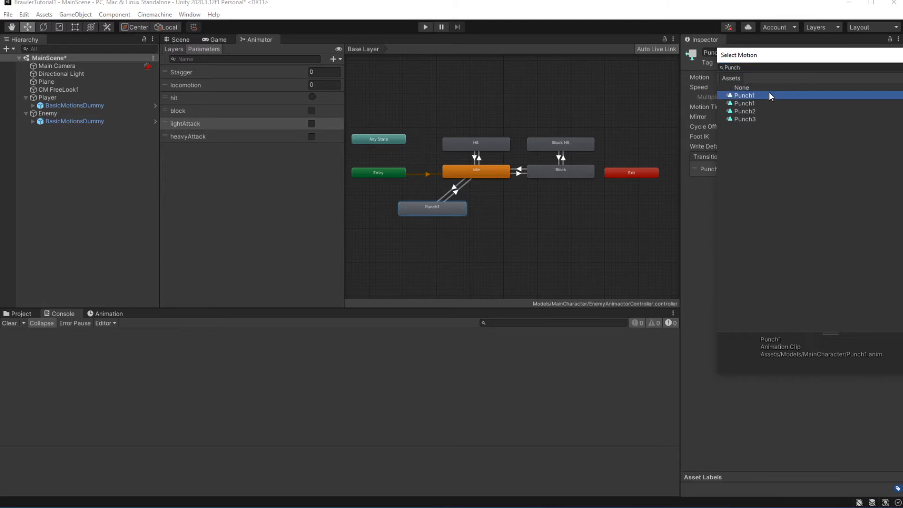
click(743, 95)
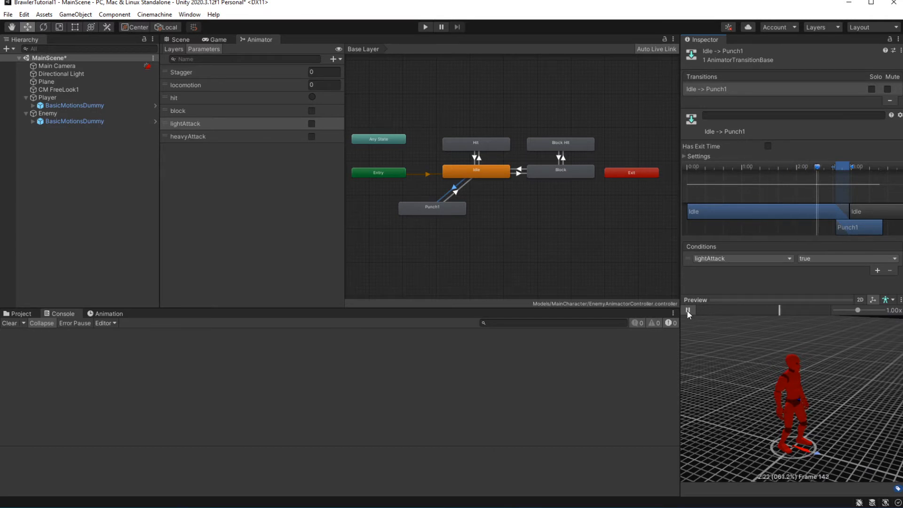
Attach a SetState behaviour named lightAttack to Punch1, then bring up the AIAgent script.
click(688, 309)
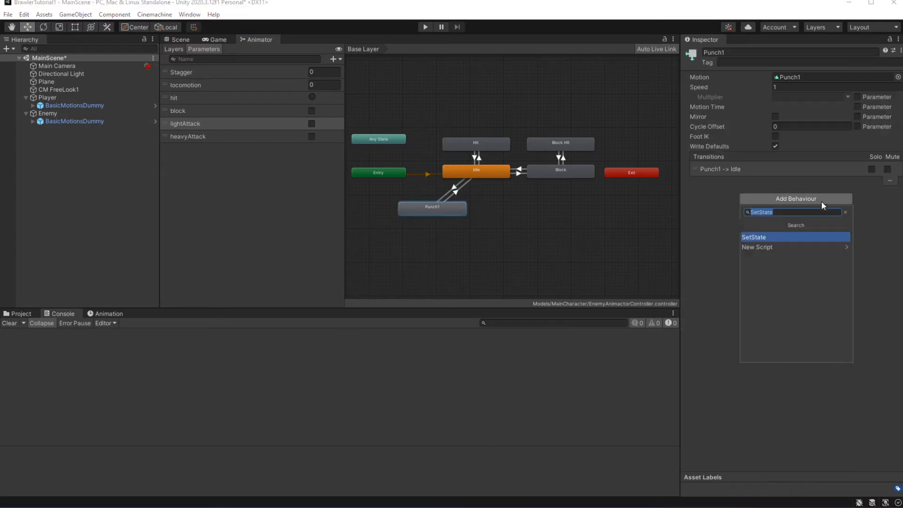
click(752, 237)
text(lightAttack)
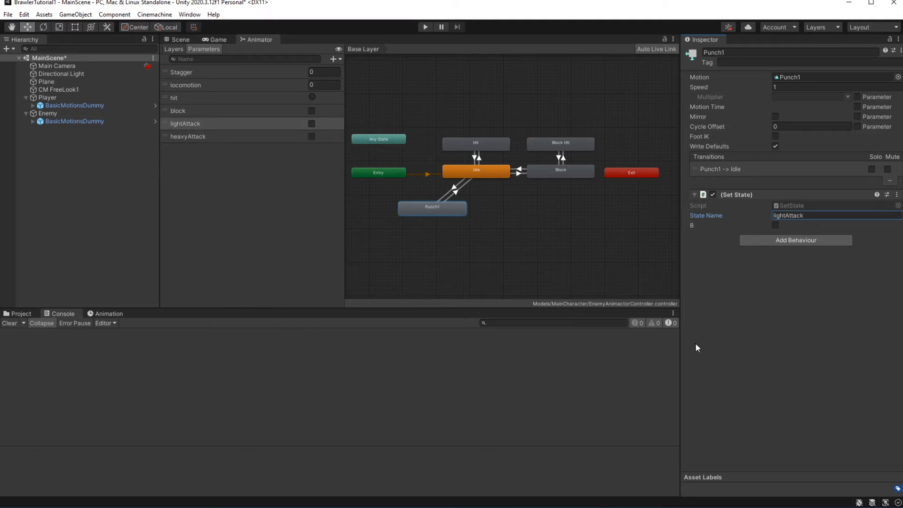
mouse_move(740, 328)
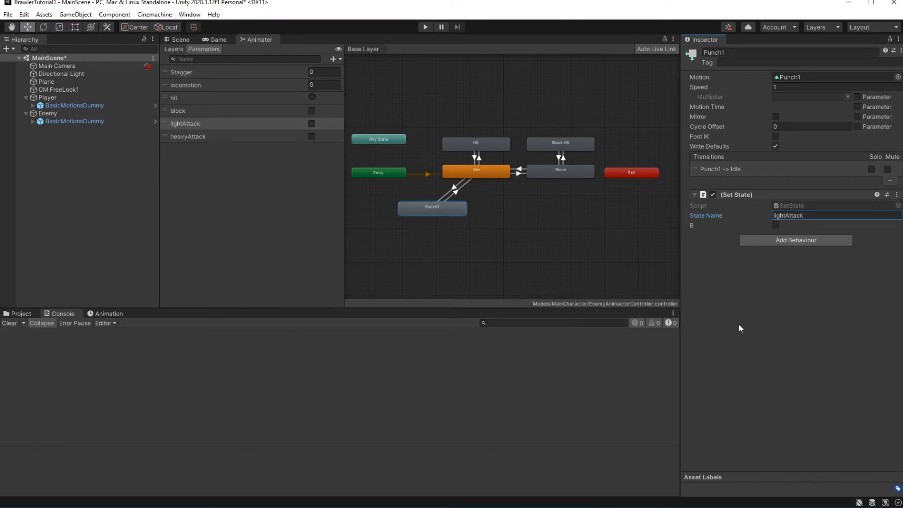
mouse_move(442, 235)
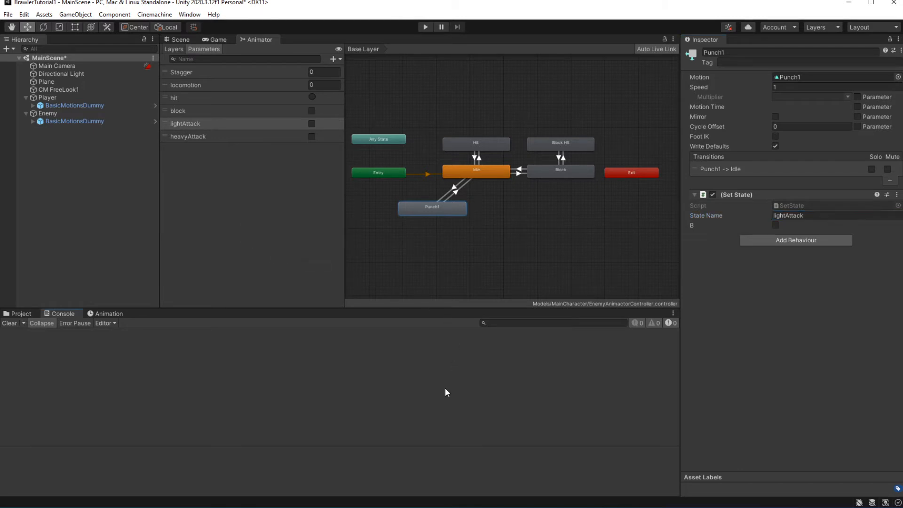
click(179, 40)
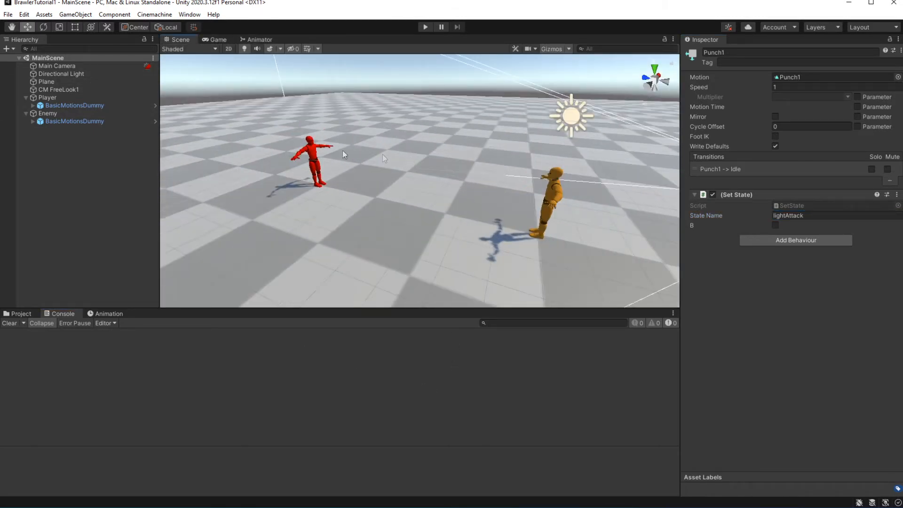
click(48, 113)
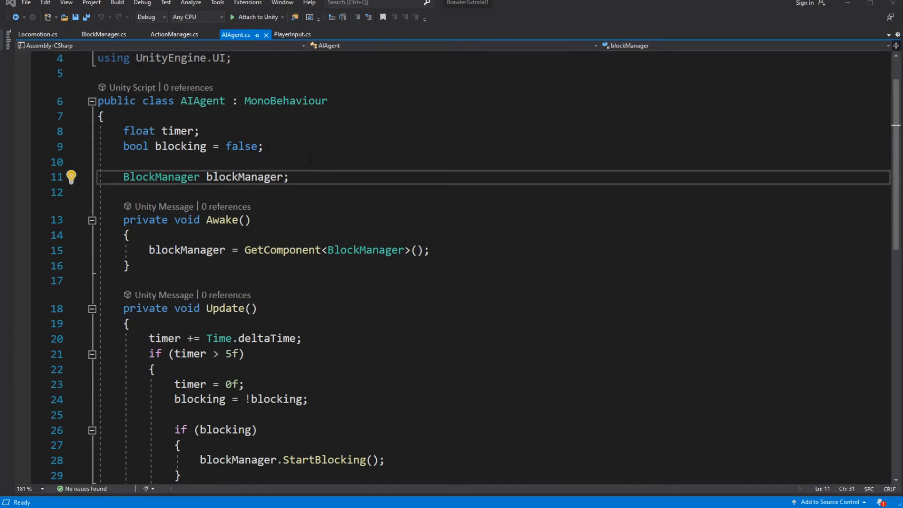
Declare 'bool lightAttack = false;' in AIAgent.
text(bool)
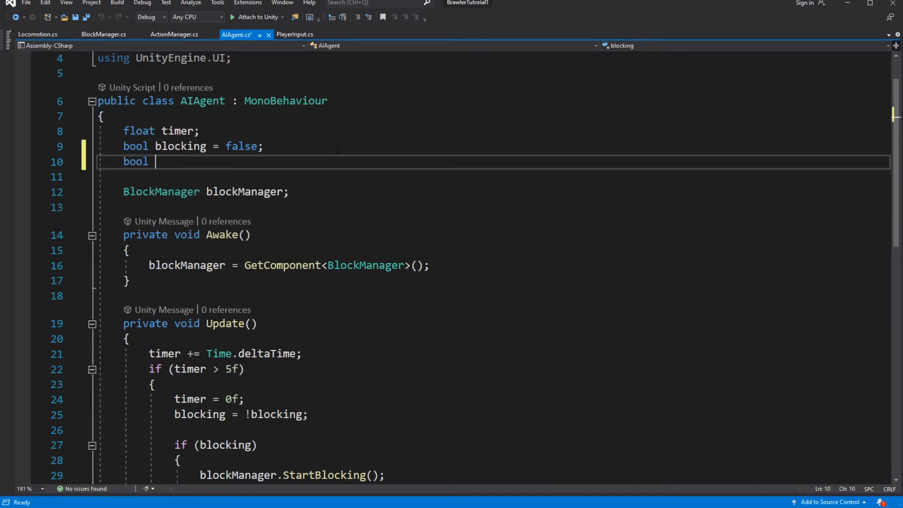
text(lightAttack =)
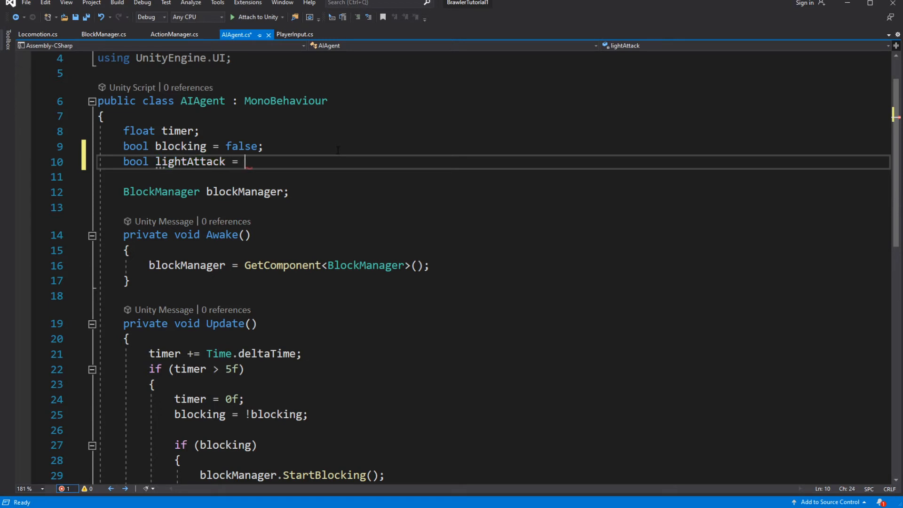
text(false;)
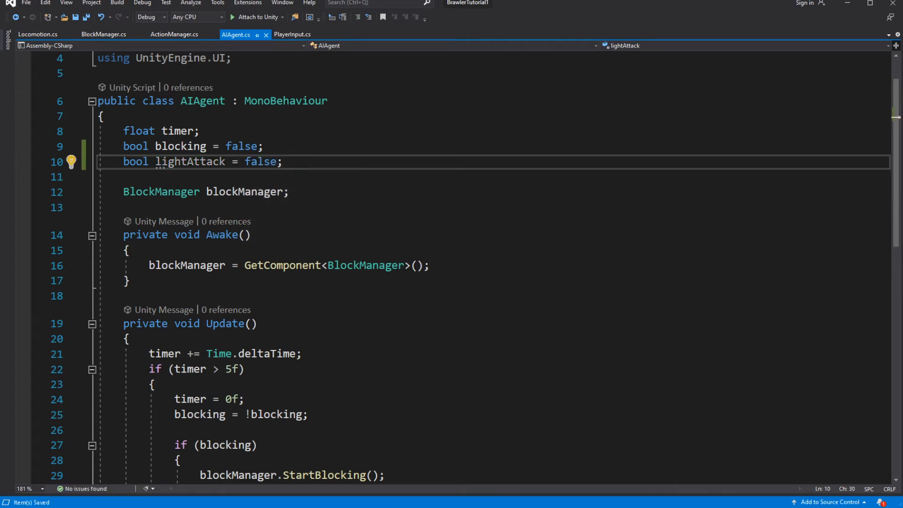
Add a CharacterAnimator field assigned via GetComponentInChildren<CharacterAnimator>() in Awake.
text(CharacterAnimator characterAnimator;)
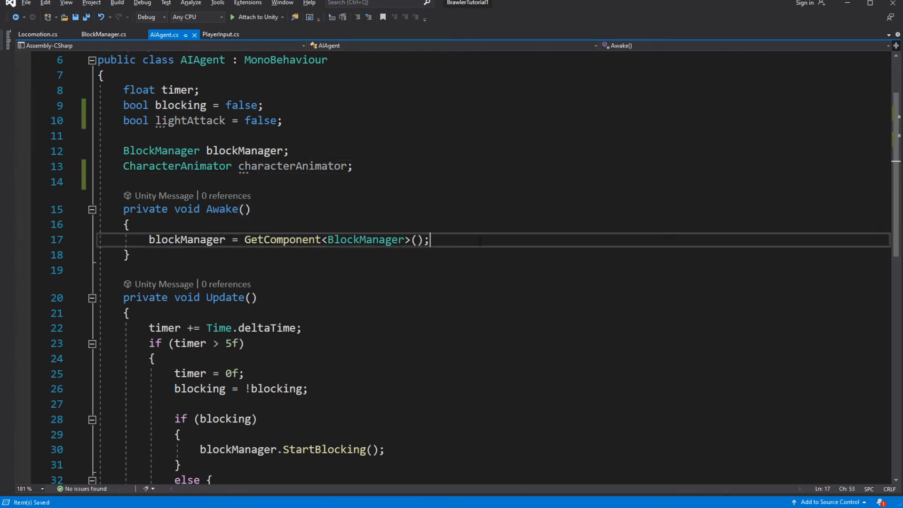
text(characterAnimator =)
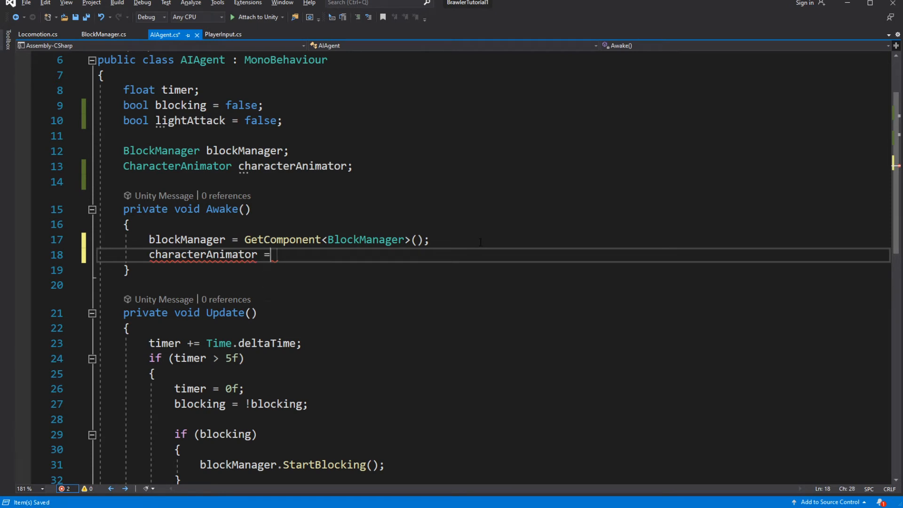
text(GetComponentInChildren<>)
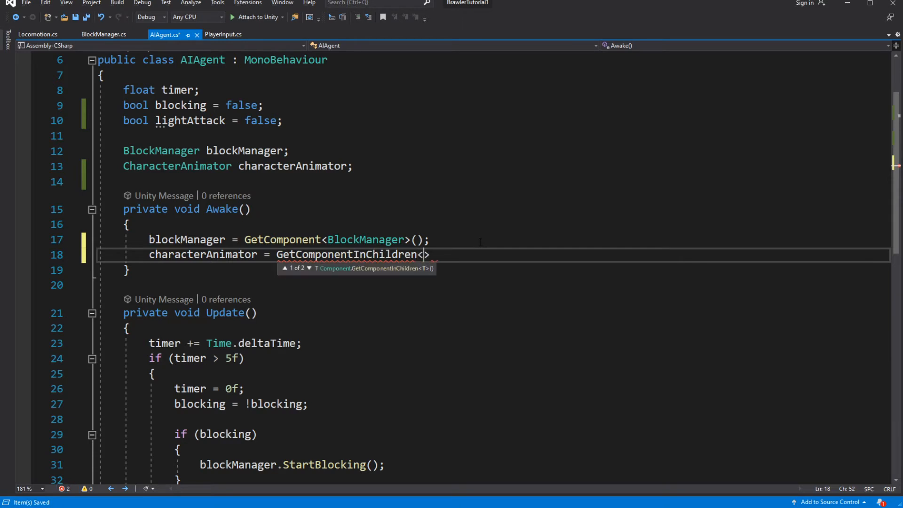
text(Cgh)
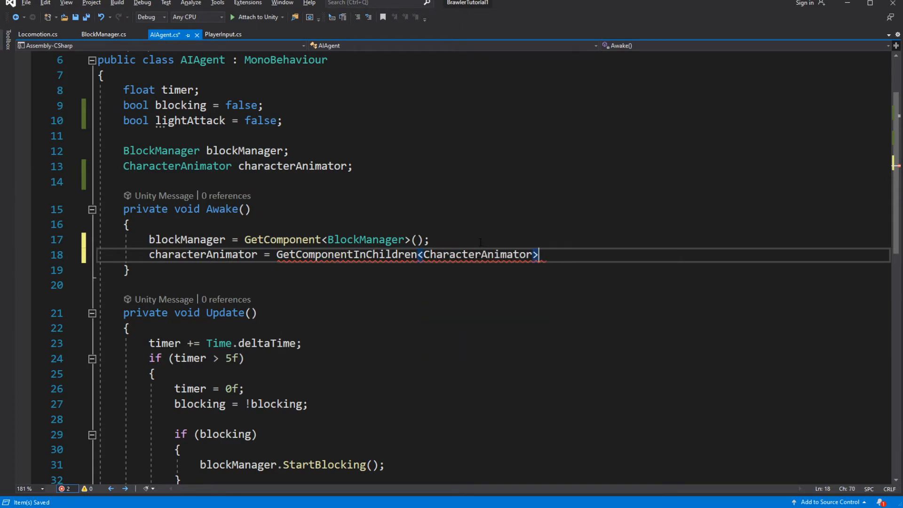
text(();)
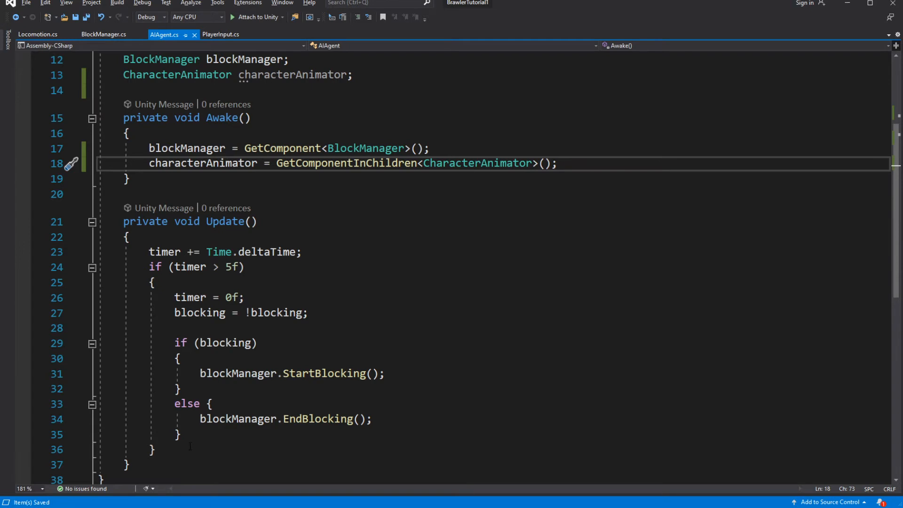
Extract Update's timed blocking if-block into a new method named Block.
right_click(155, 266)
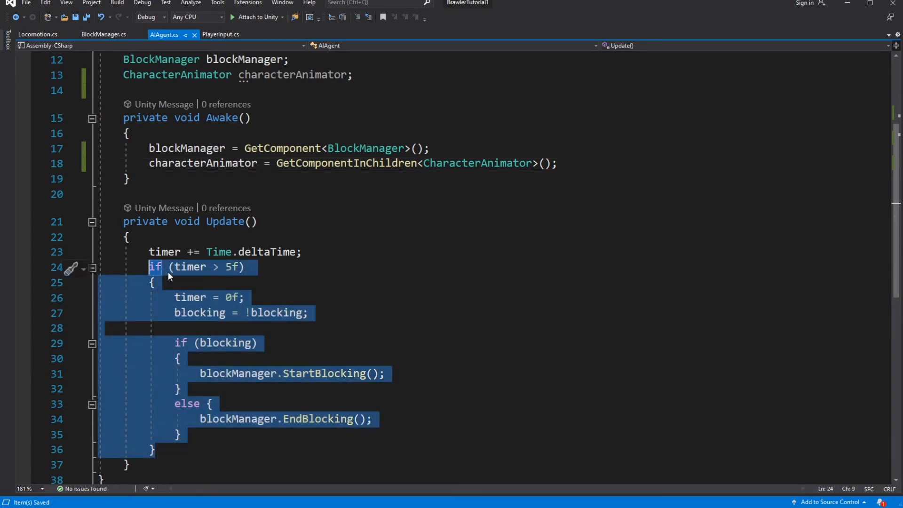
click(71, 268)
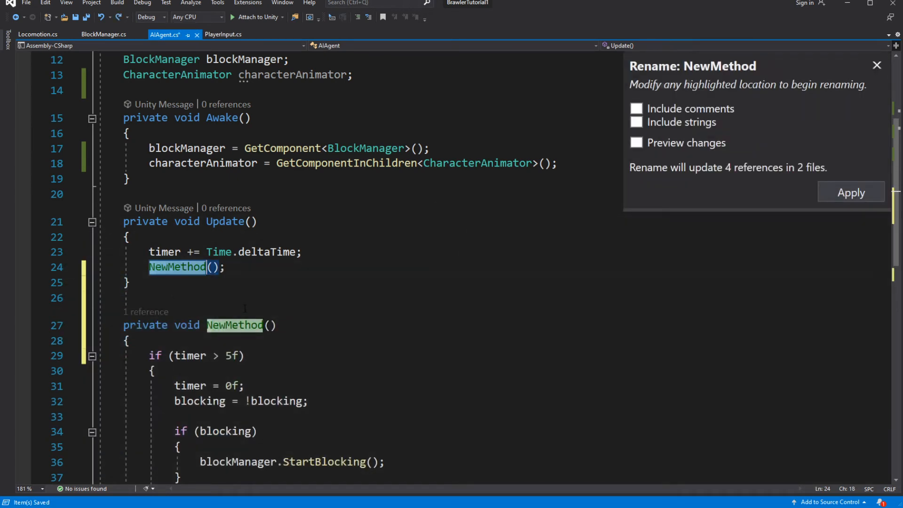
text(Block();)
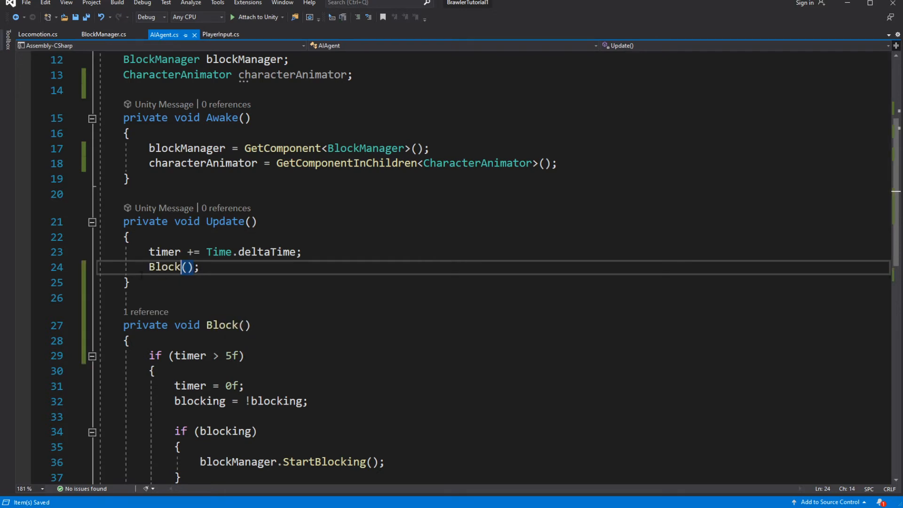
Comment out the Block() call in Update and tidy the blank lines around it.
text(//)
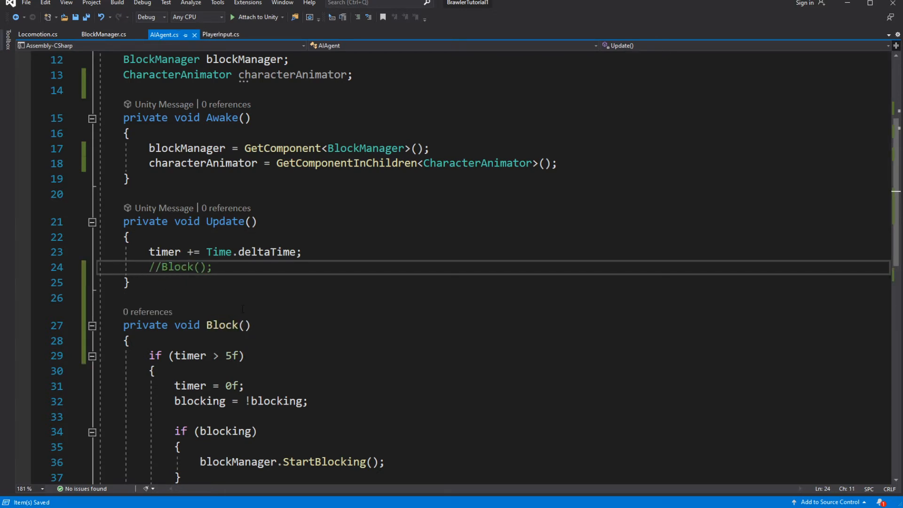
scroll(down, 3)
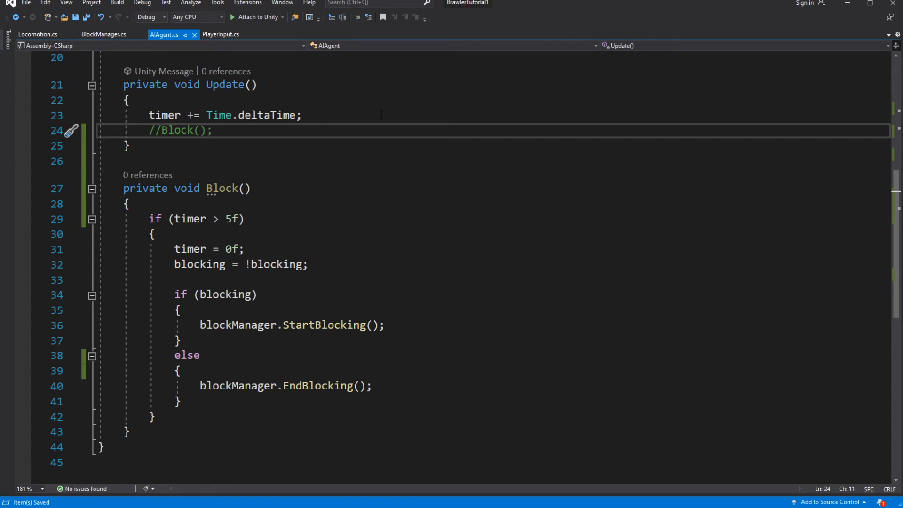
key(Enter)
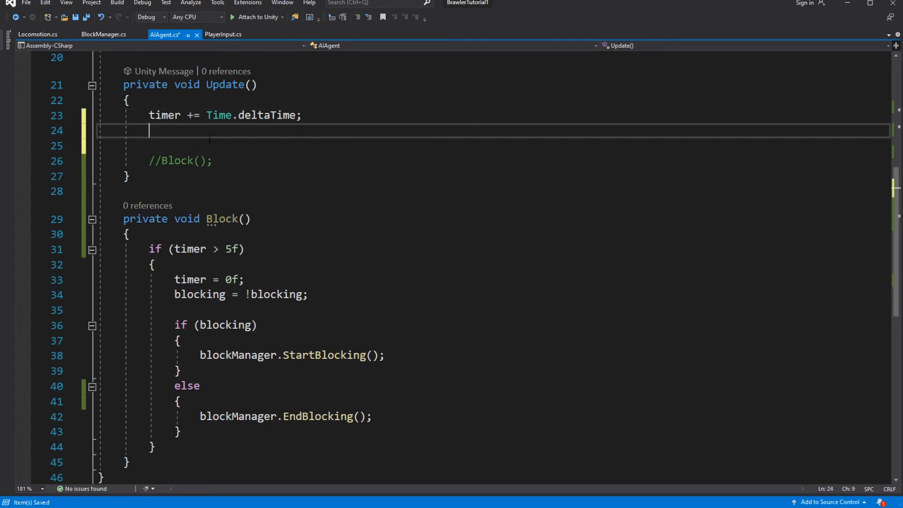
key(Backspace)
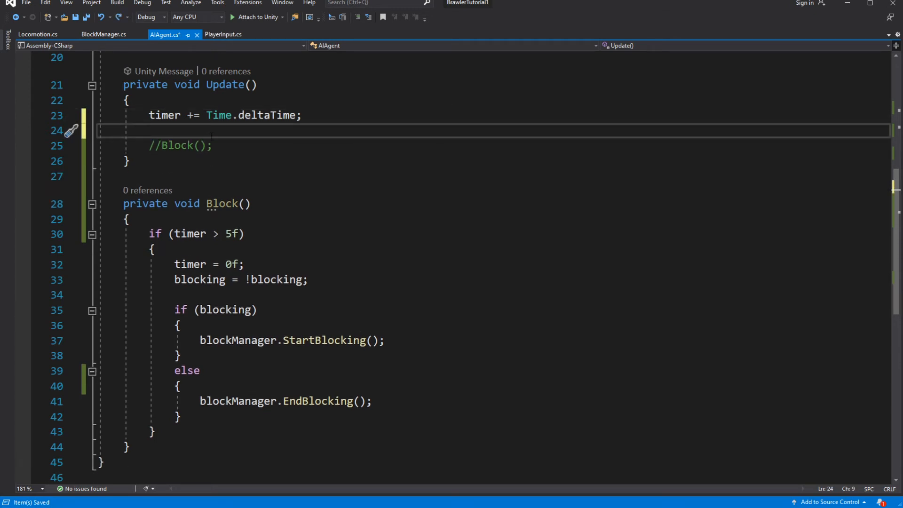
Call Punch() from Update and generate the method, removing its placeholder exception.
text(Punch();)
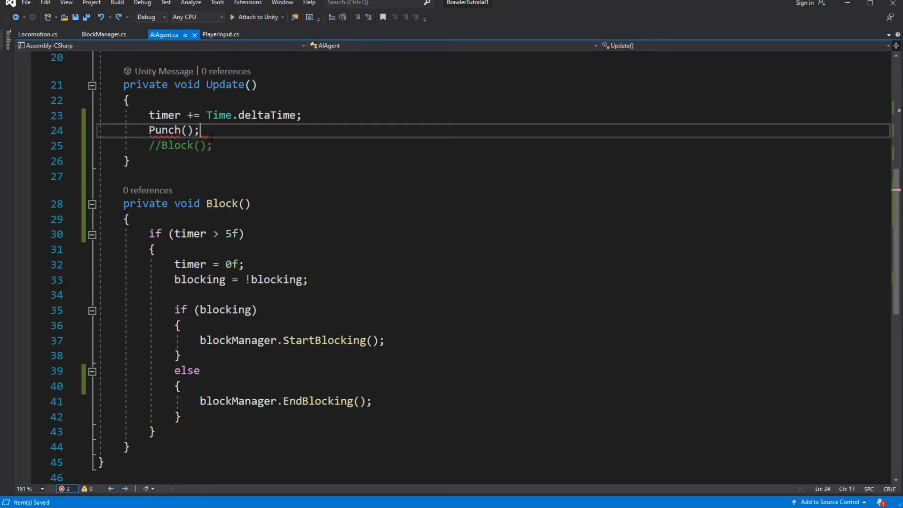
click(72, 131)
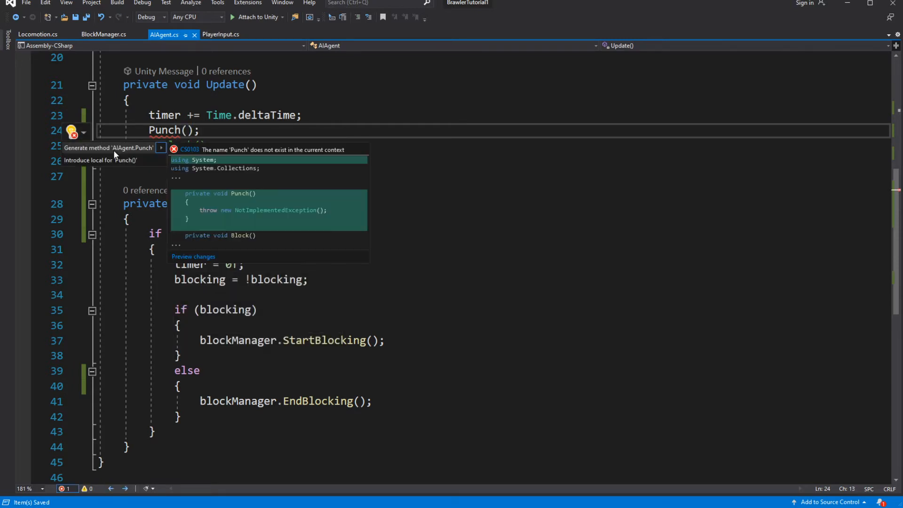
click(107, 147)
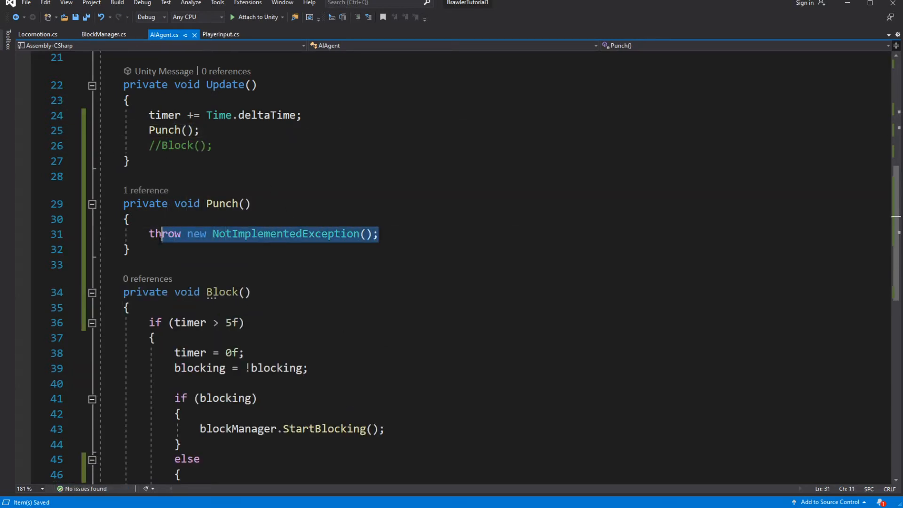
key(Delete)
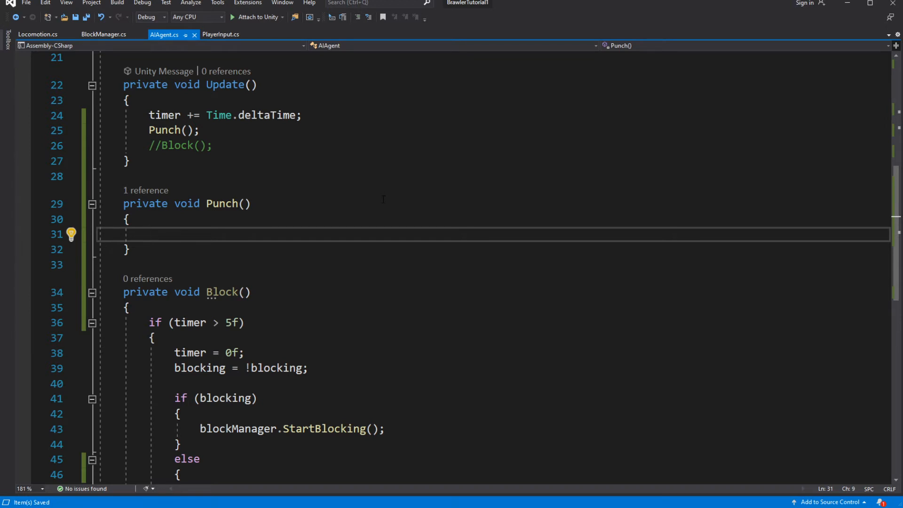
In Punch, when timer exceeds 3f reset it to 0f and toggle lightAttack.
text(if(timer ))
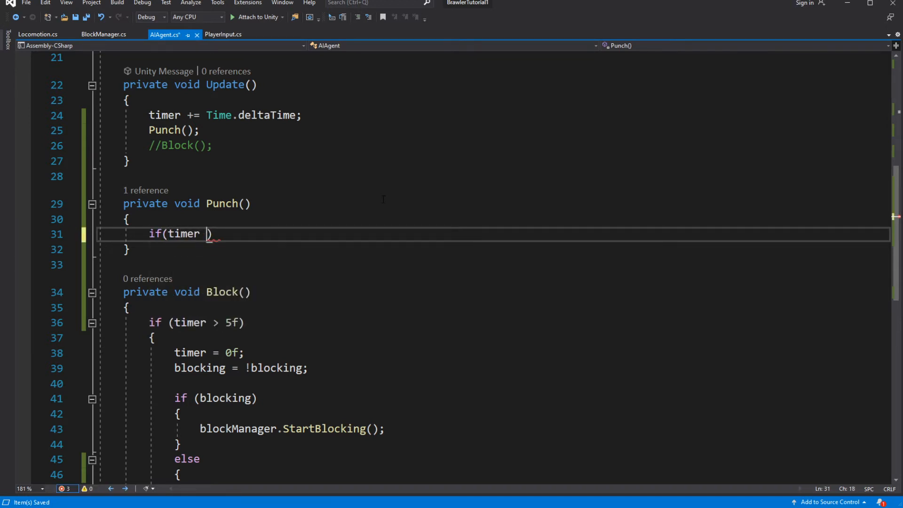
text(> 3f) { })
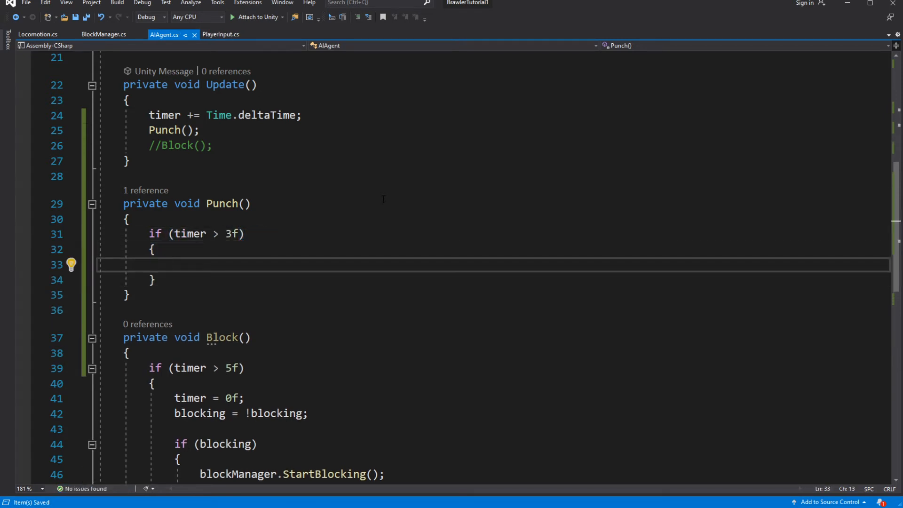
text(timer = 0f;)
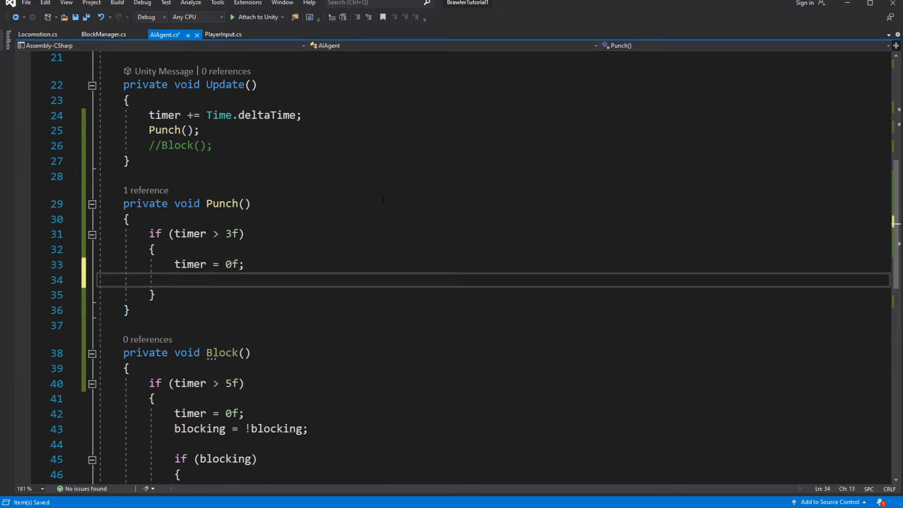
text(lightAttack = lightAttack)
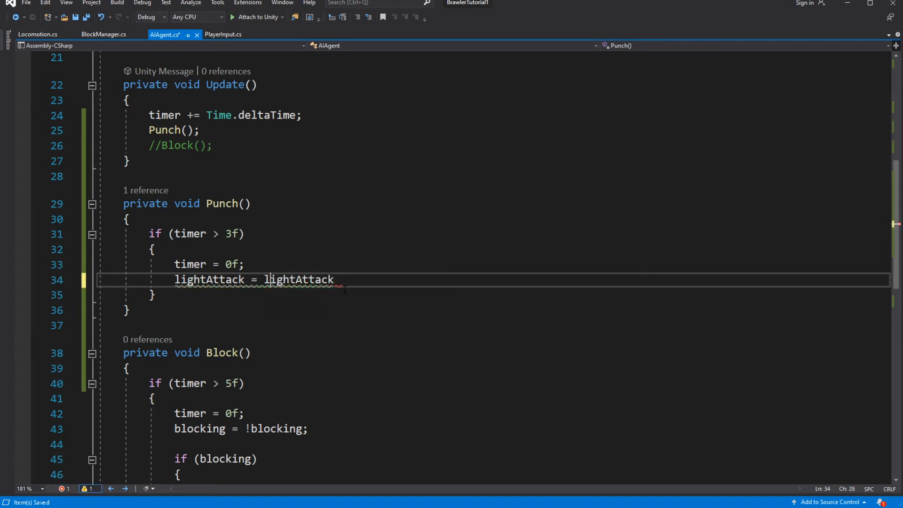
text(!lightAttack;)
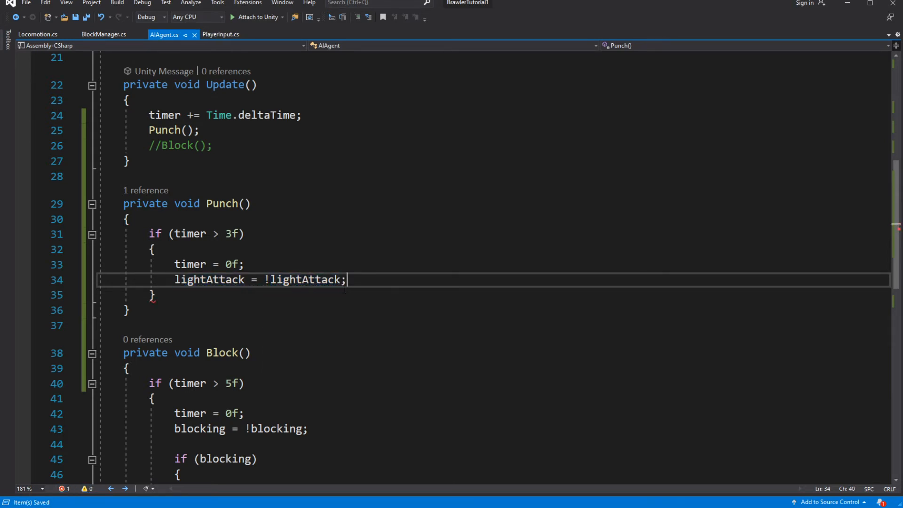
Pass the toggled value on with characterAnimator.lightAttack = lightAttack.
key(Enter)
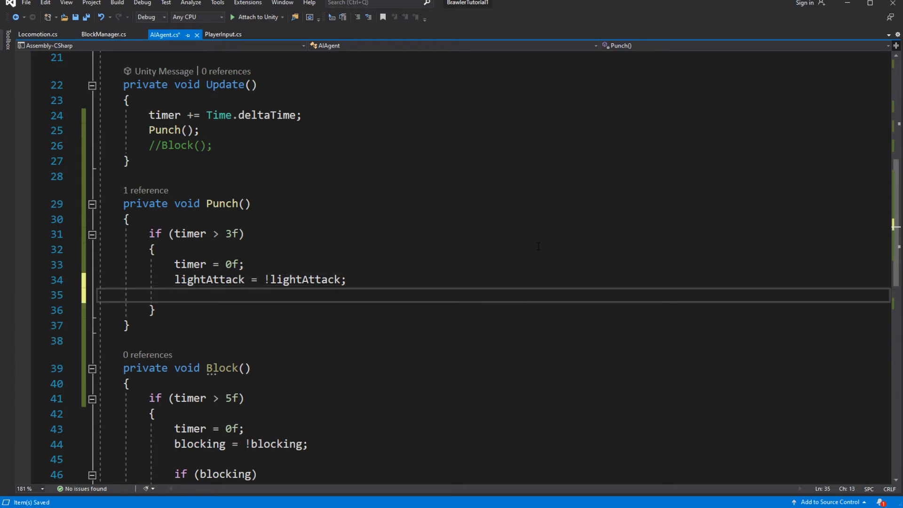
text(characterAnimator)
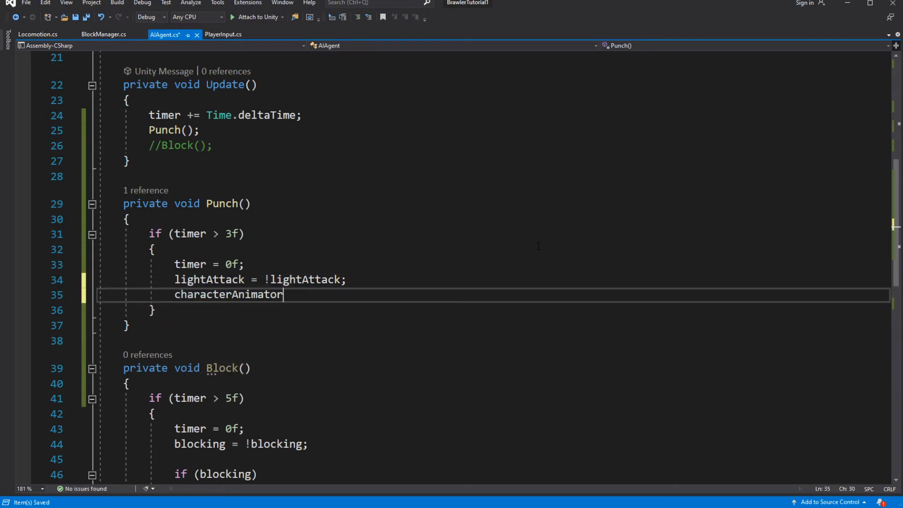
text(.lightAttack)
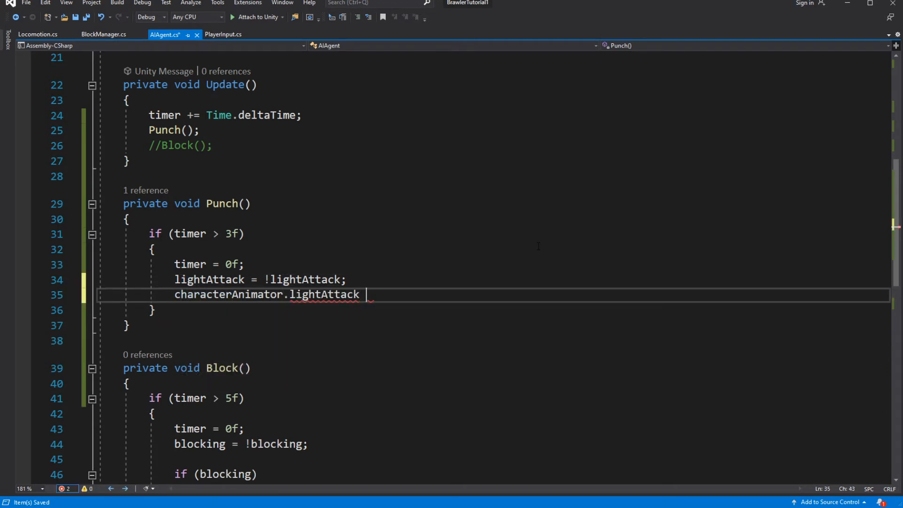
text(= lightAttack;)
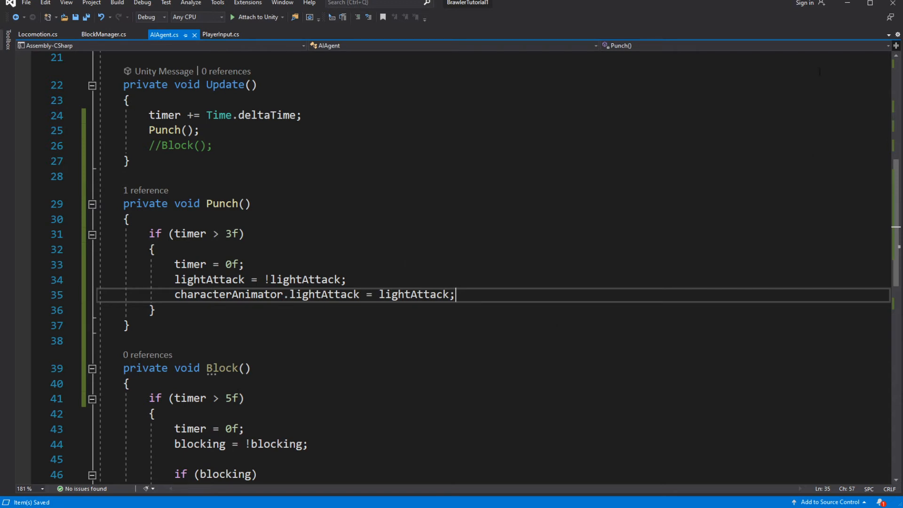
mouse_move(845, 20)
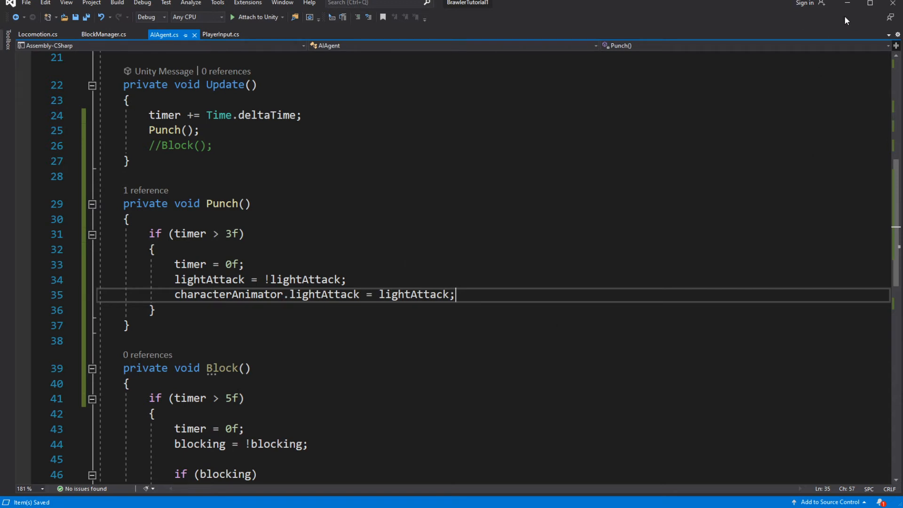
mouse_move(843, 25)
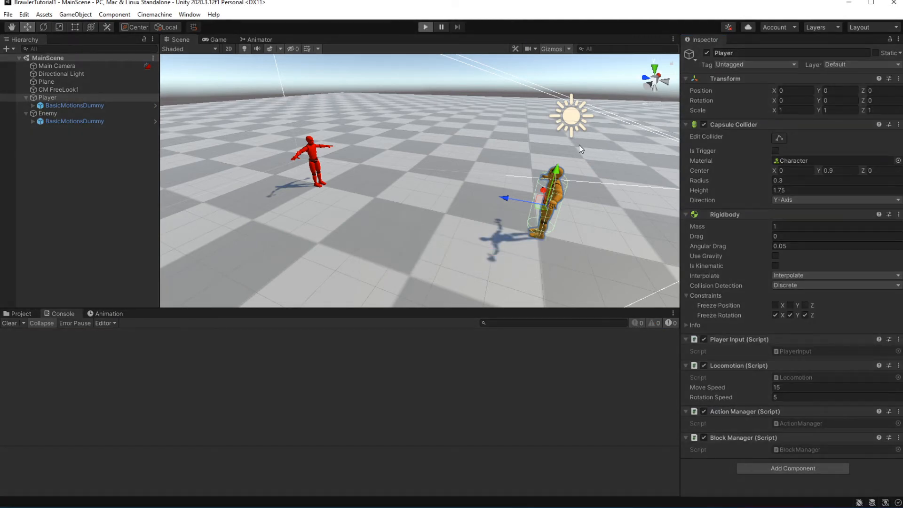
Play-test the enemy punching, then stop, leaving the missing collider-event receiver errors.
click(425, 26)
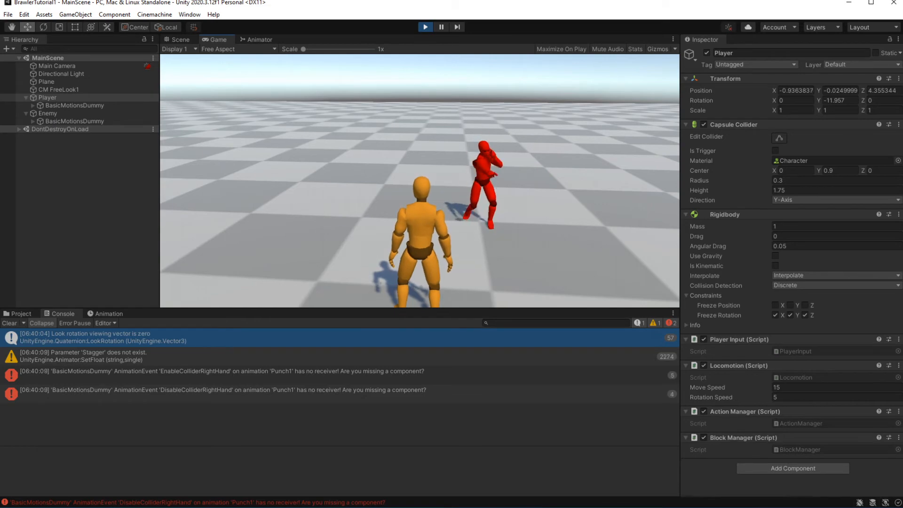
click(181, 39)
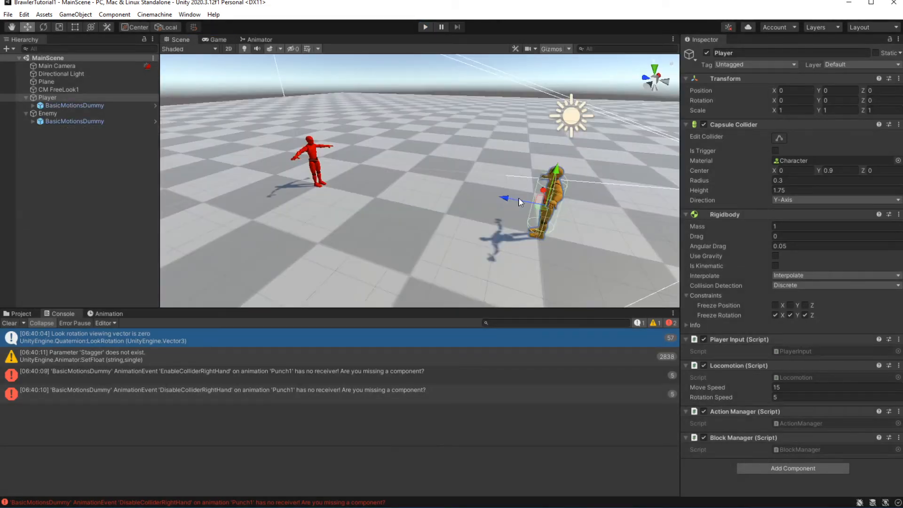
Add an Attack Manager component to the Enemy's BasicMotionsDummy, collider slots left empty.
click(58, 90)
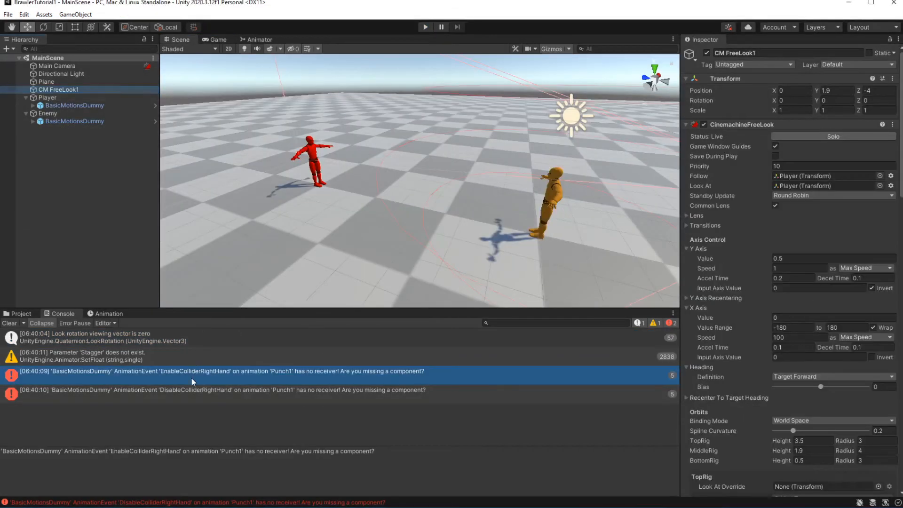
click(73, 105)
text(a)
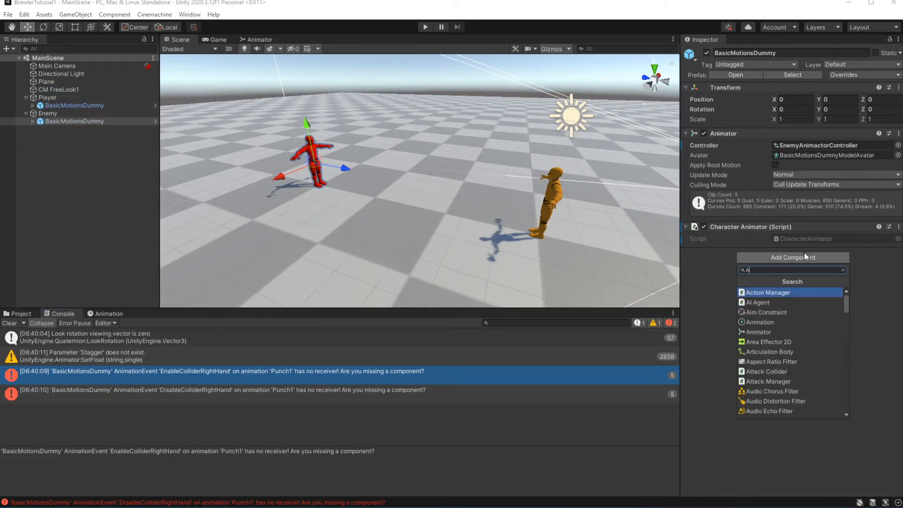
text(ttack)
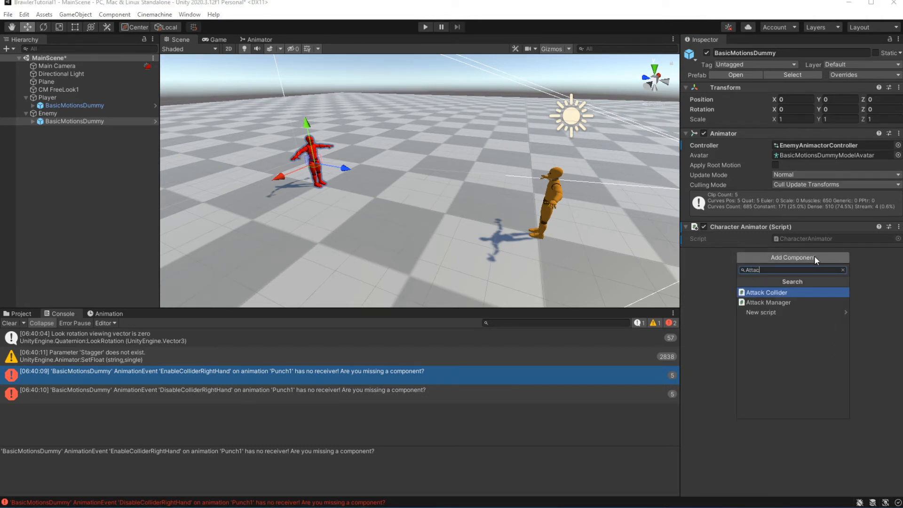
click(768, 302)
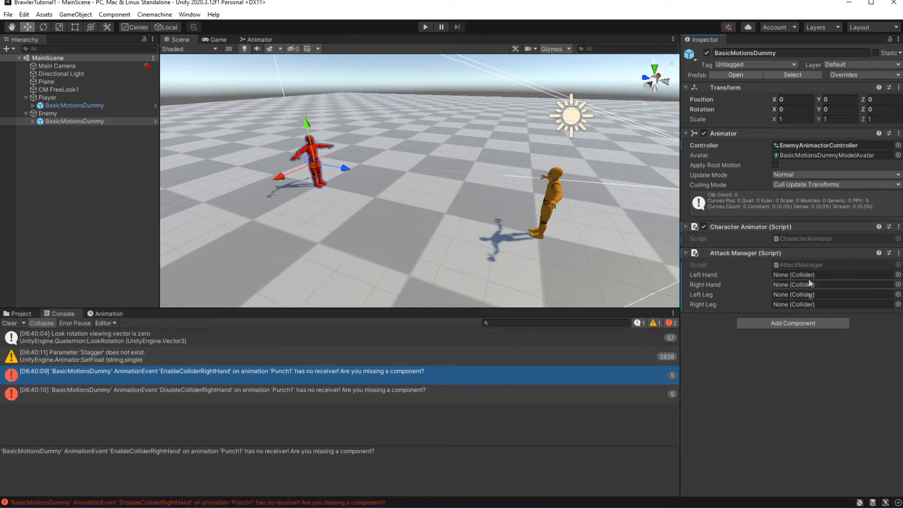
mouse_move(249, 218)
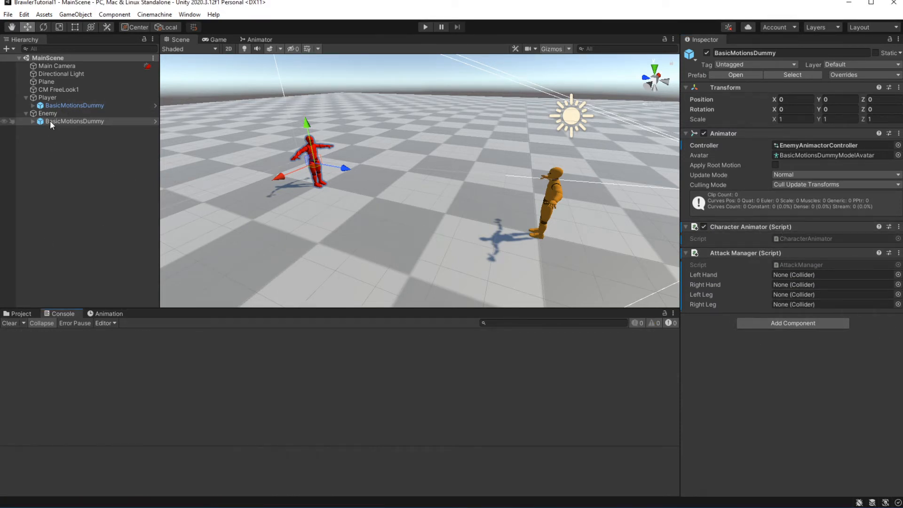
Locate and select the Player's LeftHandCollider and RightHandCollider for copying.
click(73, 104)
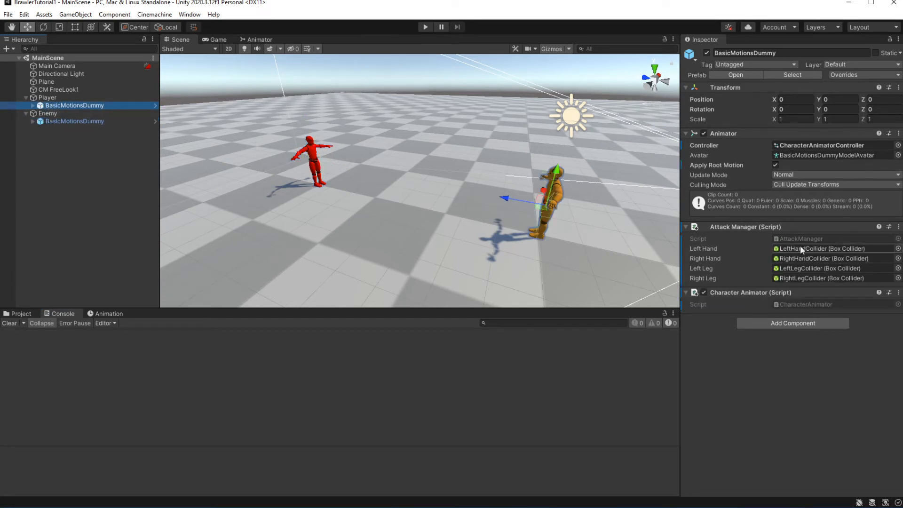
click(822, 249)
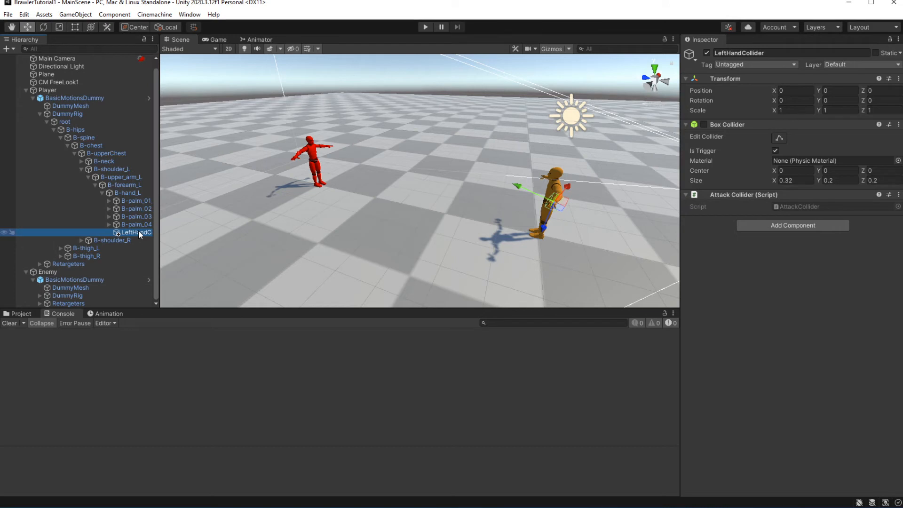
mouse_move(43, 304)
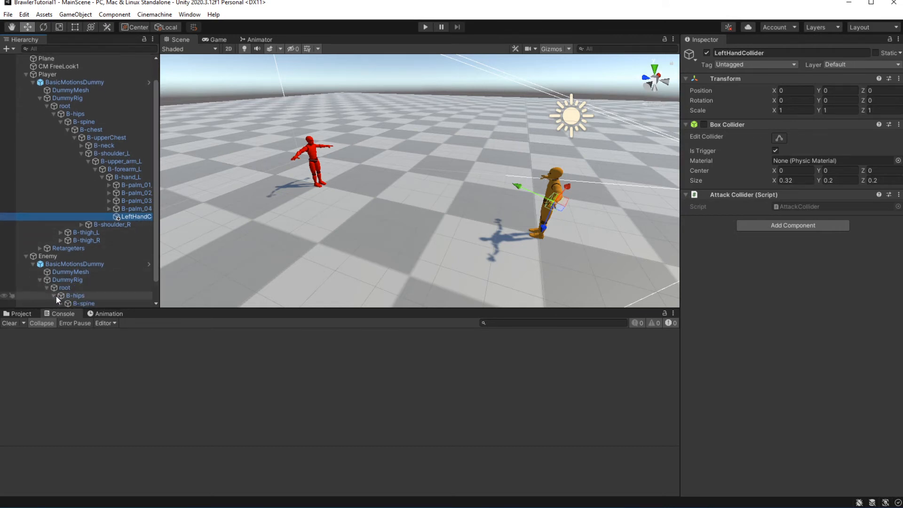
scroll(down, 3)
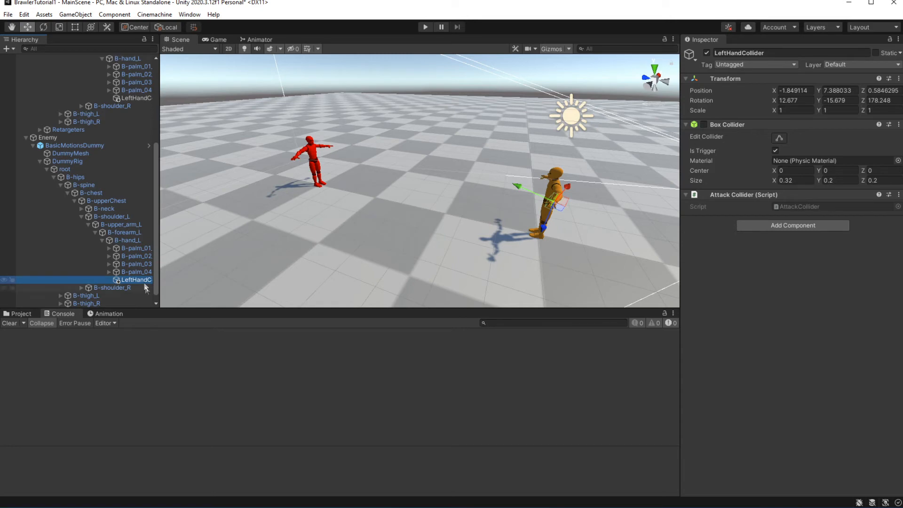
mouse_move(316, 274)
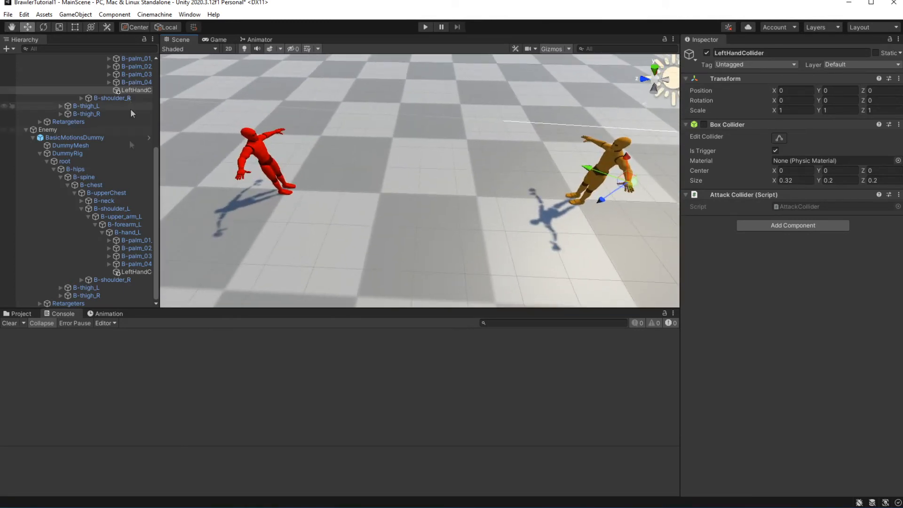
click(125, 114)
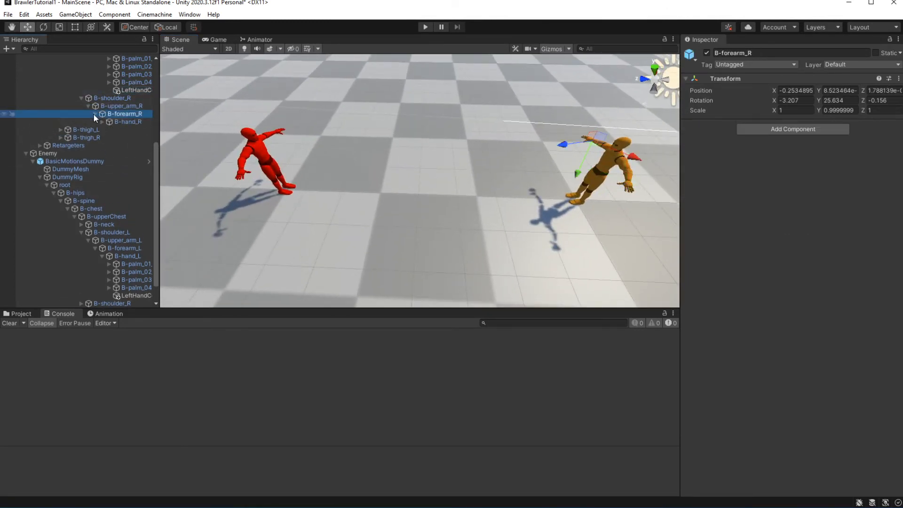
click(136, 132)
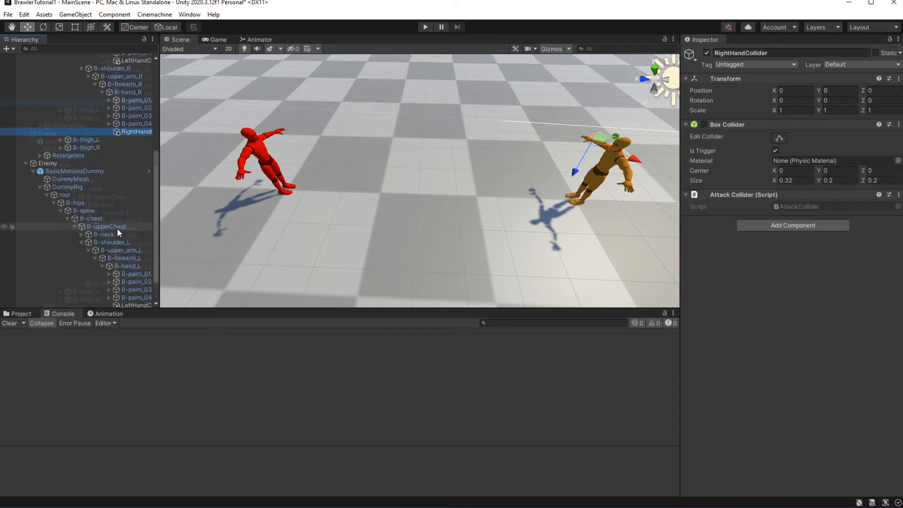
Paste the hand colliders under the Enemy's B-hand_L and B-hand_R bones with reset transforms.
scroll(down, 3)
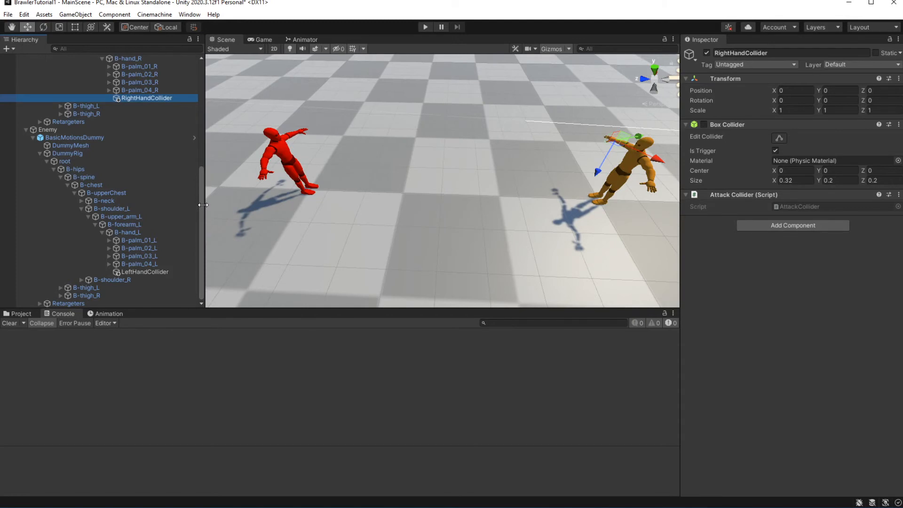
click(81, 279)
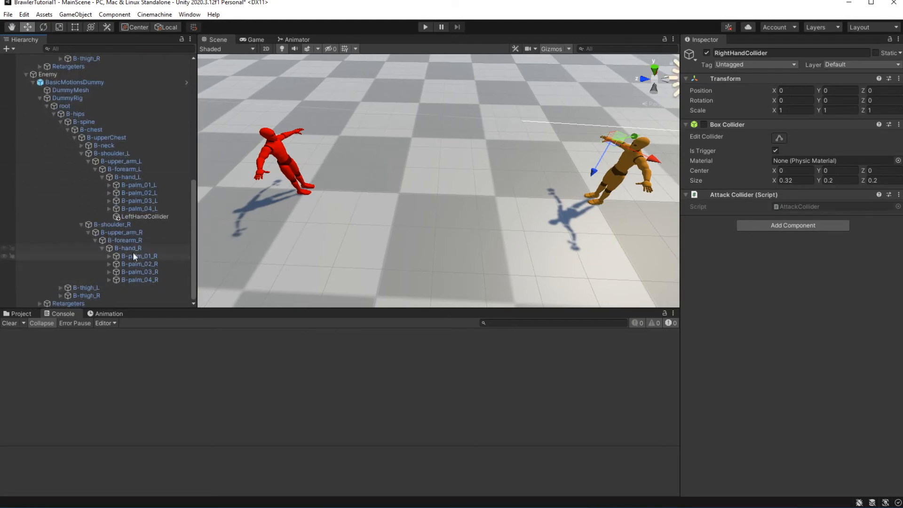
click(146, 287)
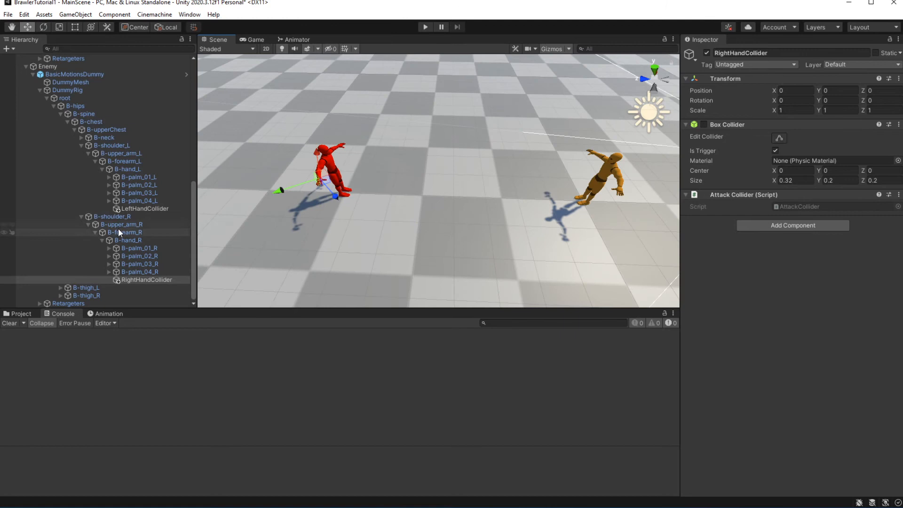
Copy the Player's LeftLegCollider and place it under the Enemy's left shin bone.
click(73, 104)
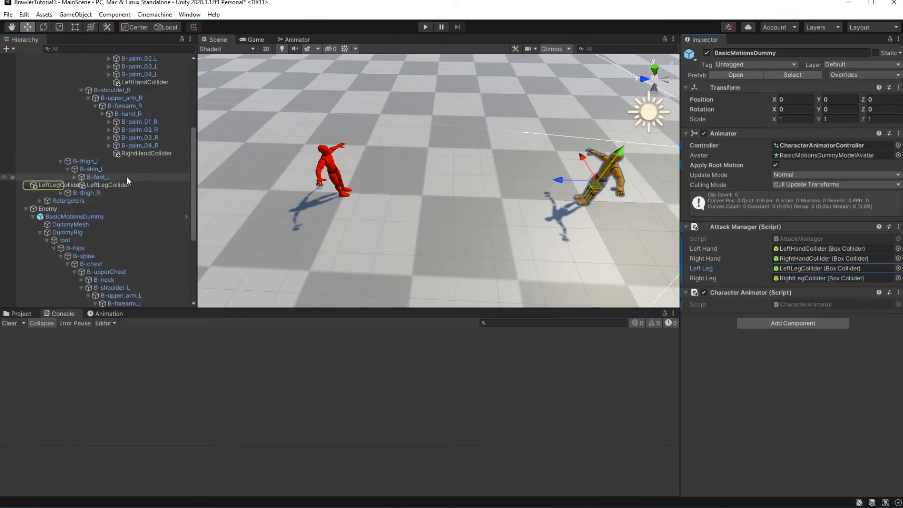
click(106, 154)
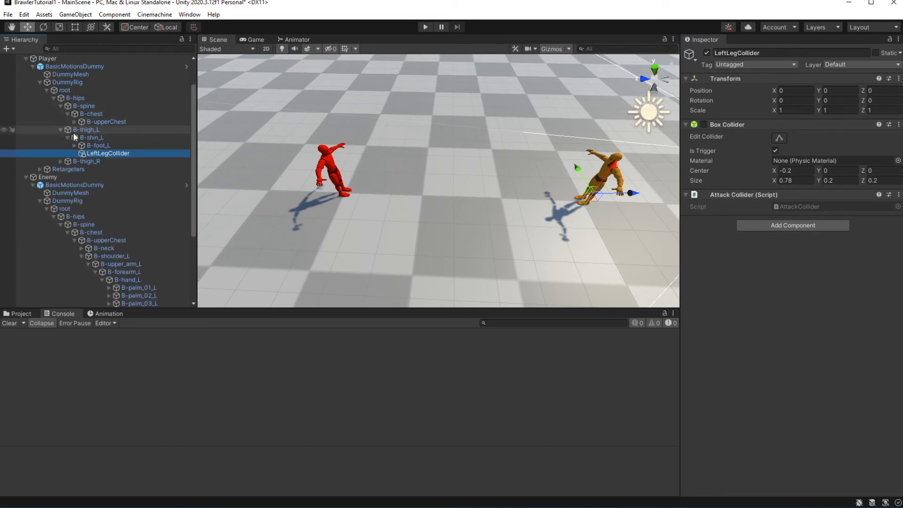
scroll(down, 3)
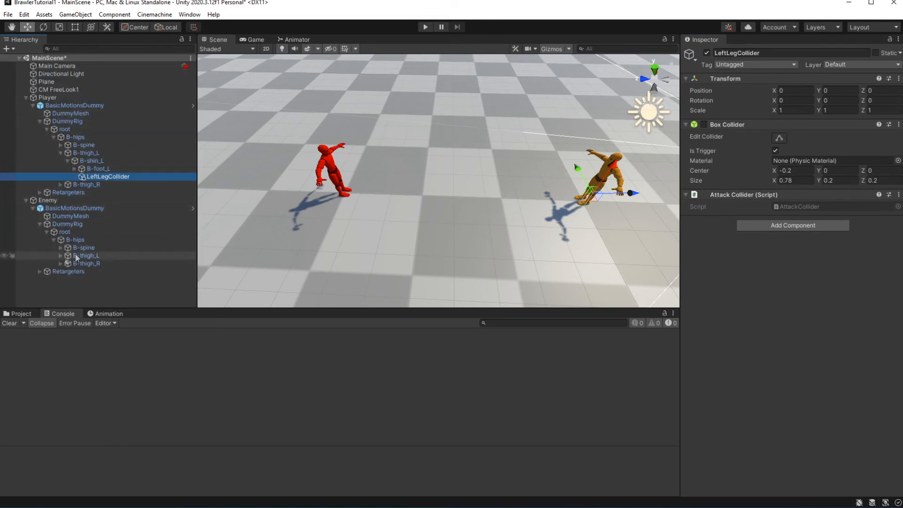
click(68, 264)
text(RightLegCollider)
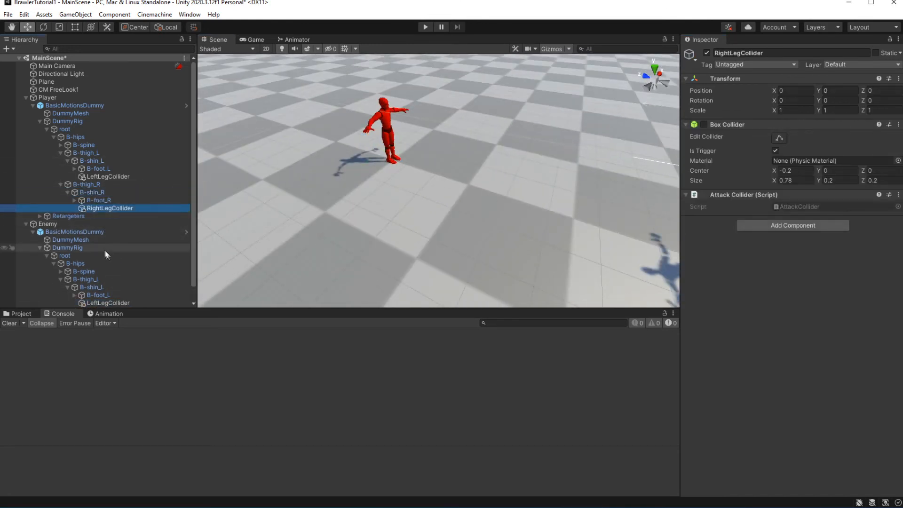
Give the Enemy's right shin a RightLegCollider, then return to its BasicMotionsDummy.
scroll(down, 3)
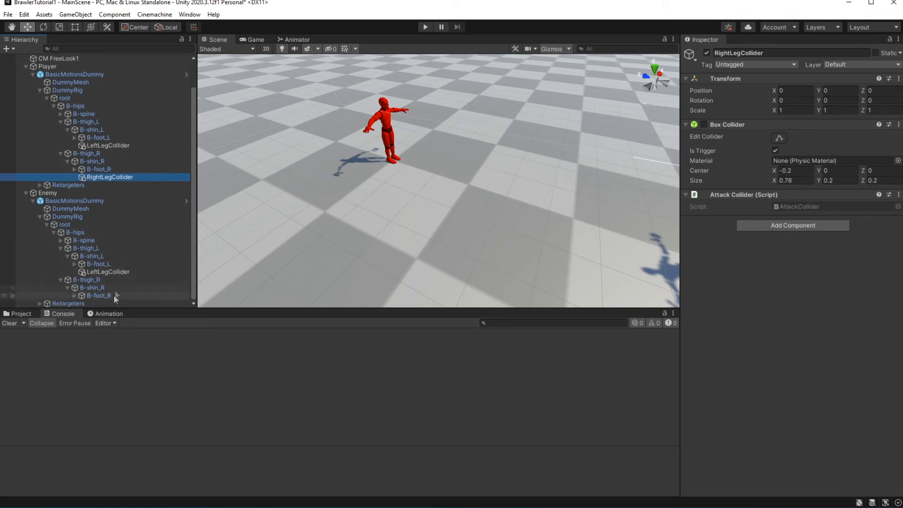
click(108, 295)
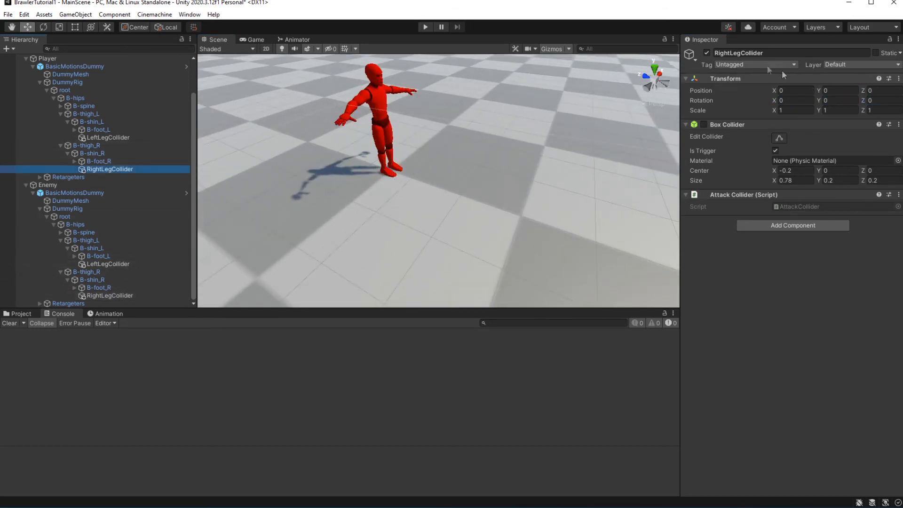
click(108, 295)
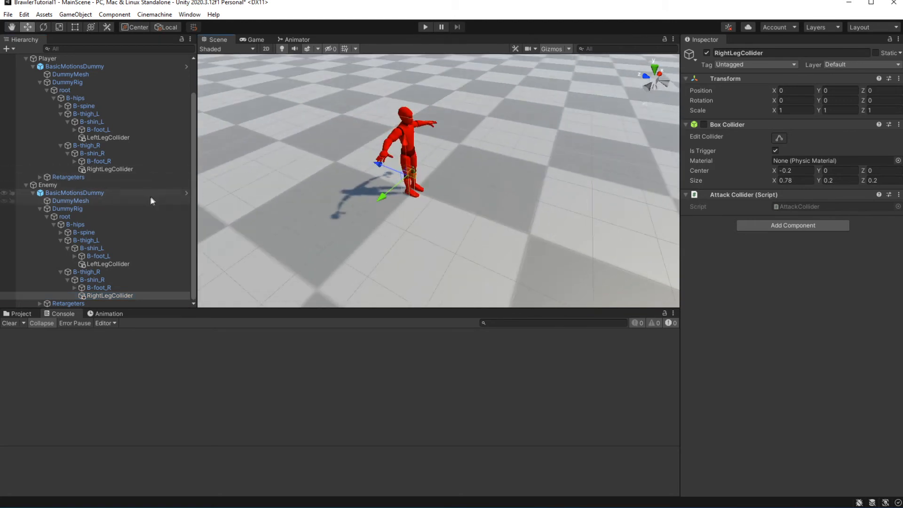
click(74, 192)
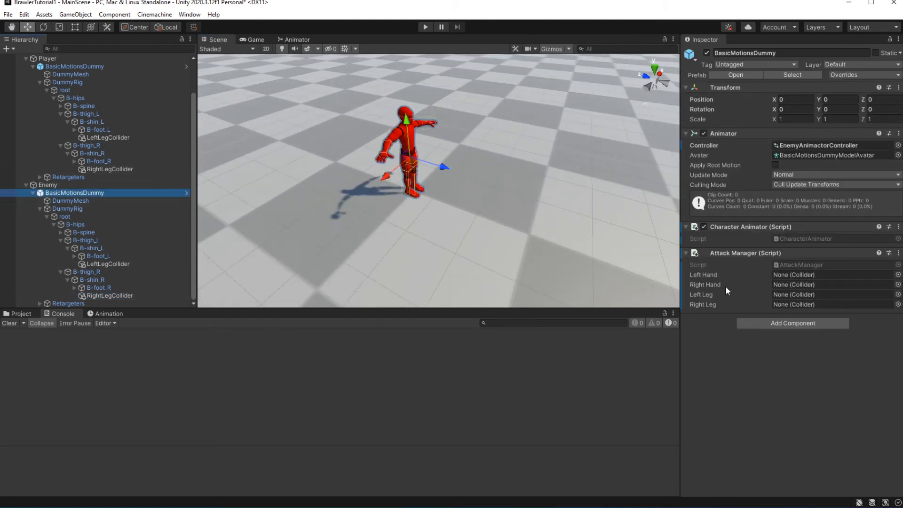
Select the Player and review the console's missing Stagger parameter warning.
click(107, 137)
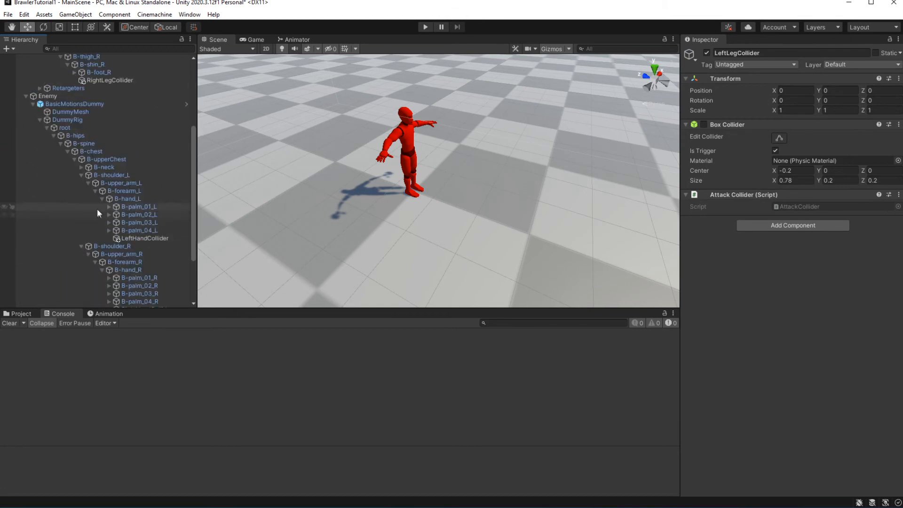
click(73, 104)
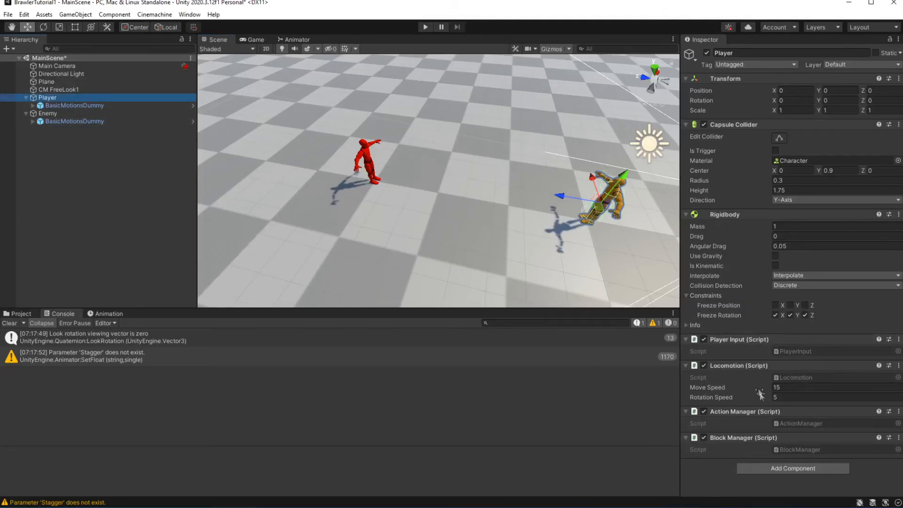
Add a Character script to the Player and set its Max Hp to 500.
text(Attac)
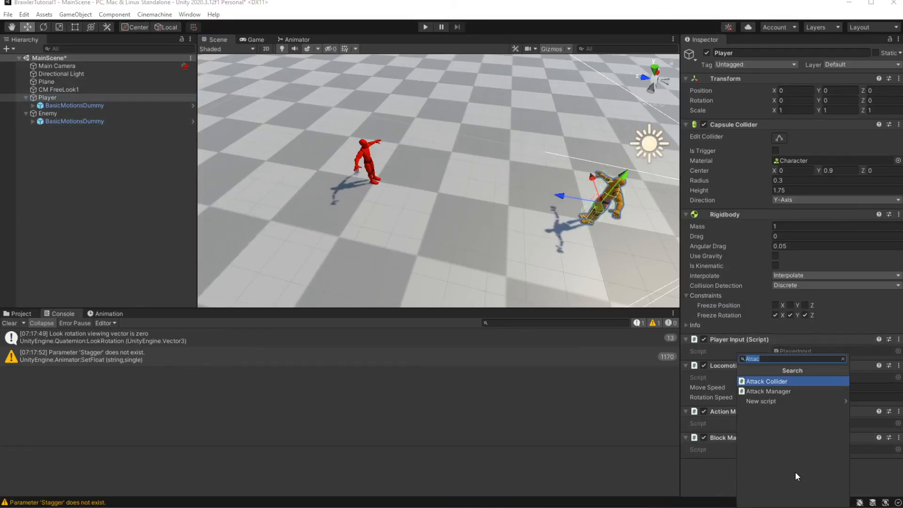
text(Character)
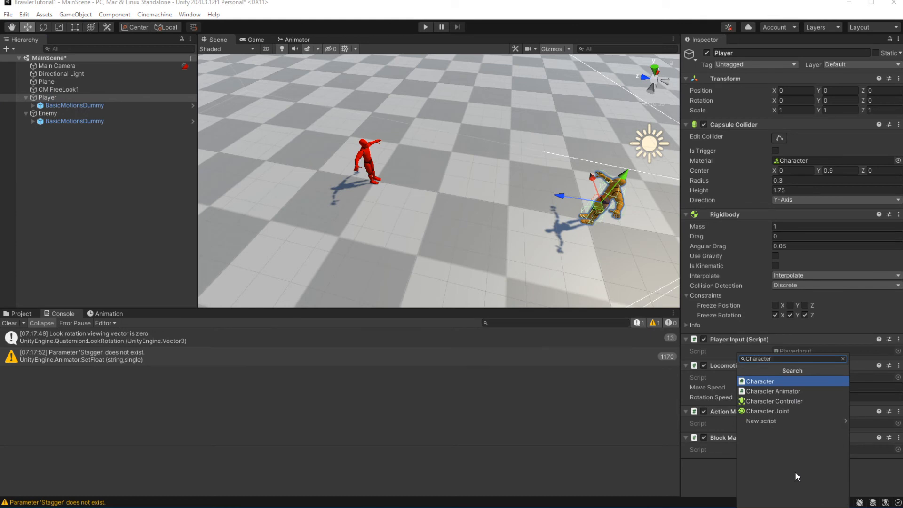
click(760, 380)
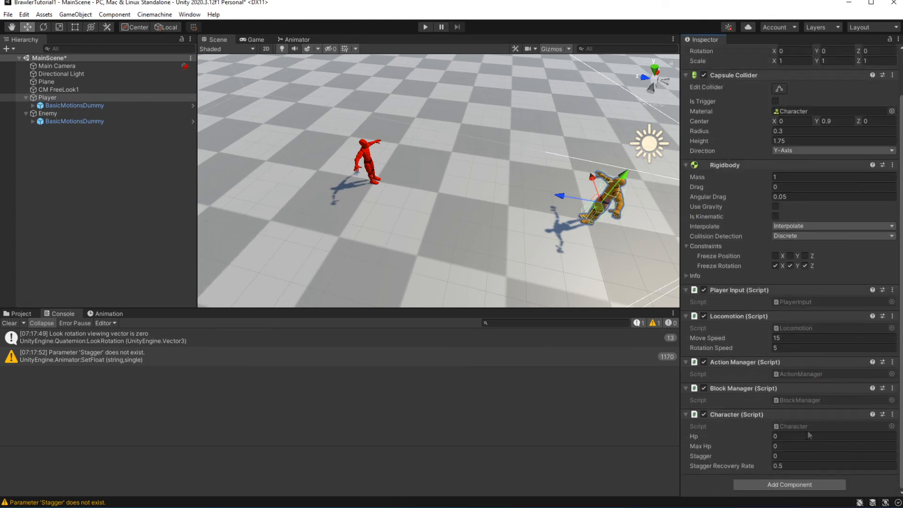
click(832, 446)
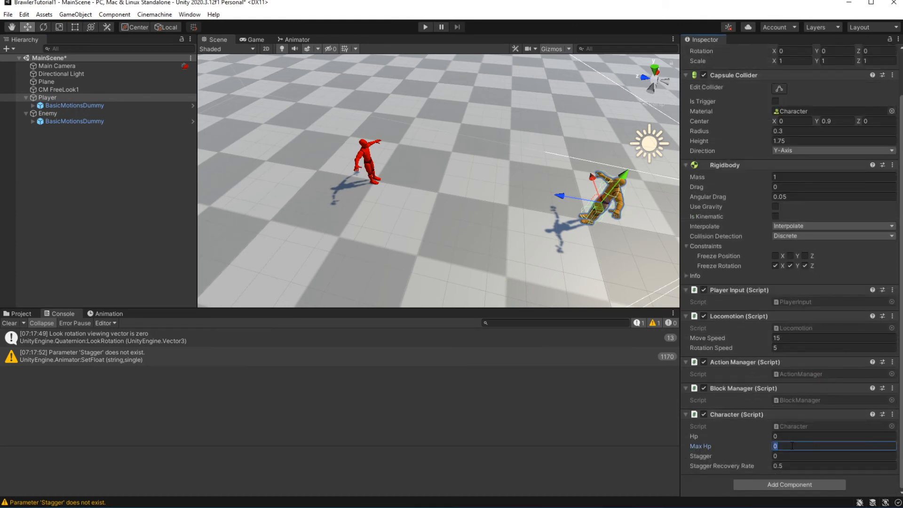
text(500)
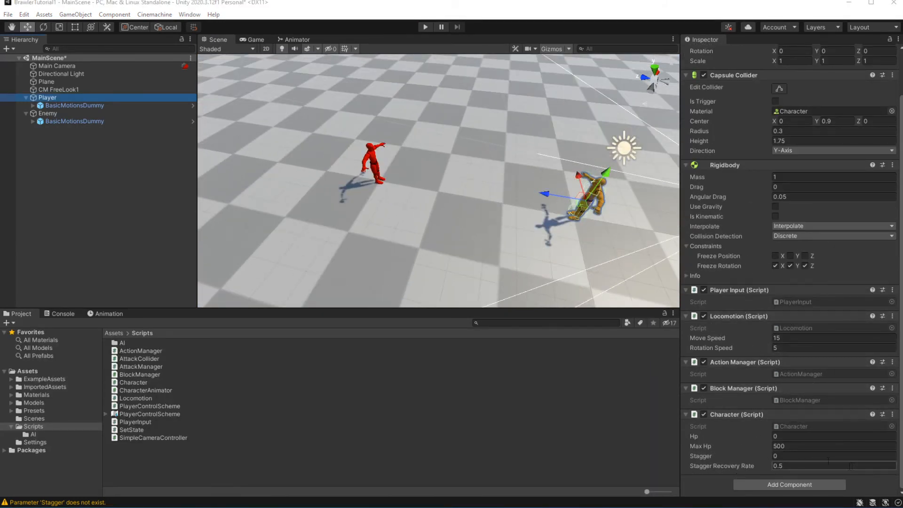
Confirm both BasicMotionsDummy Attack Managers reference all four hand and leg colliders.
click(48, 113)
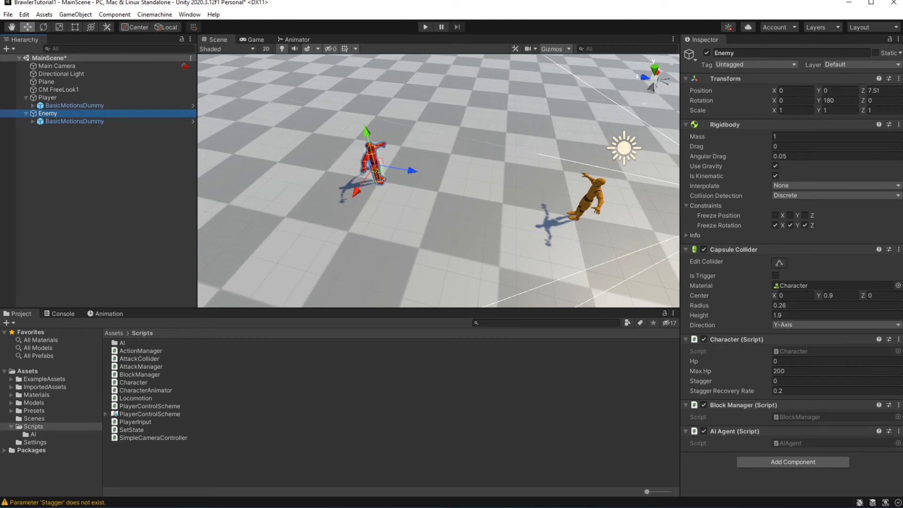
click(73, 105)
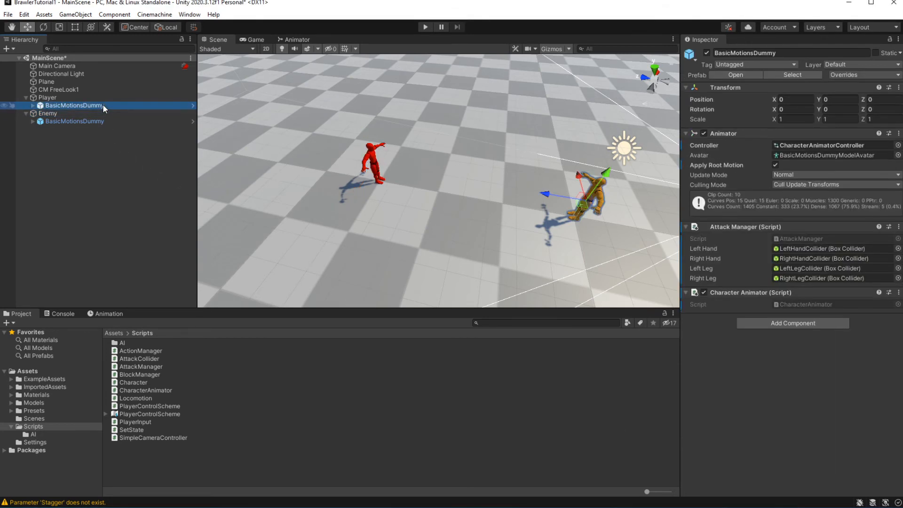
click(74, 121)
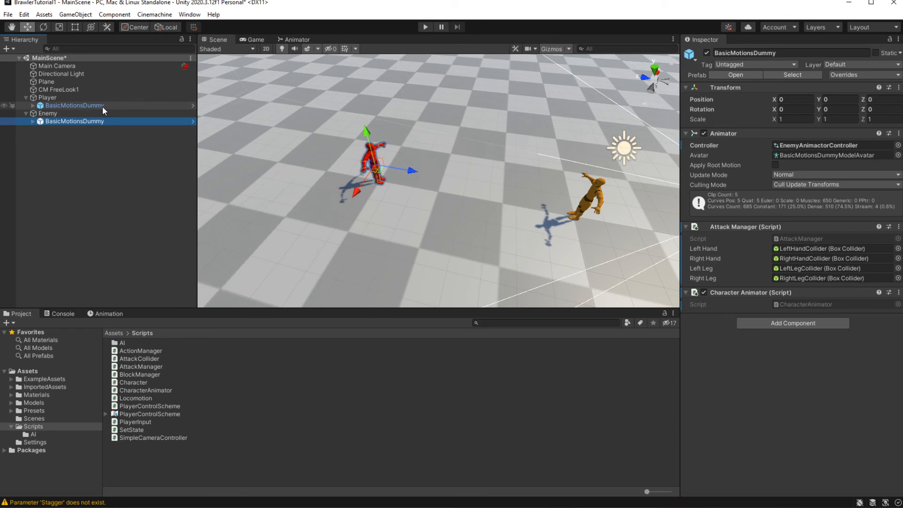
click(5, 105)
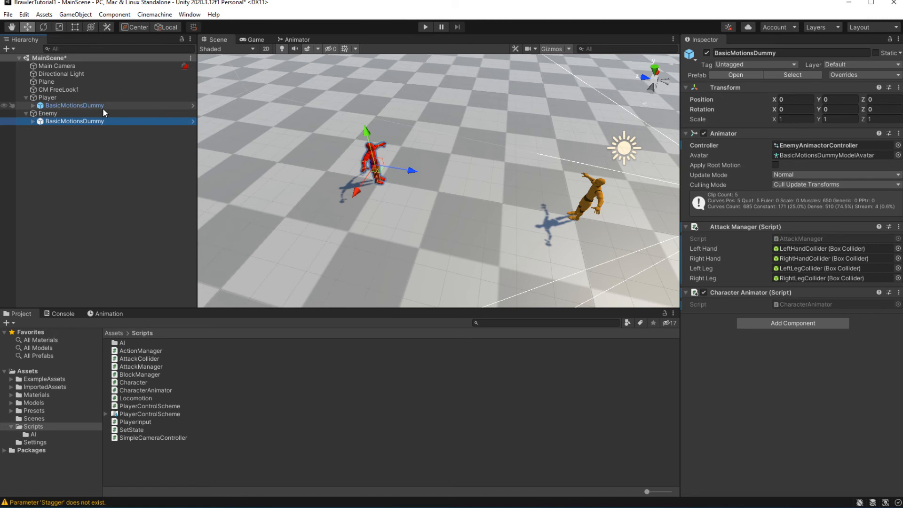
mouse_move(105, 111)
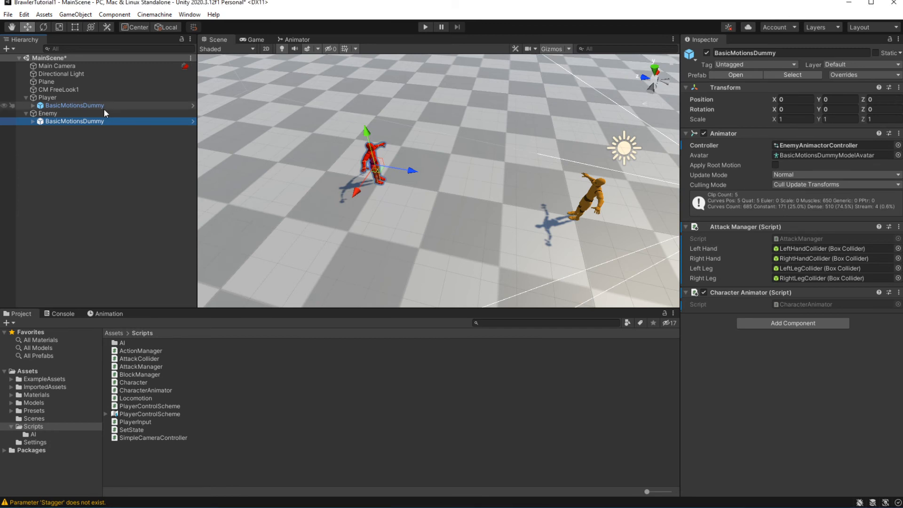
mouse_move(105, 110)
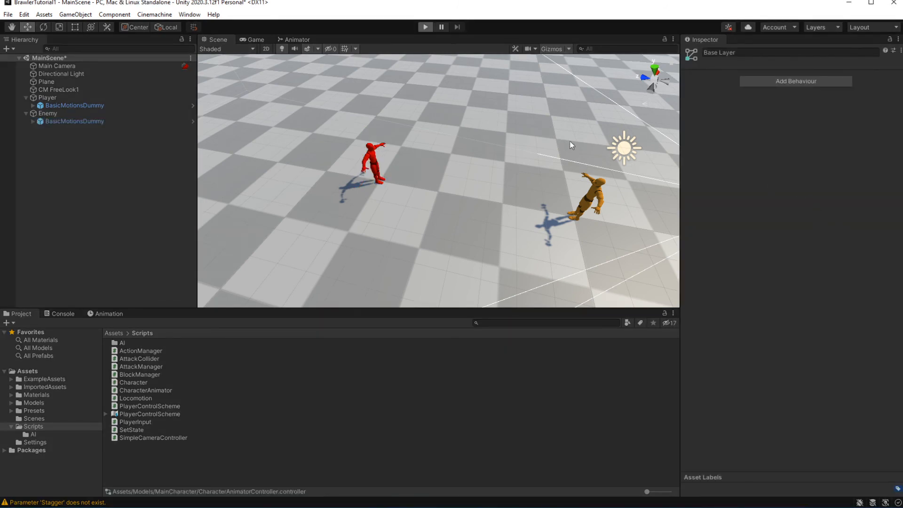
Play-test the two dummies sparring, then stop the scene.
click(425, 26)
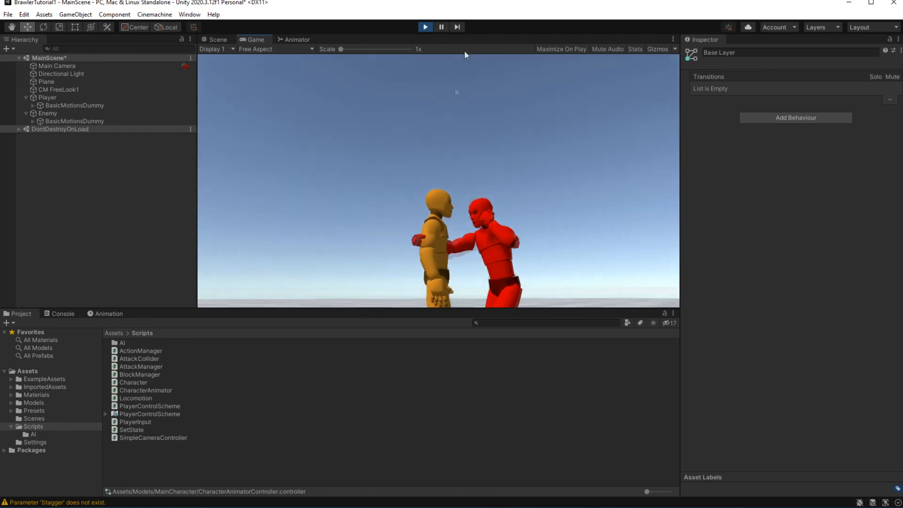
click(295, 40)
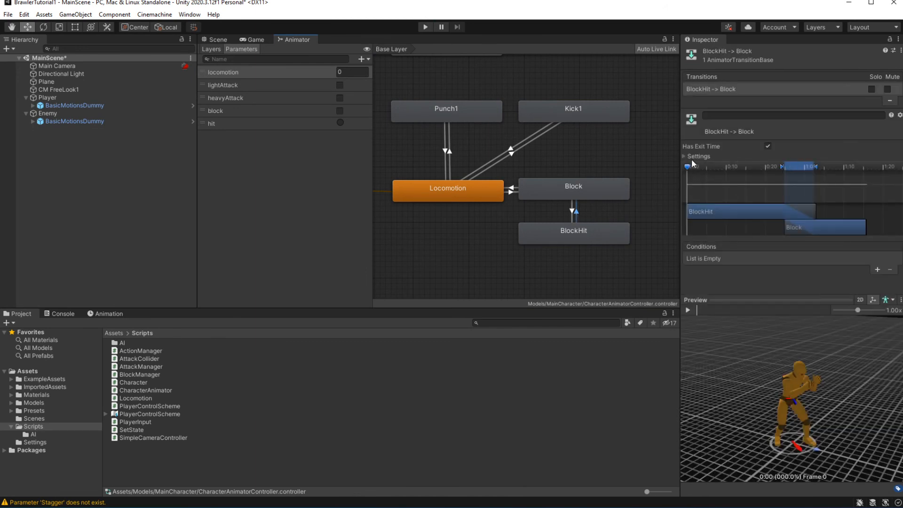
Set the Player controller's BlockHit -> Block interruption source to Next State.
click(829, 205)
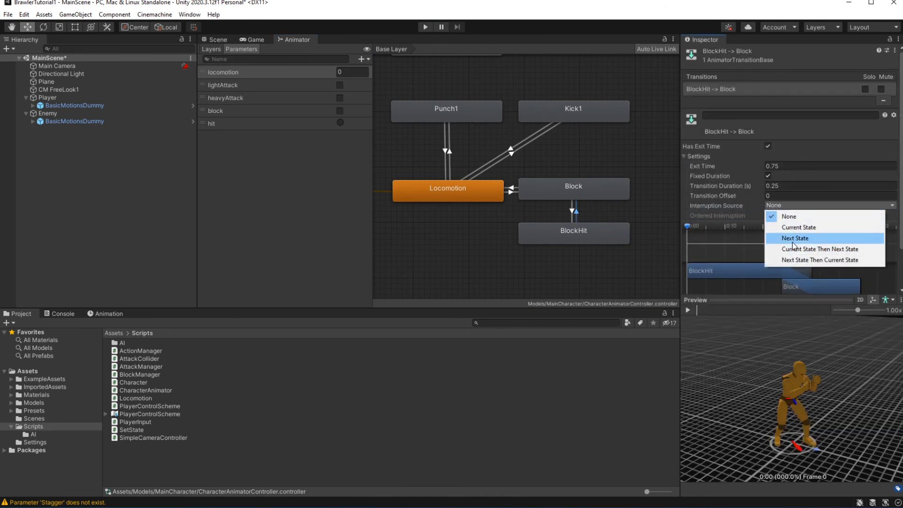
click(796, 238)
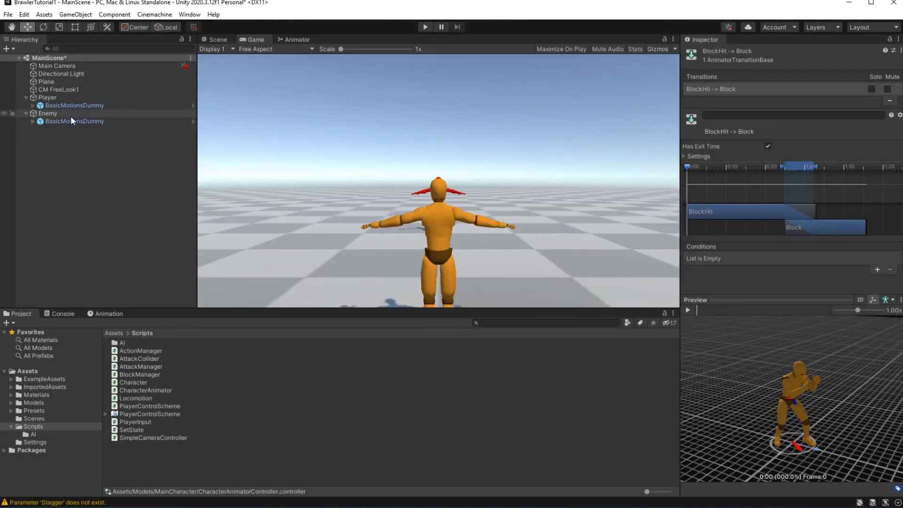
Set the EnemyAnimatorController's Block Hit -> Block interruption source to Next State as well.
click(74, 121)
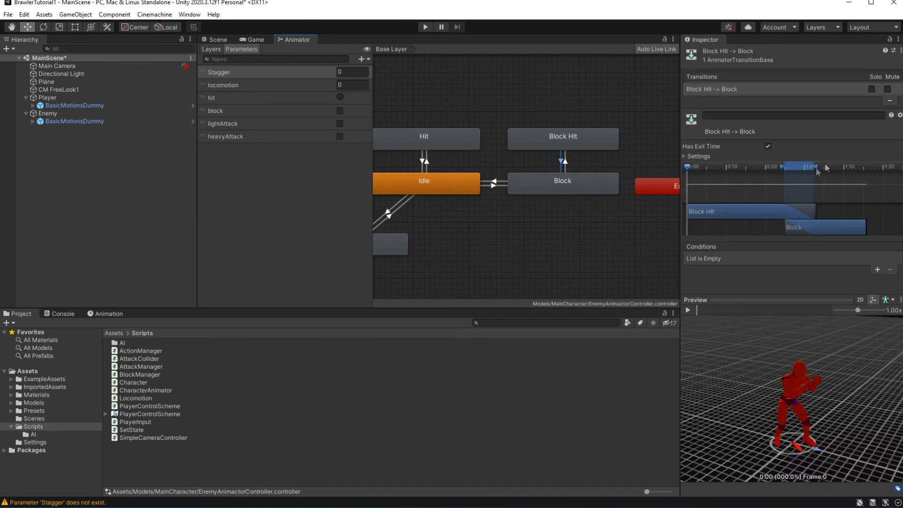
click(830, 205)
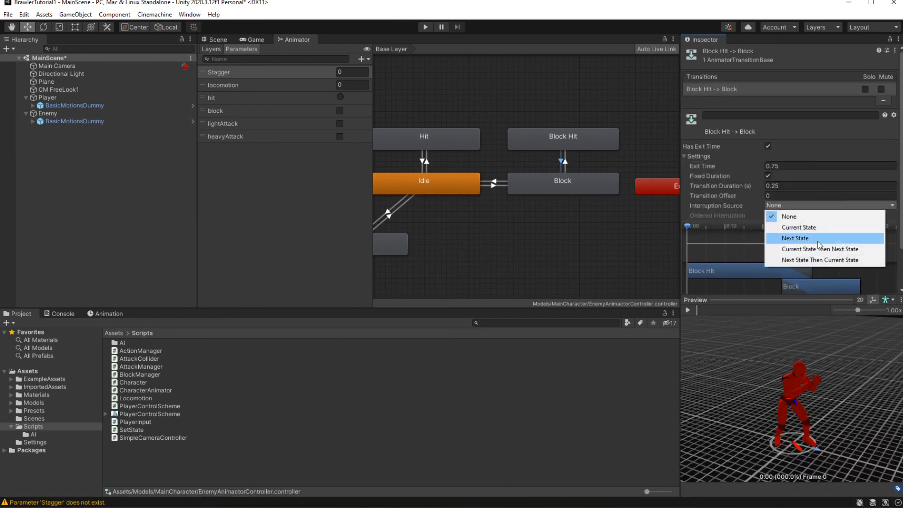
click(794, 238)
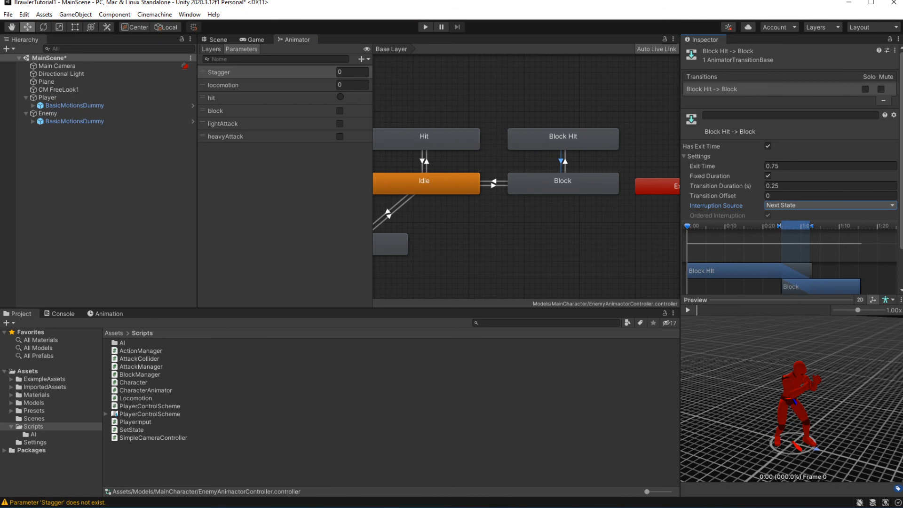